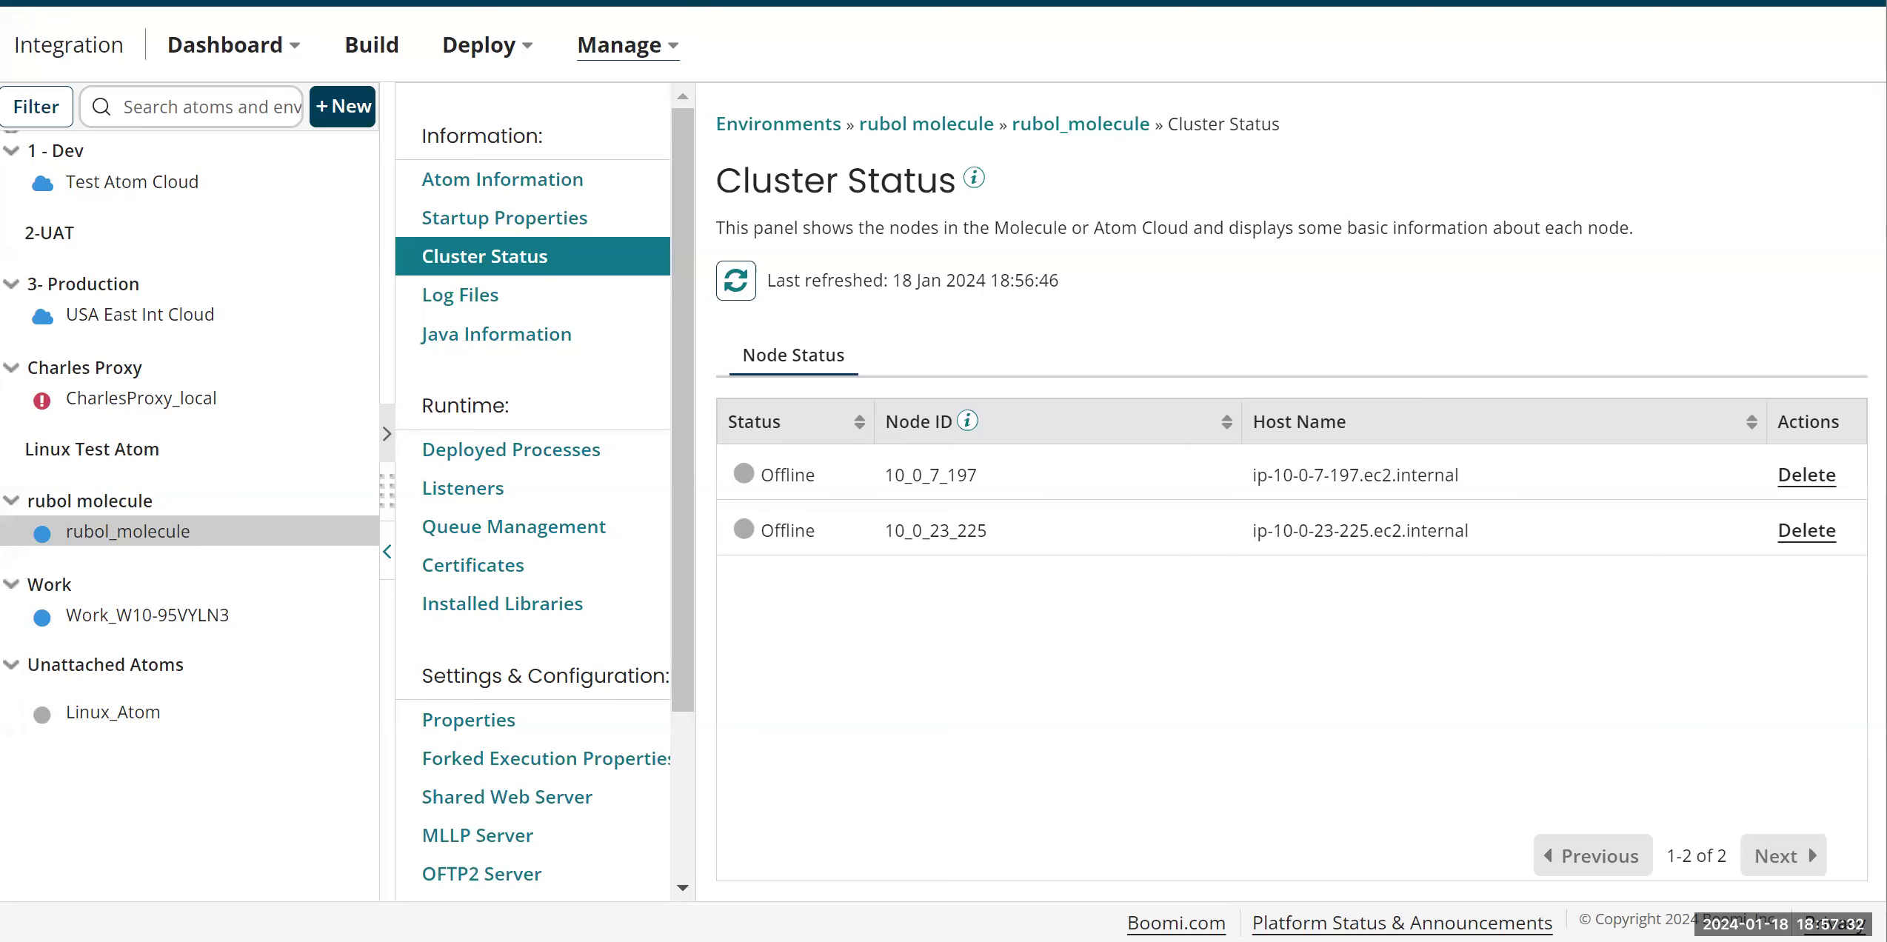
mouse_move(1617, 166)
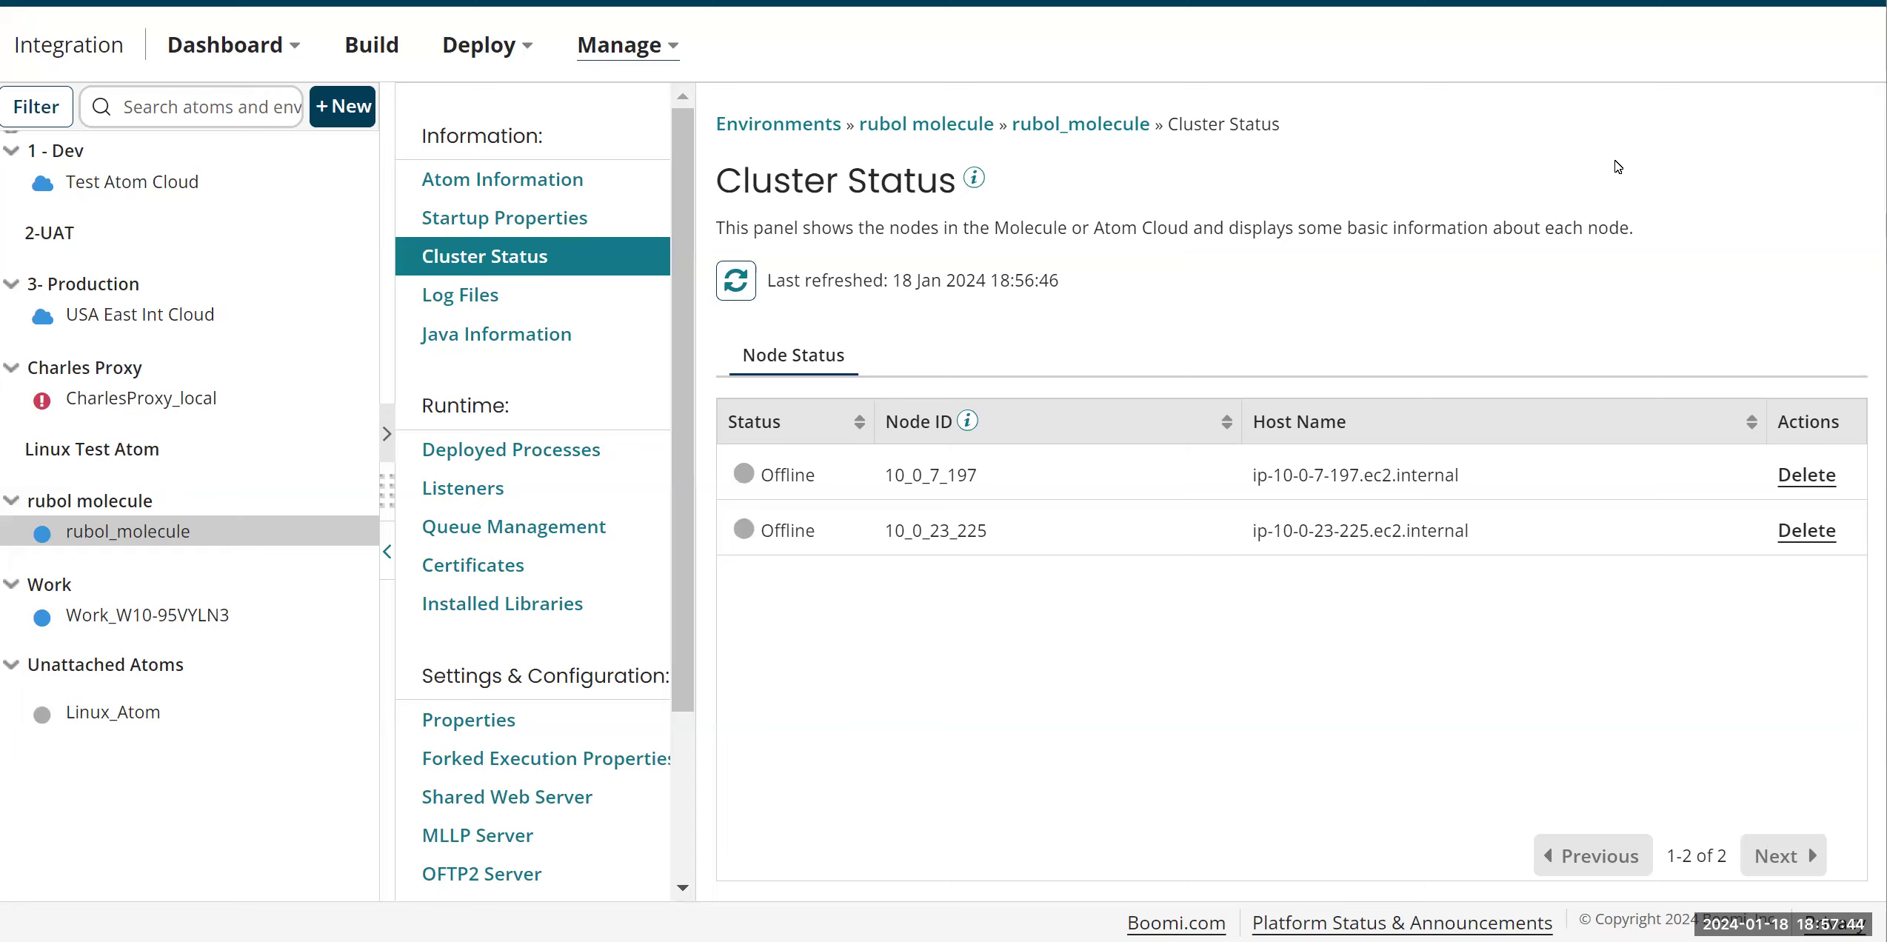
mouse_move(1096, 349)
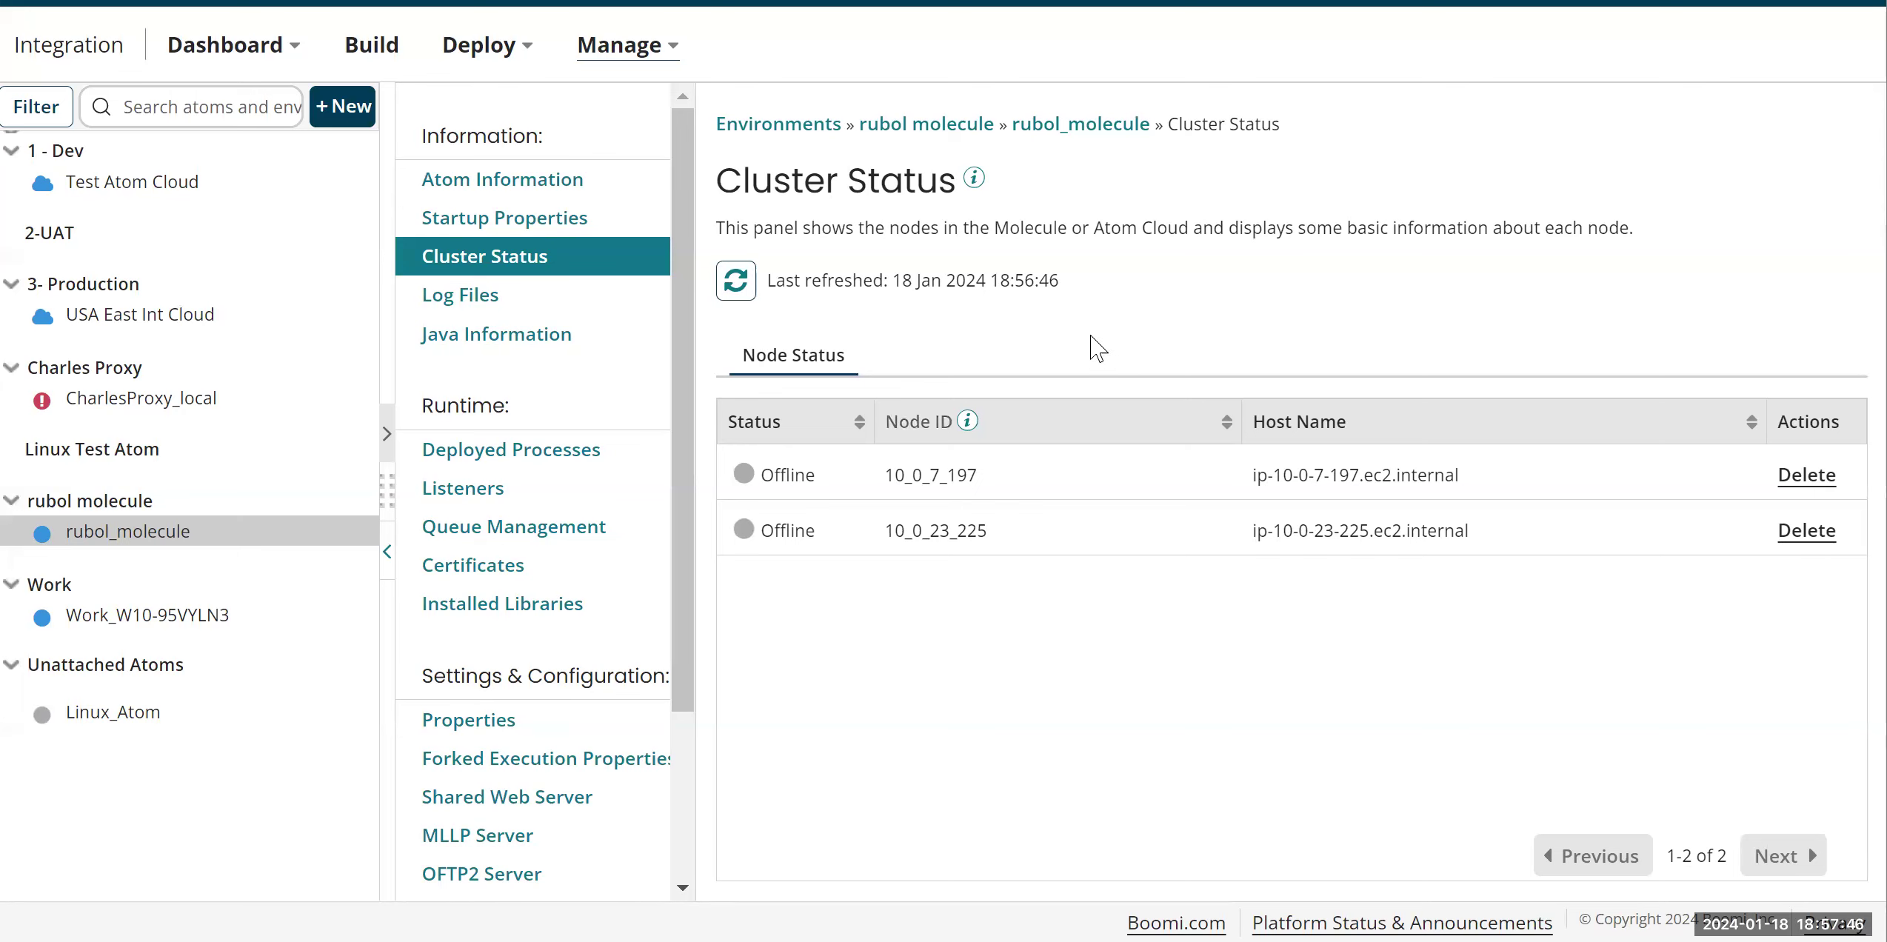
mouse_move(67, 613)
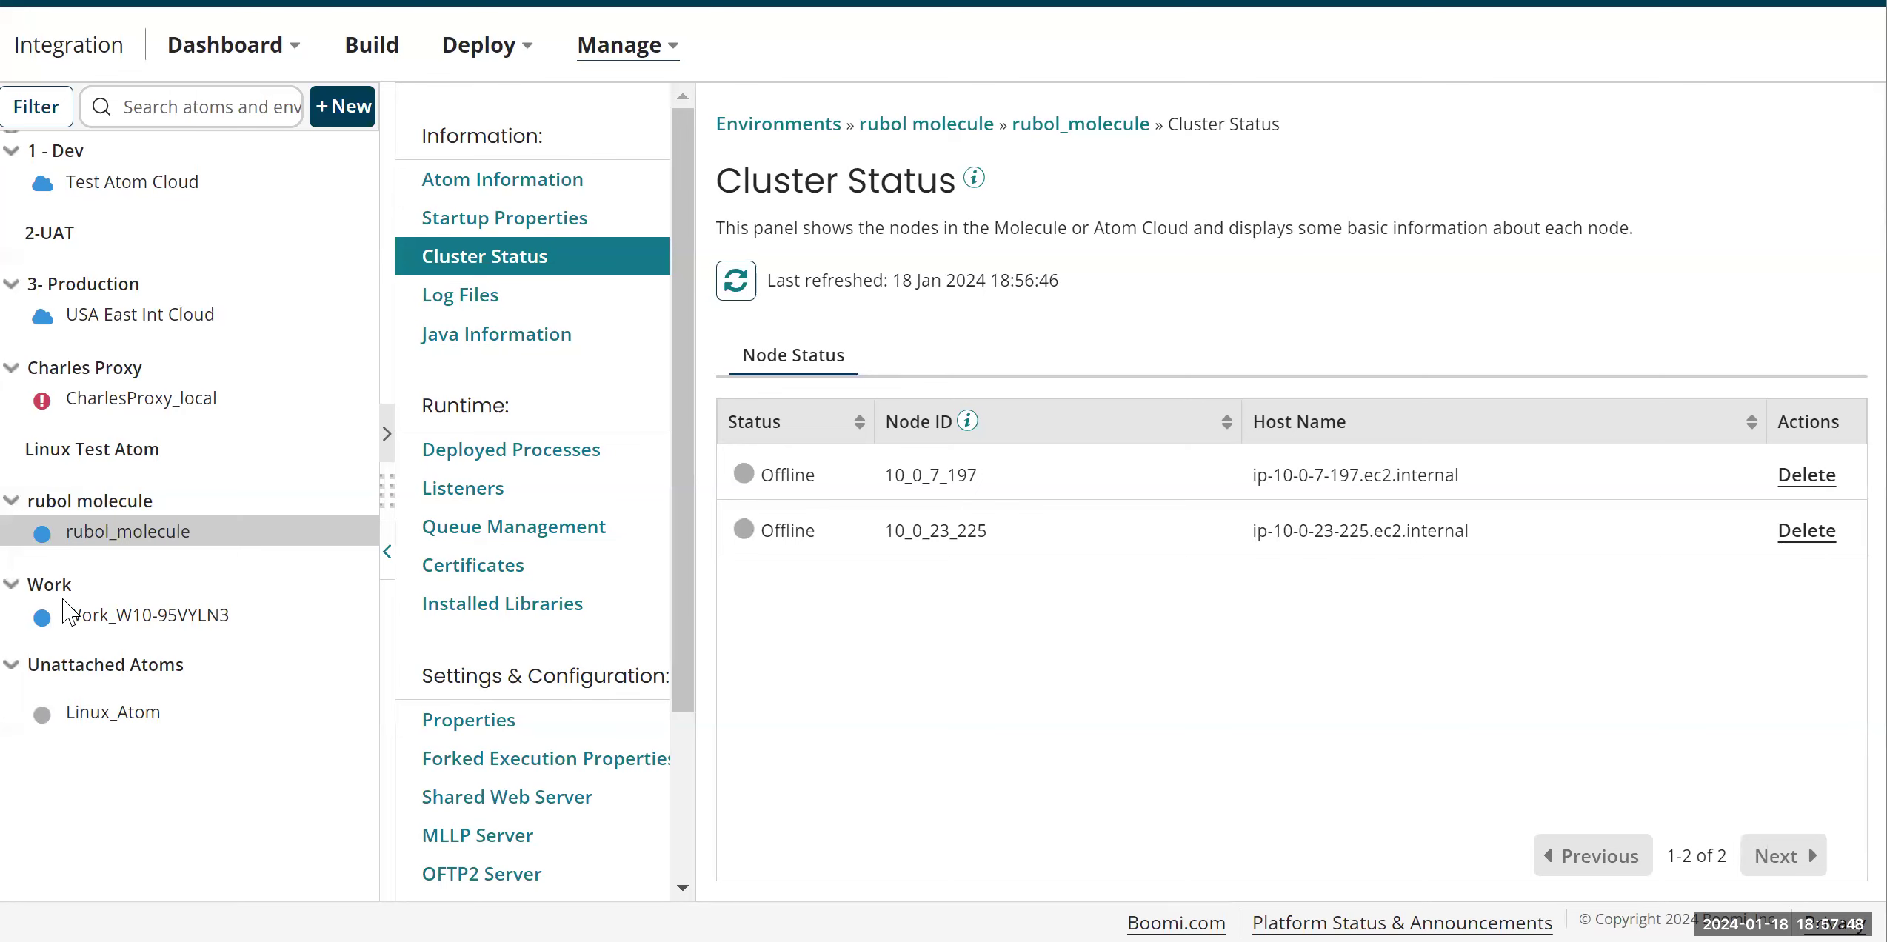
mouse_move(68, 557)
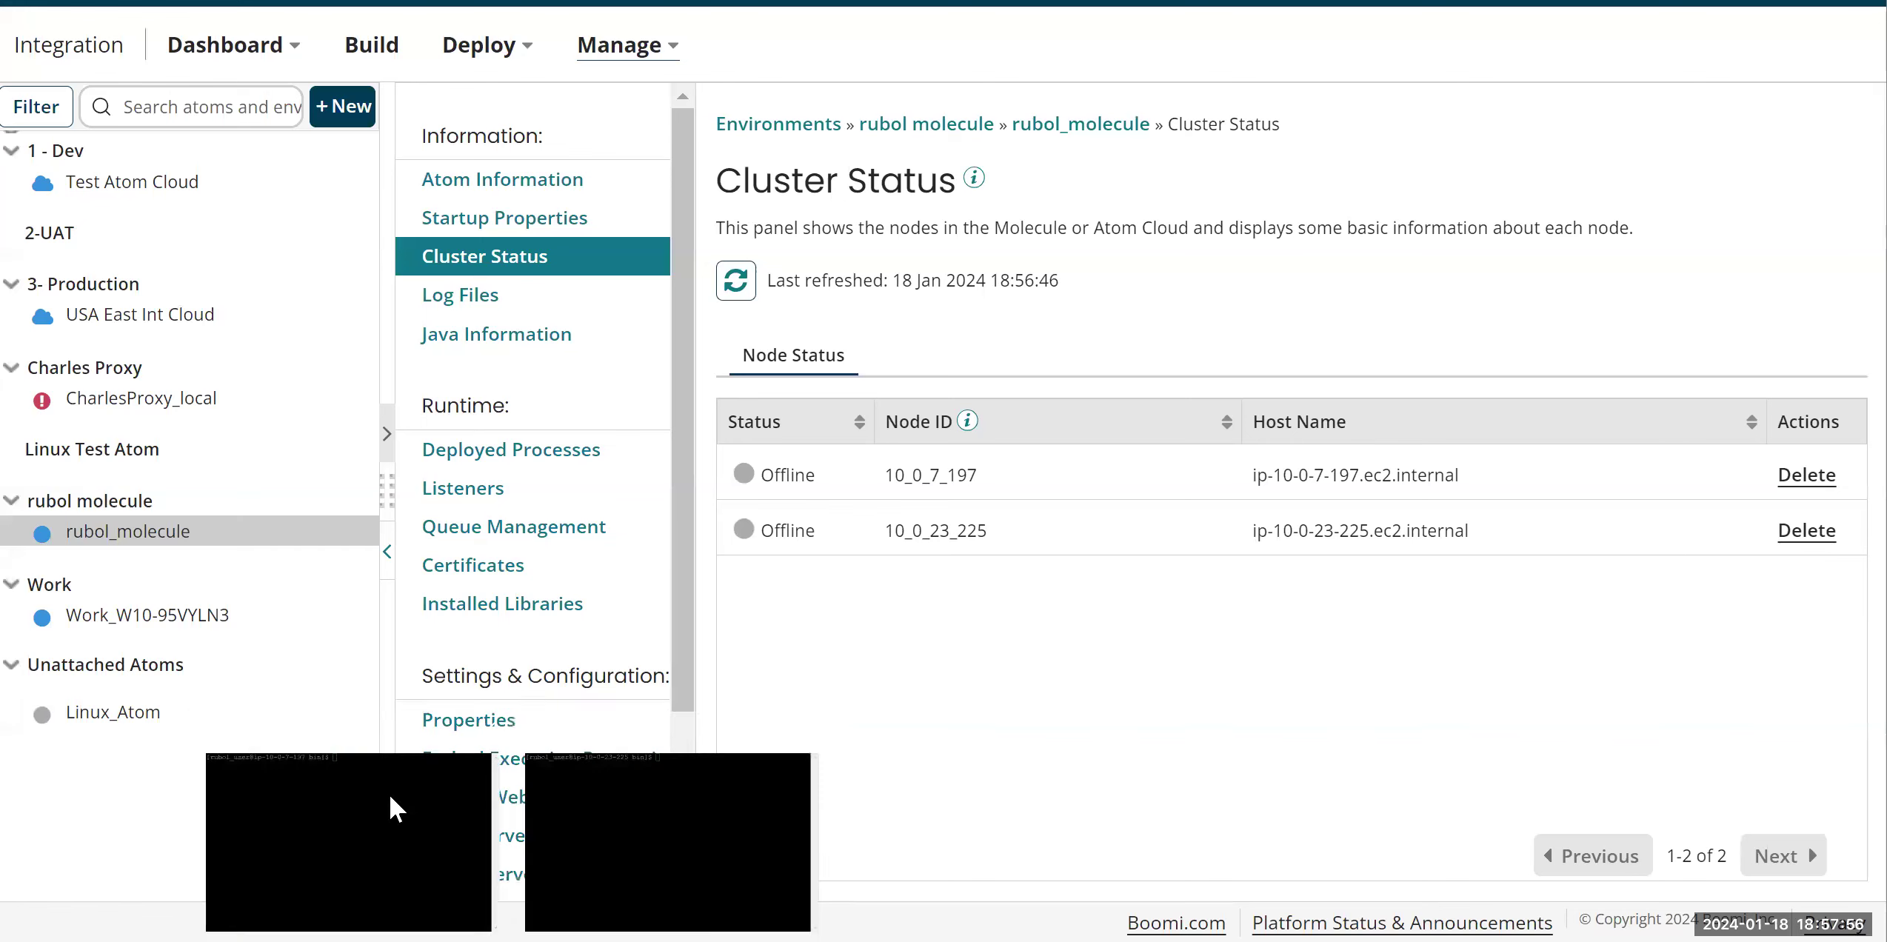
Step: From the first node, telnet to 10.0.23.225 on port 7800; connection is refused
click(350, 839)
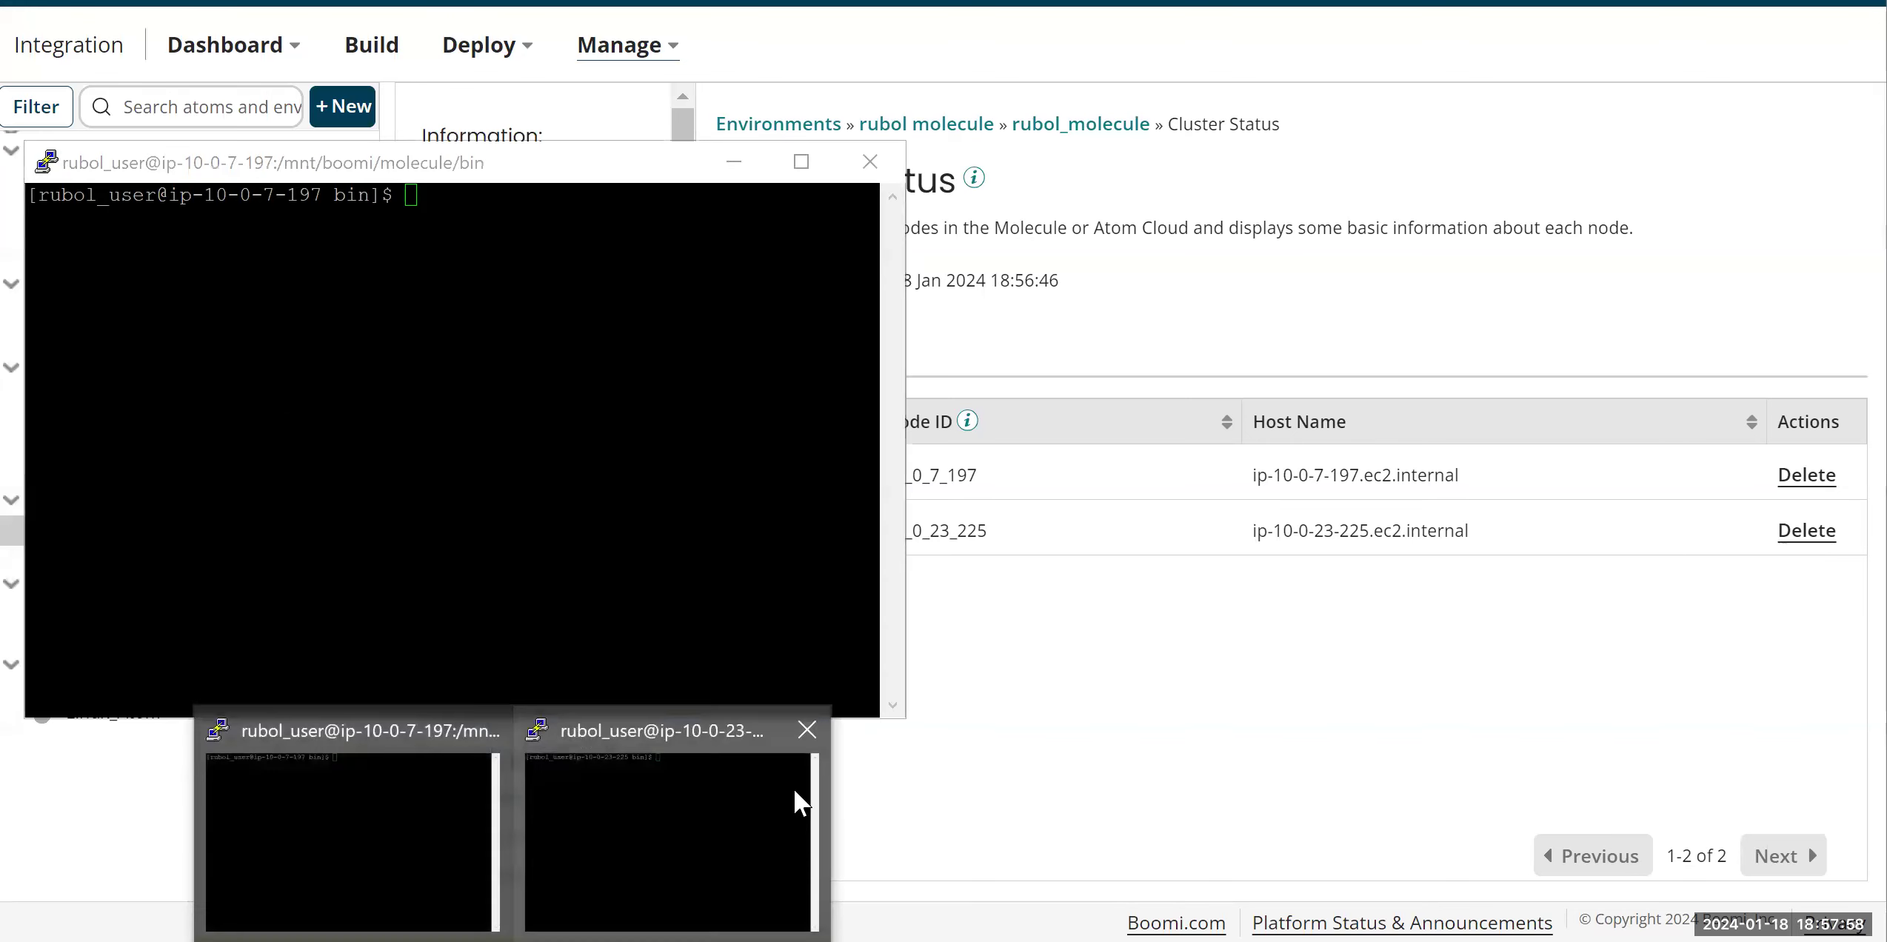
click(665, 842)
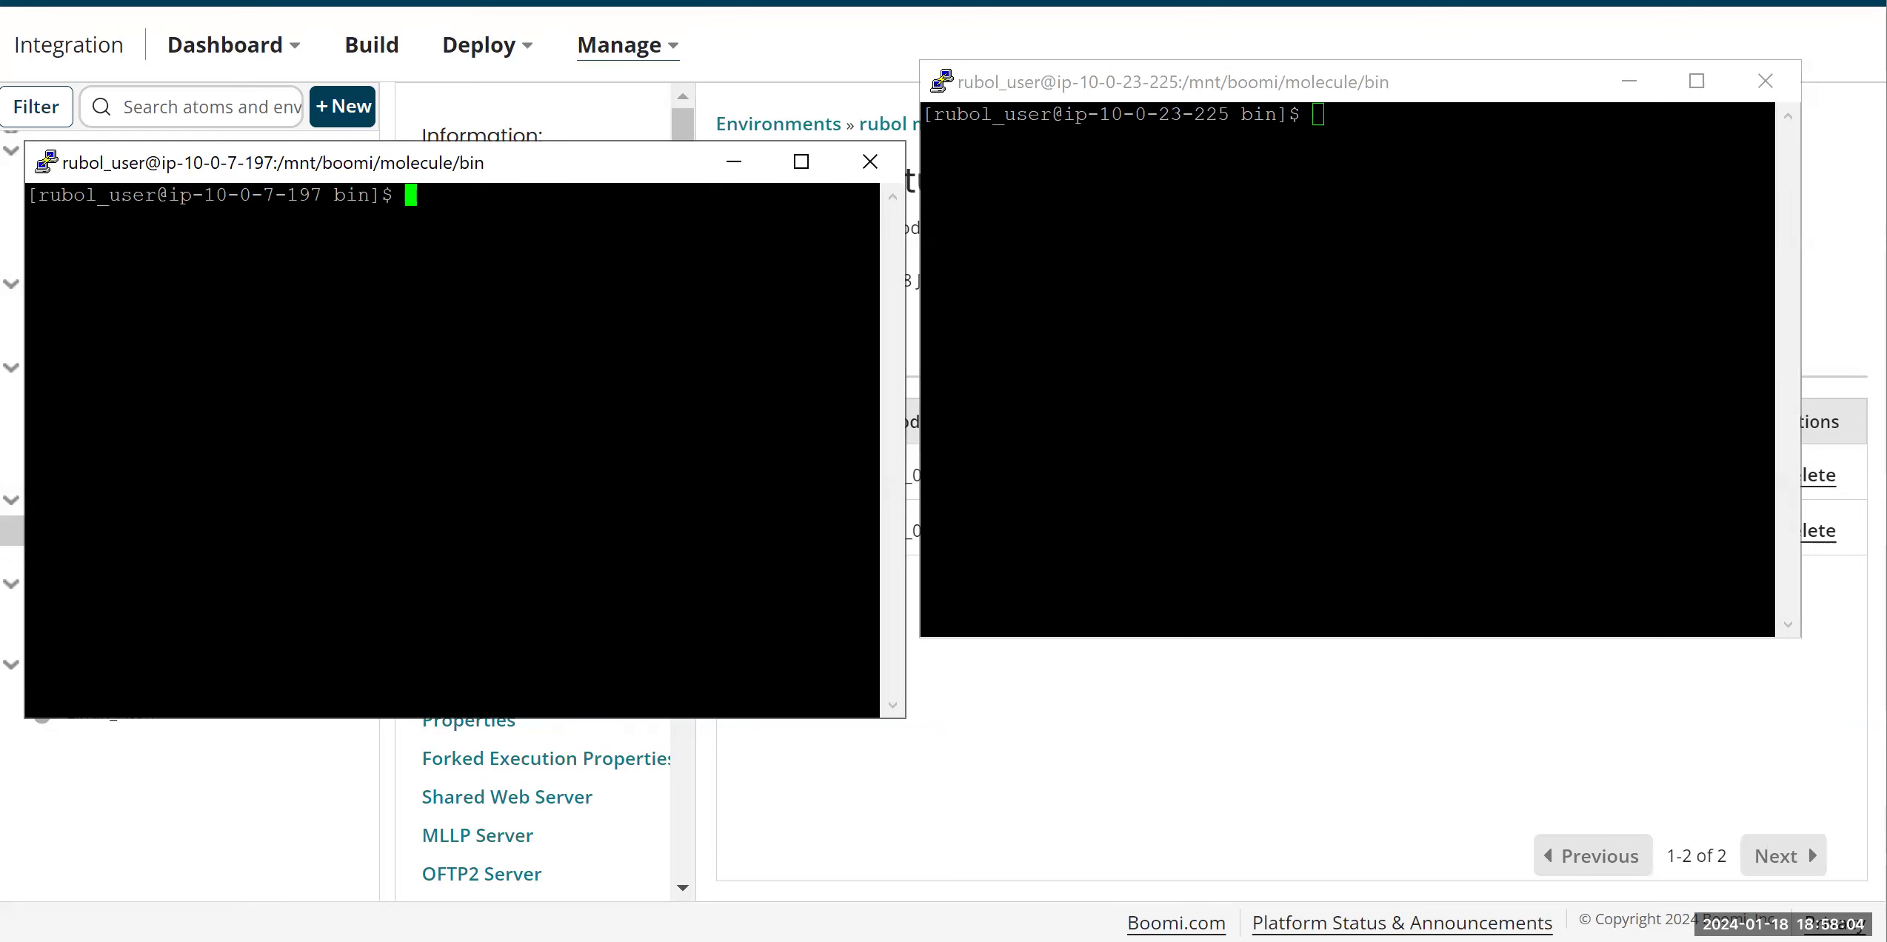
text(te)
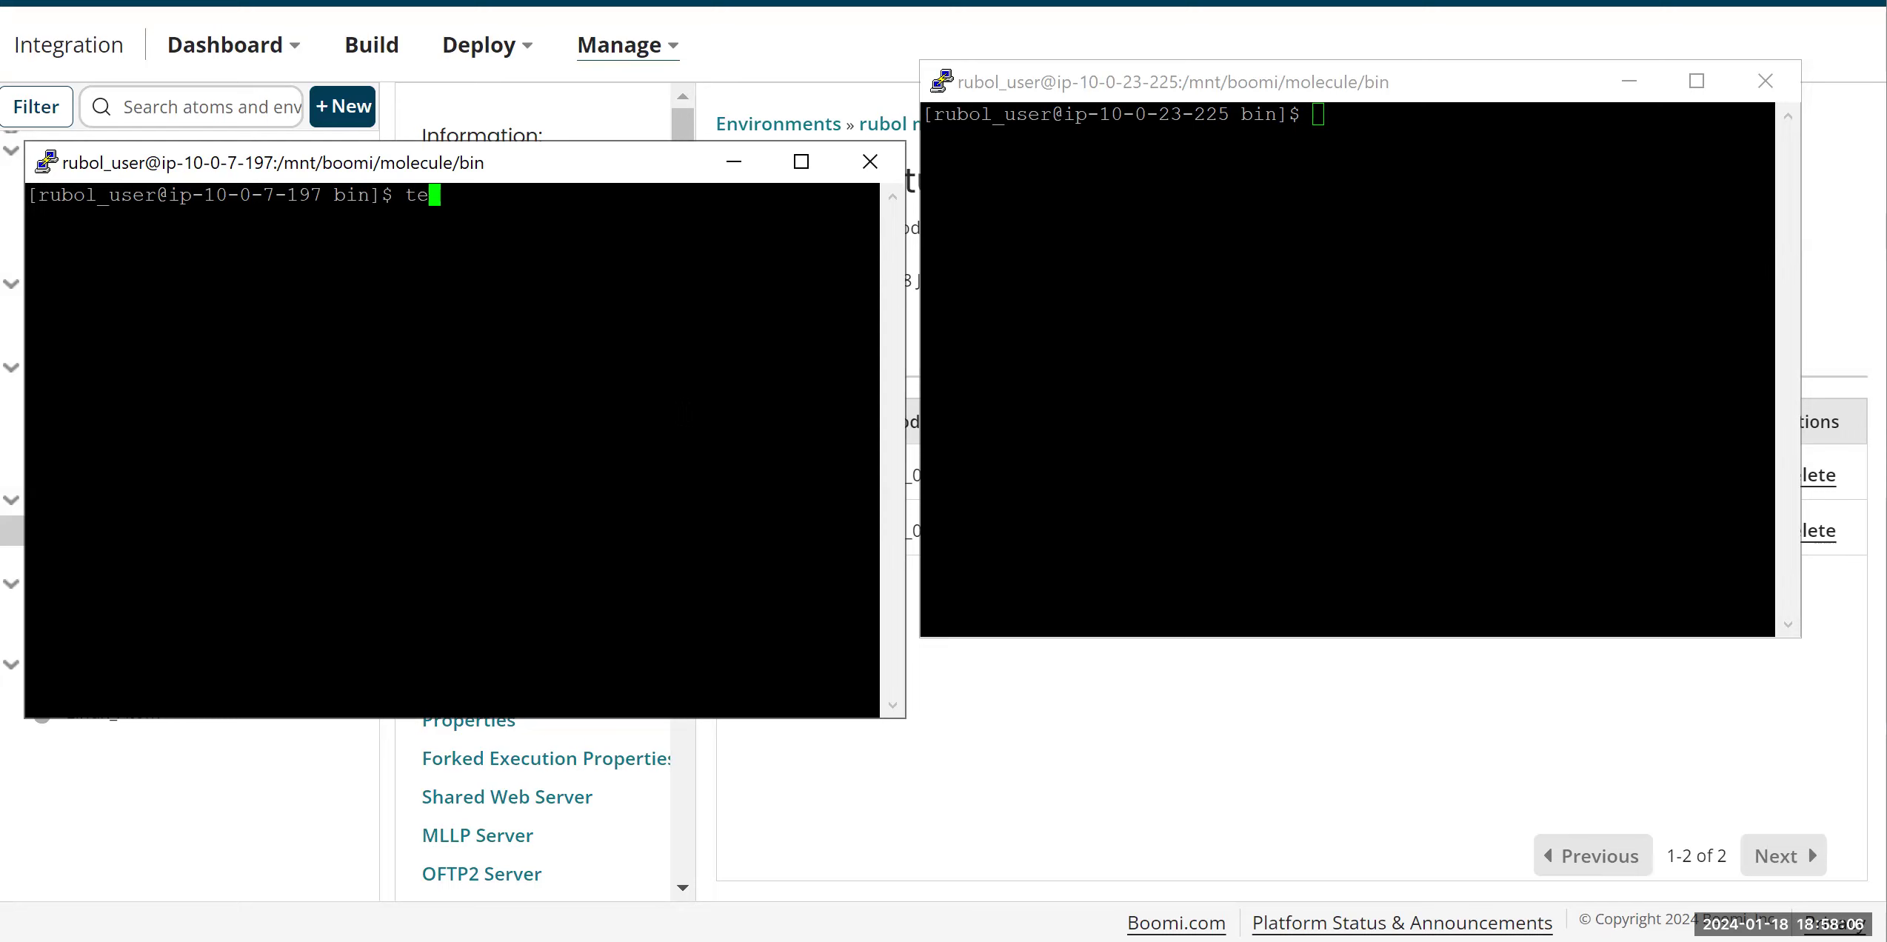
text(lnet)
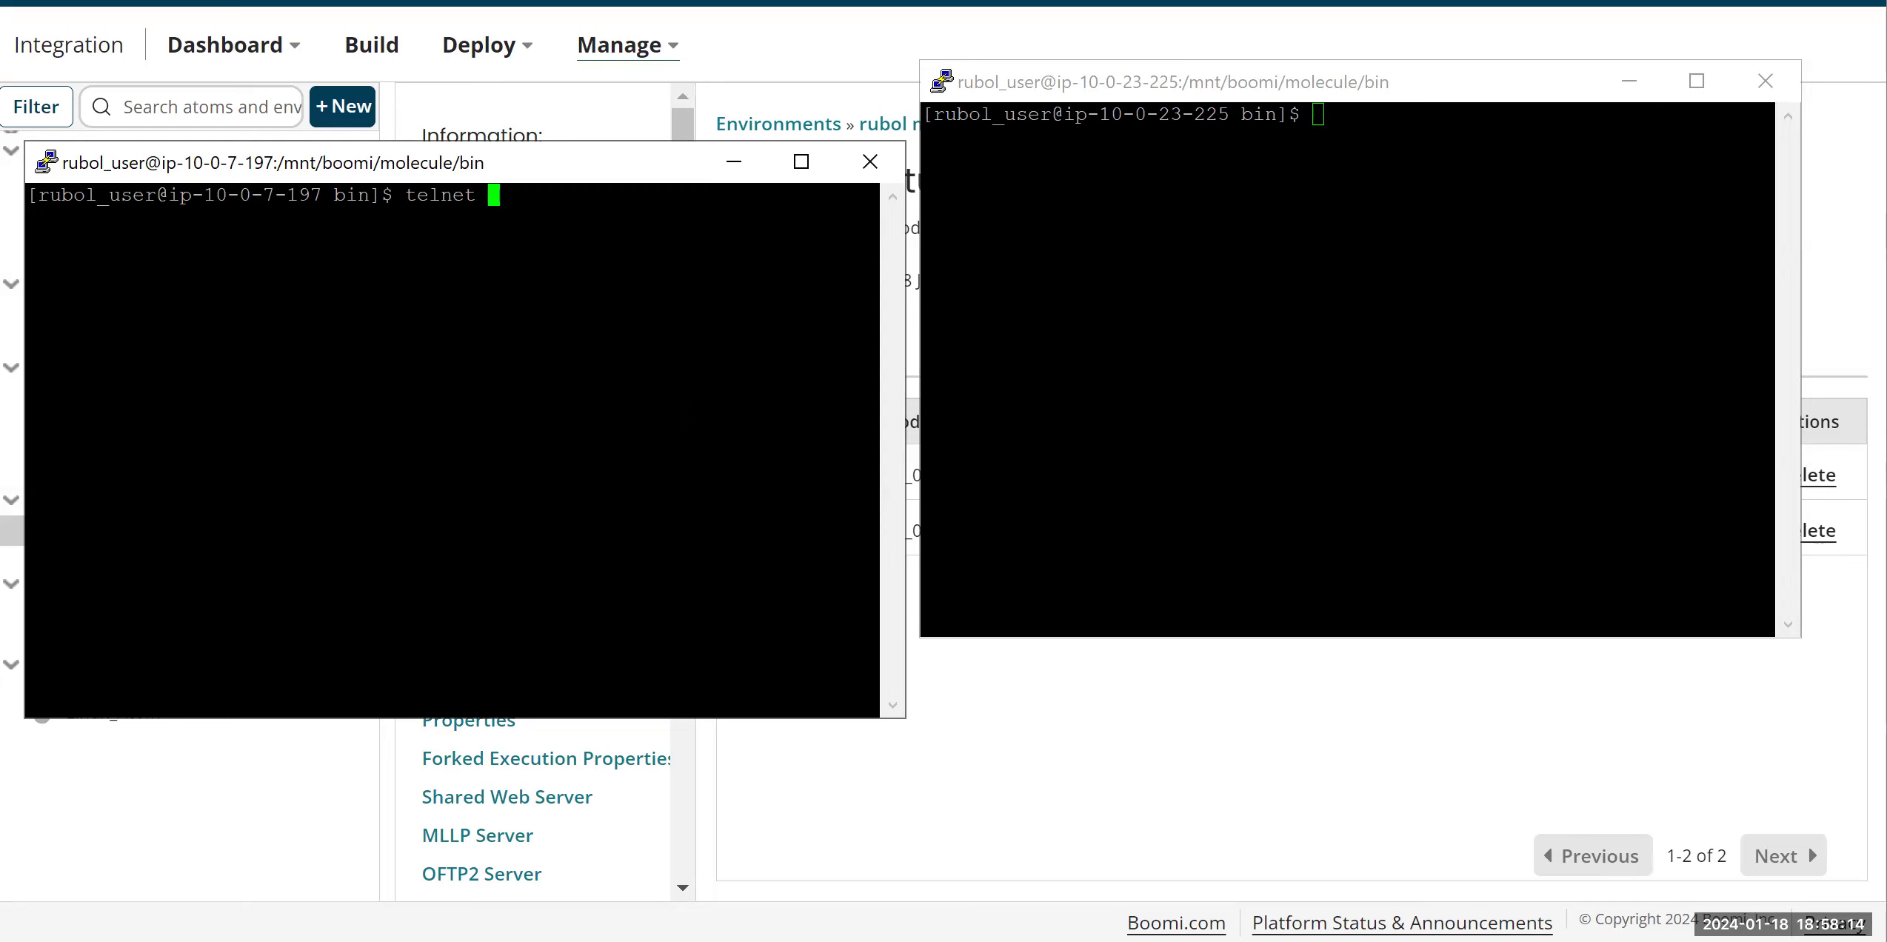
text(10.)
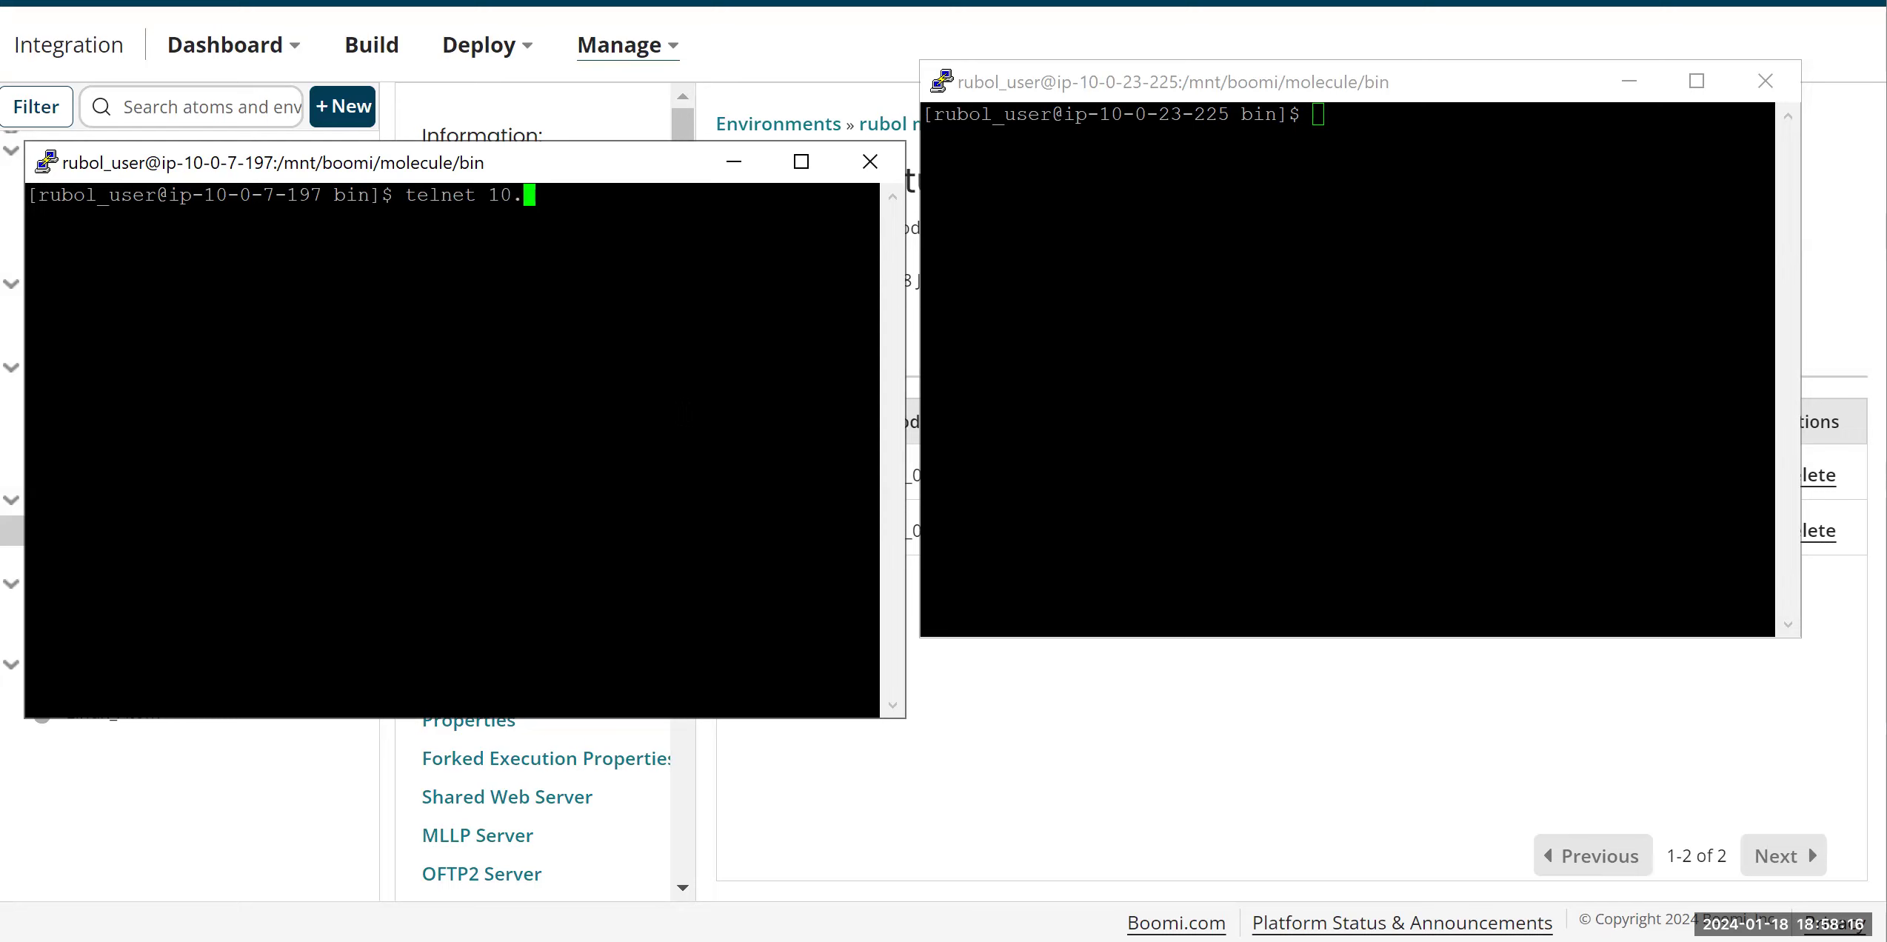
text(0.23.)
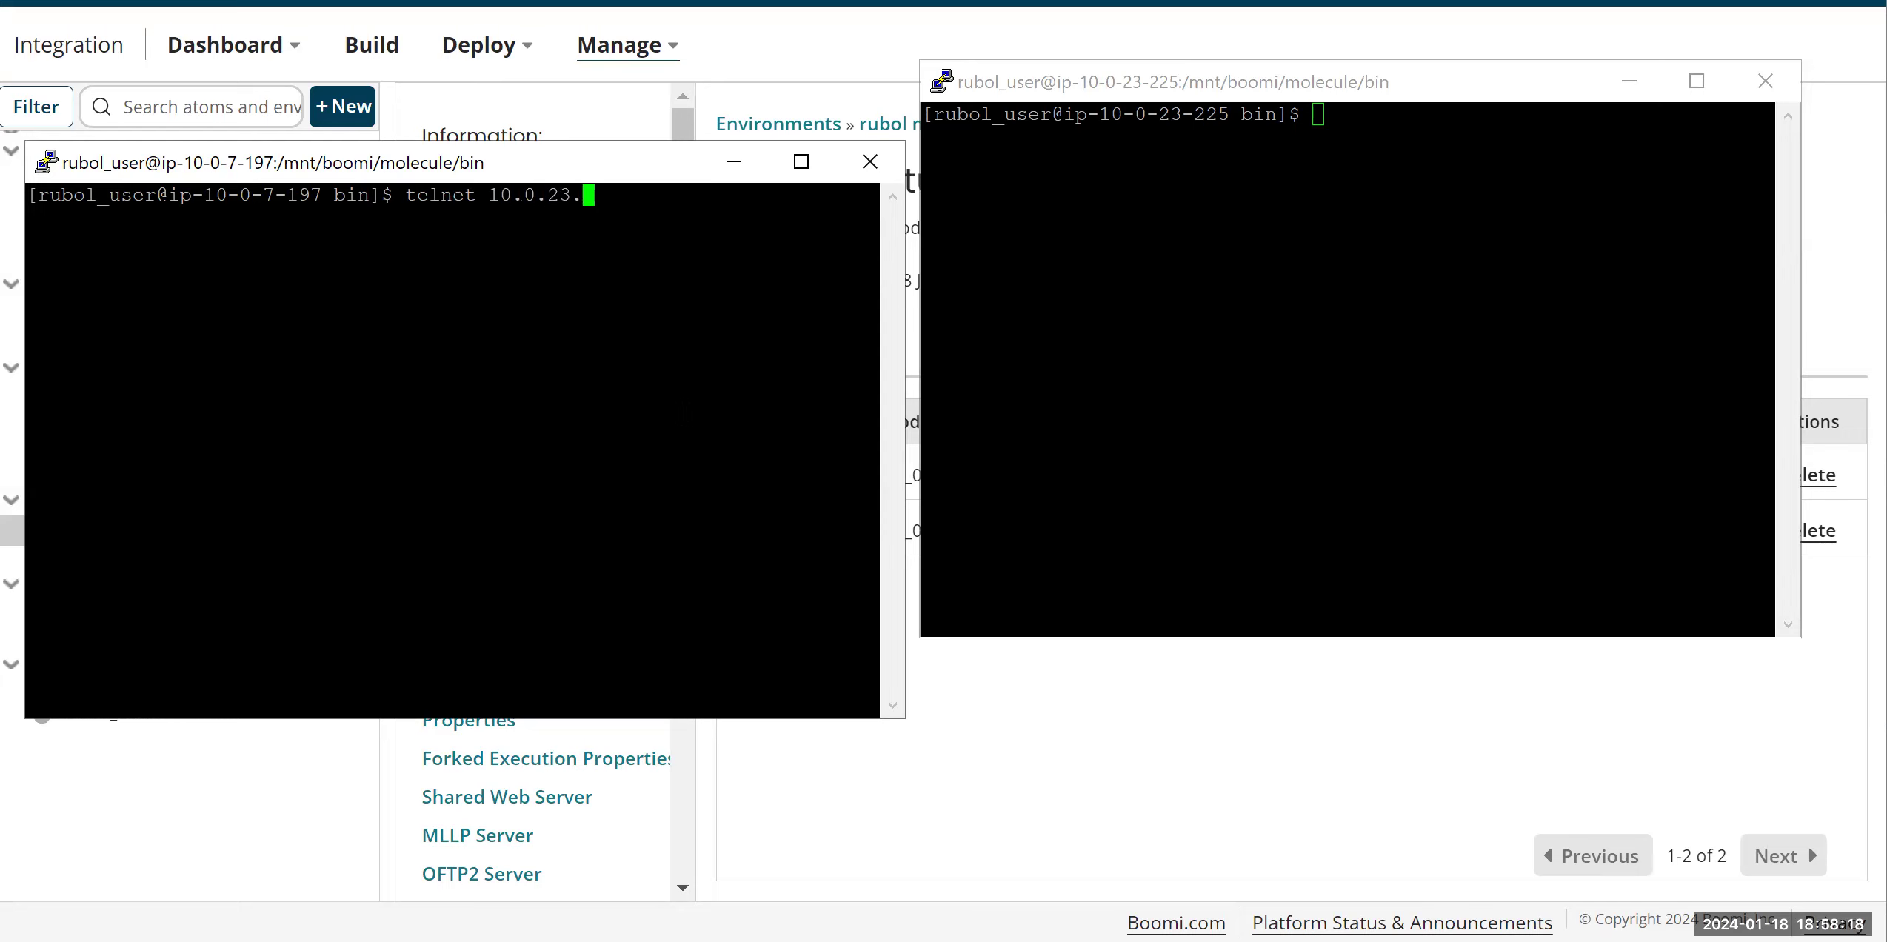
text(225)
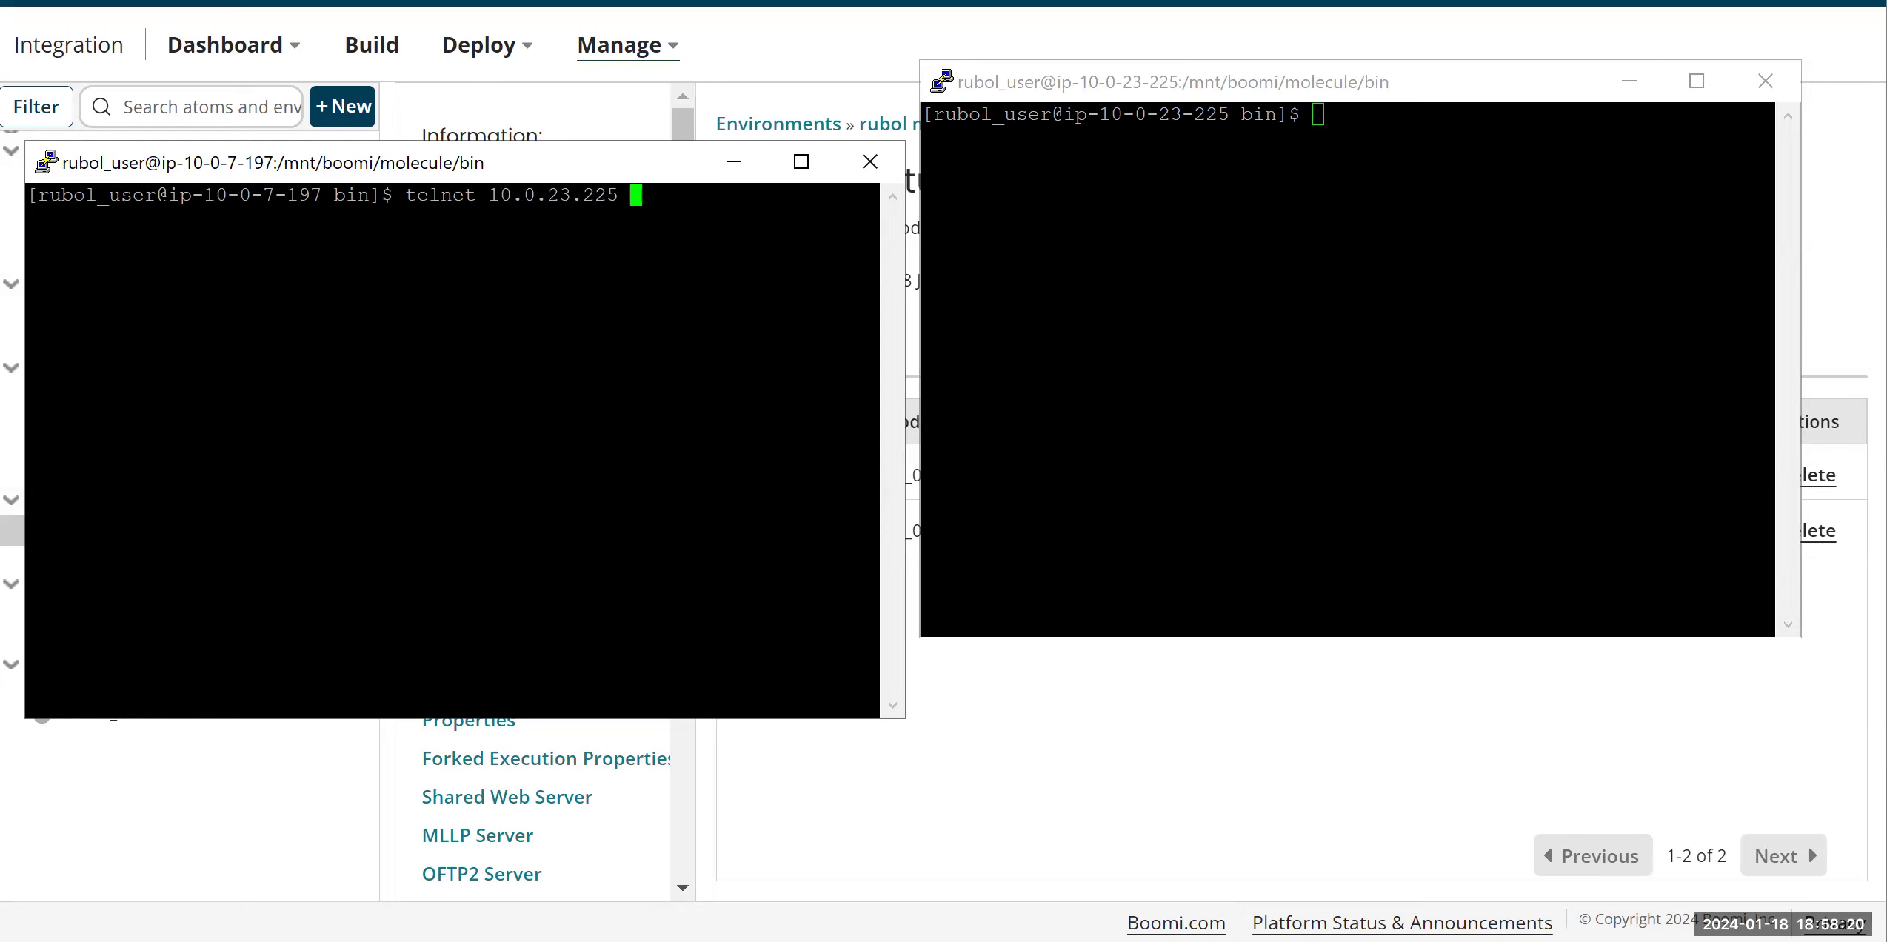
text(7800)
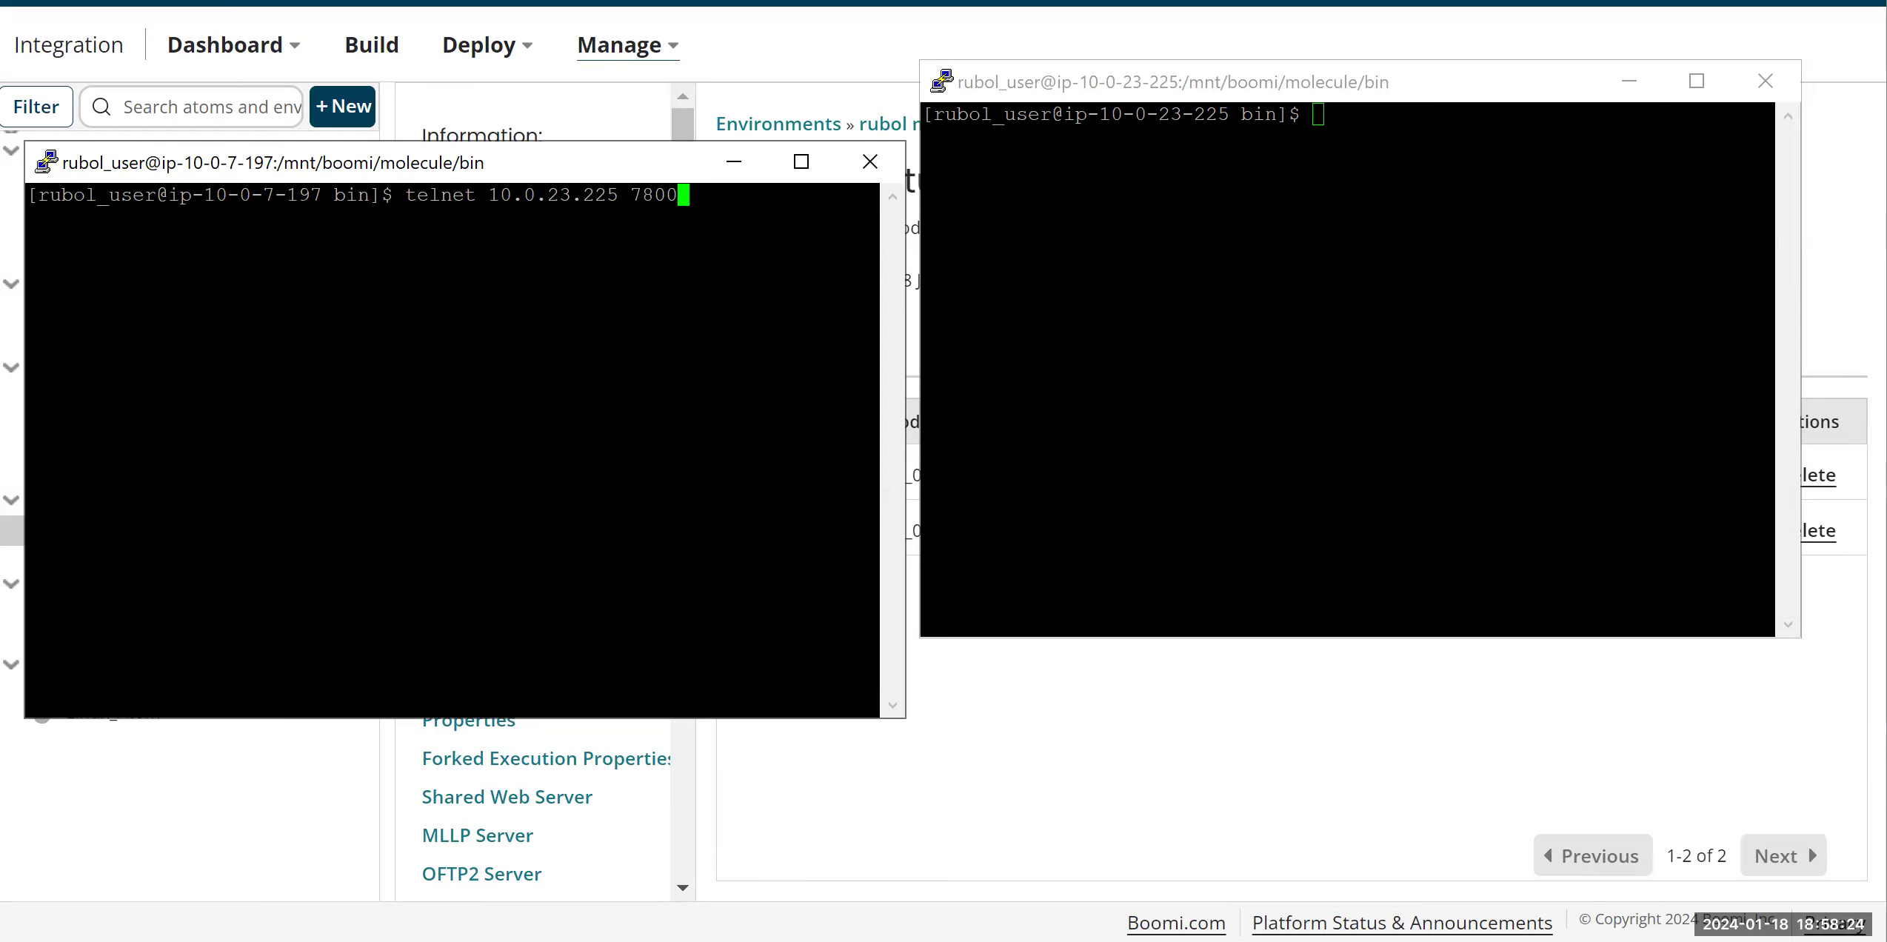
key(Return)
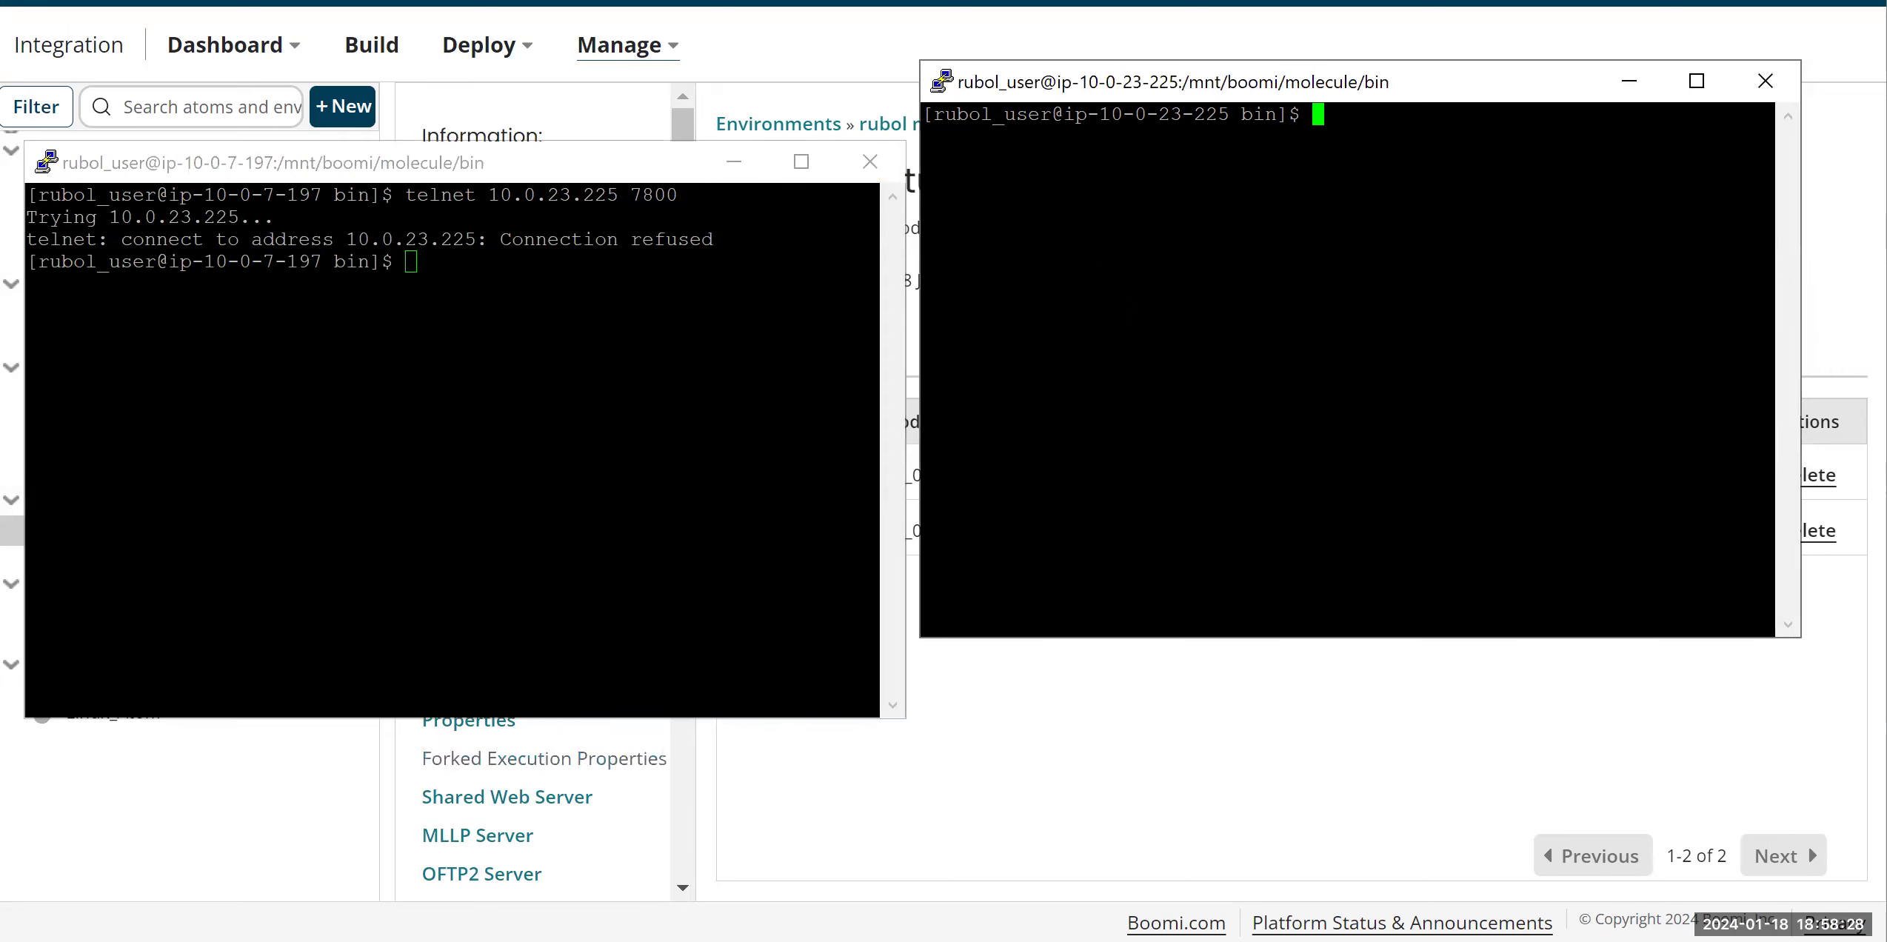
Step: From the second node, telnet back to 10.0.7.197 on port 7800; also refused
text(telnet)
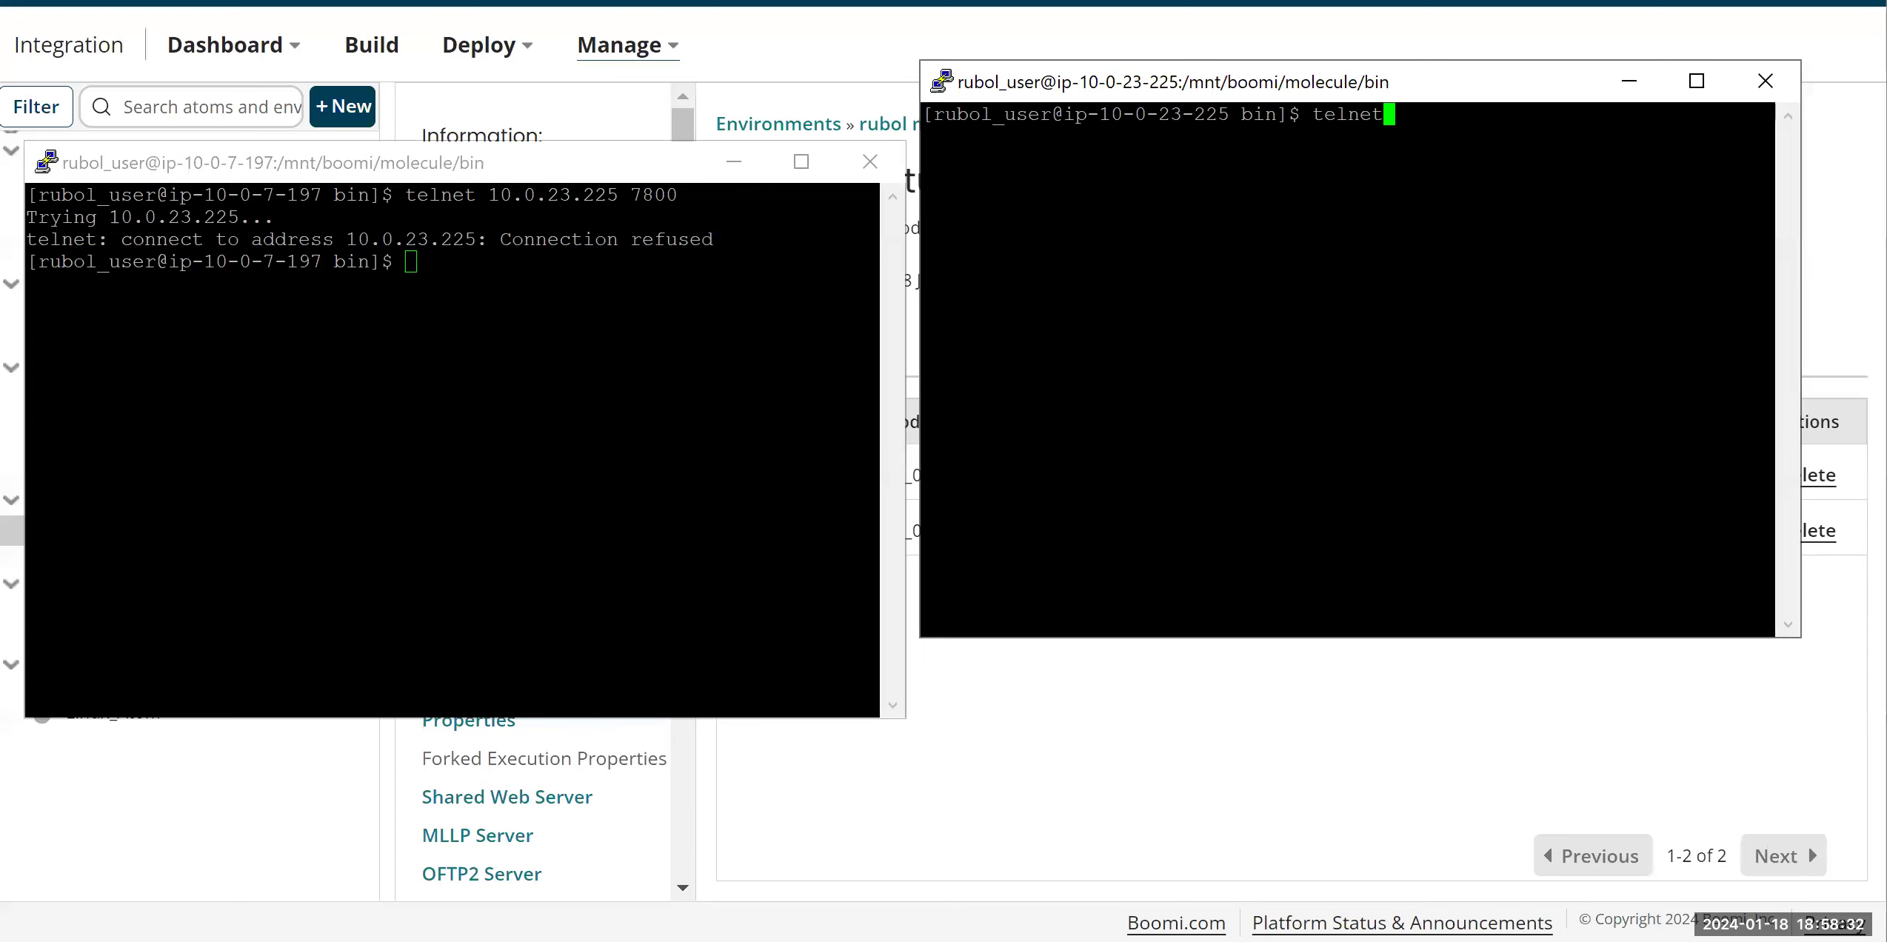
text(10)
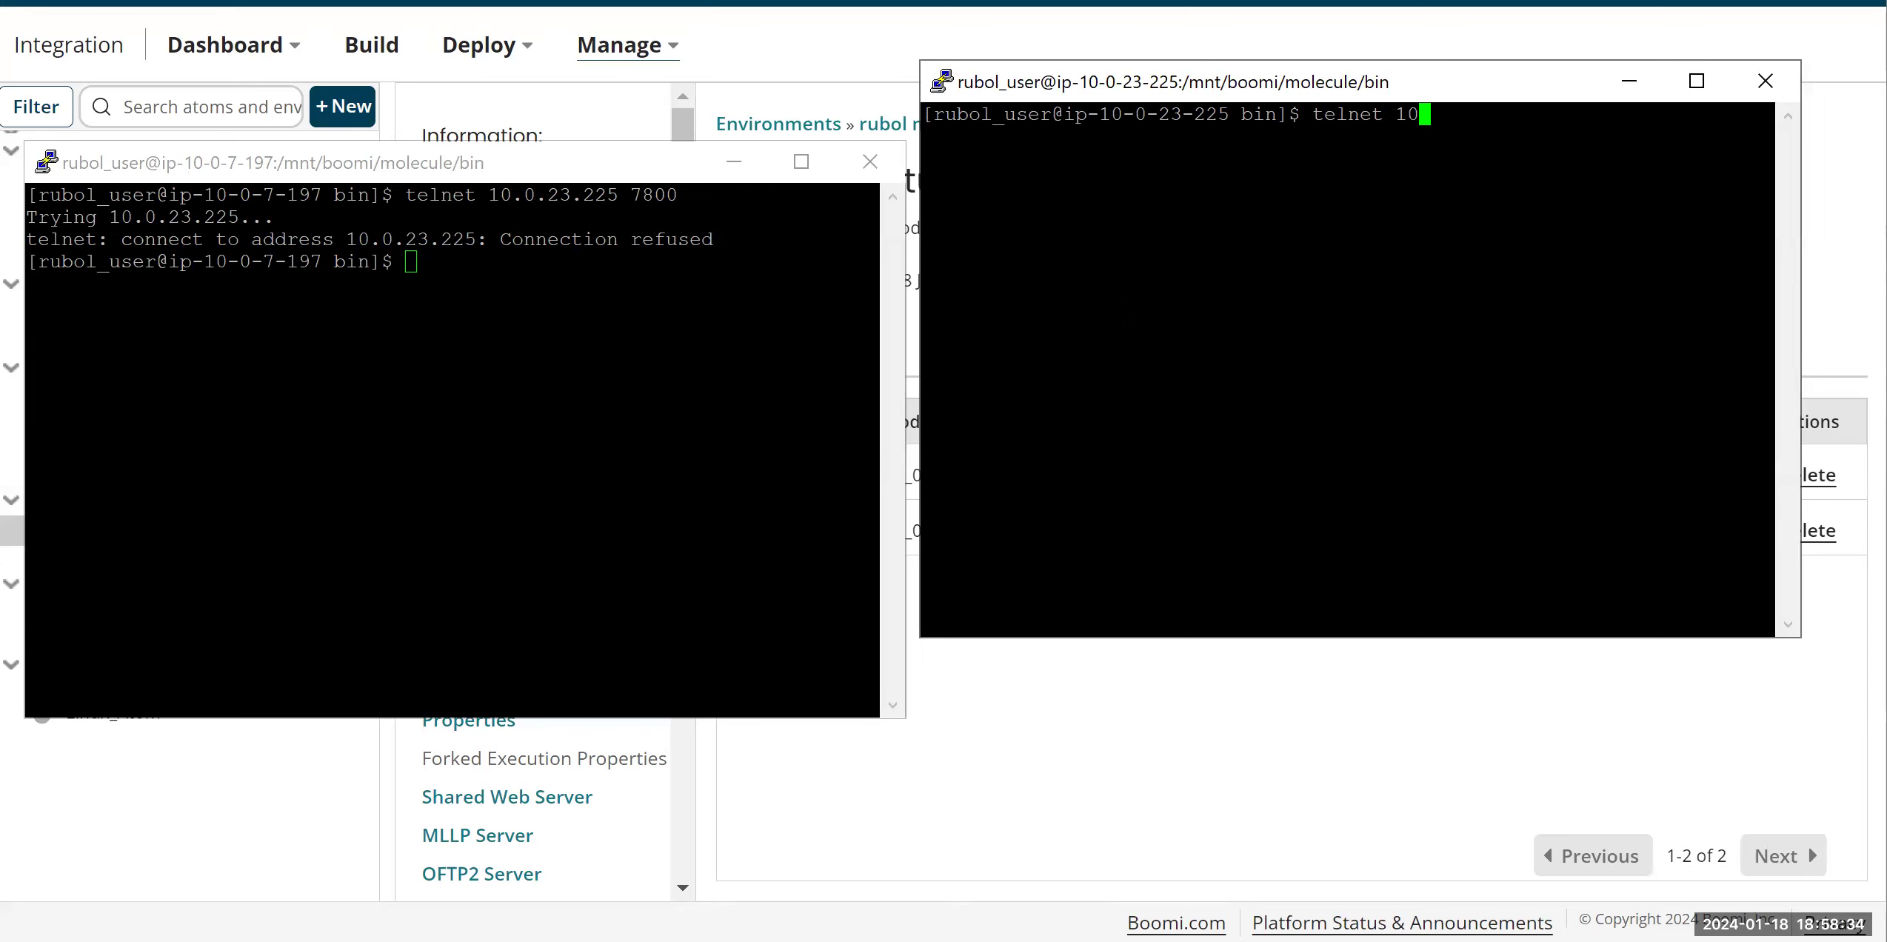
text(.0.)
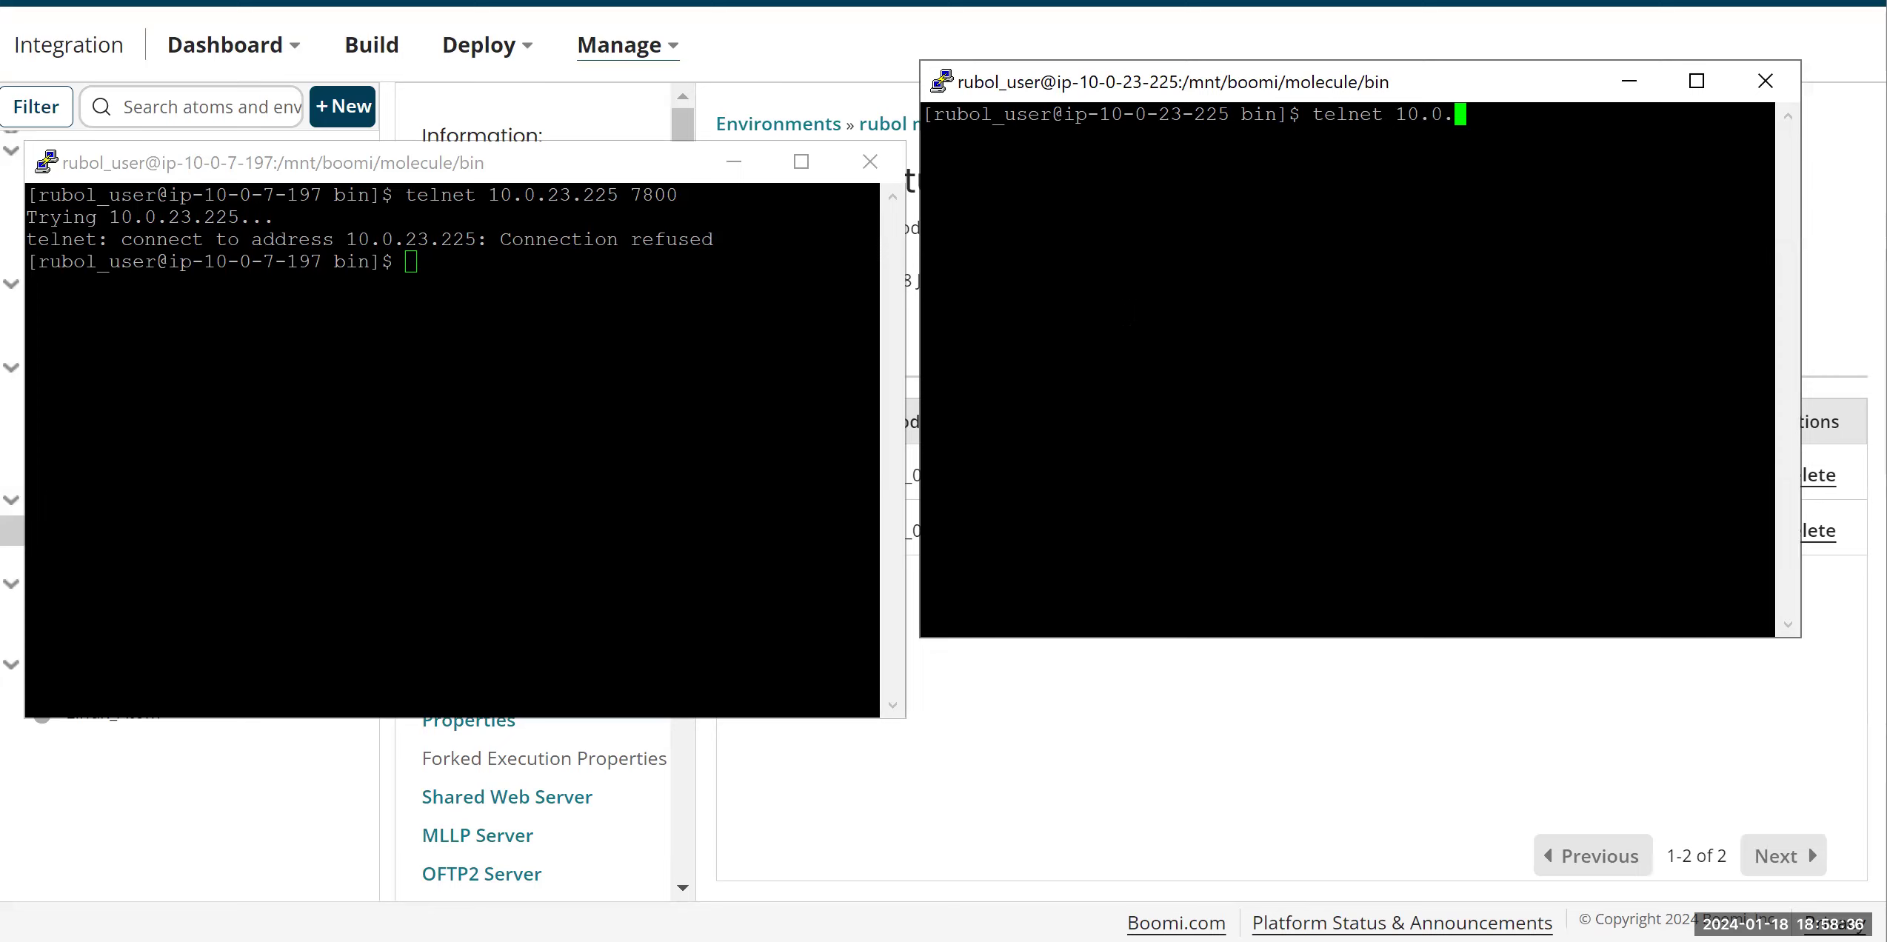
text(7.197)
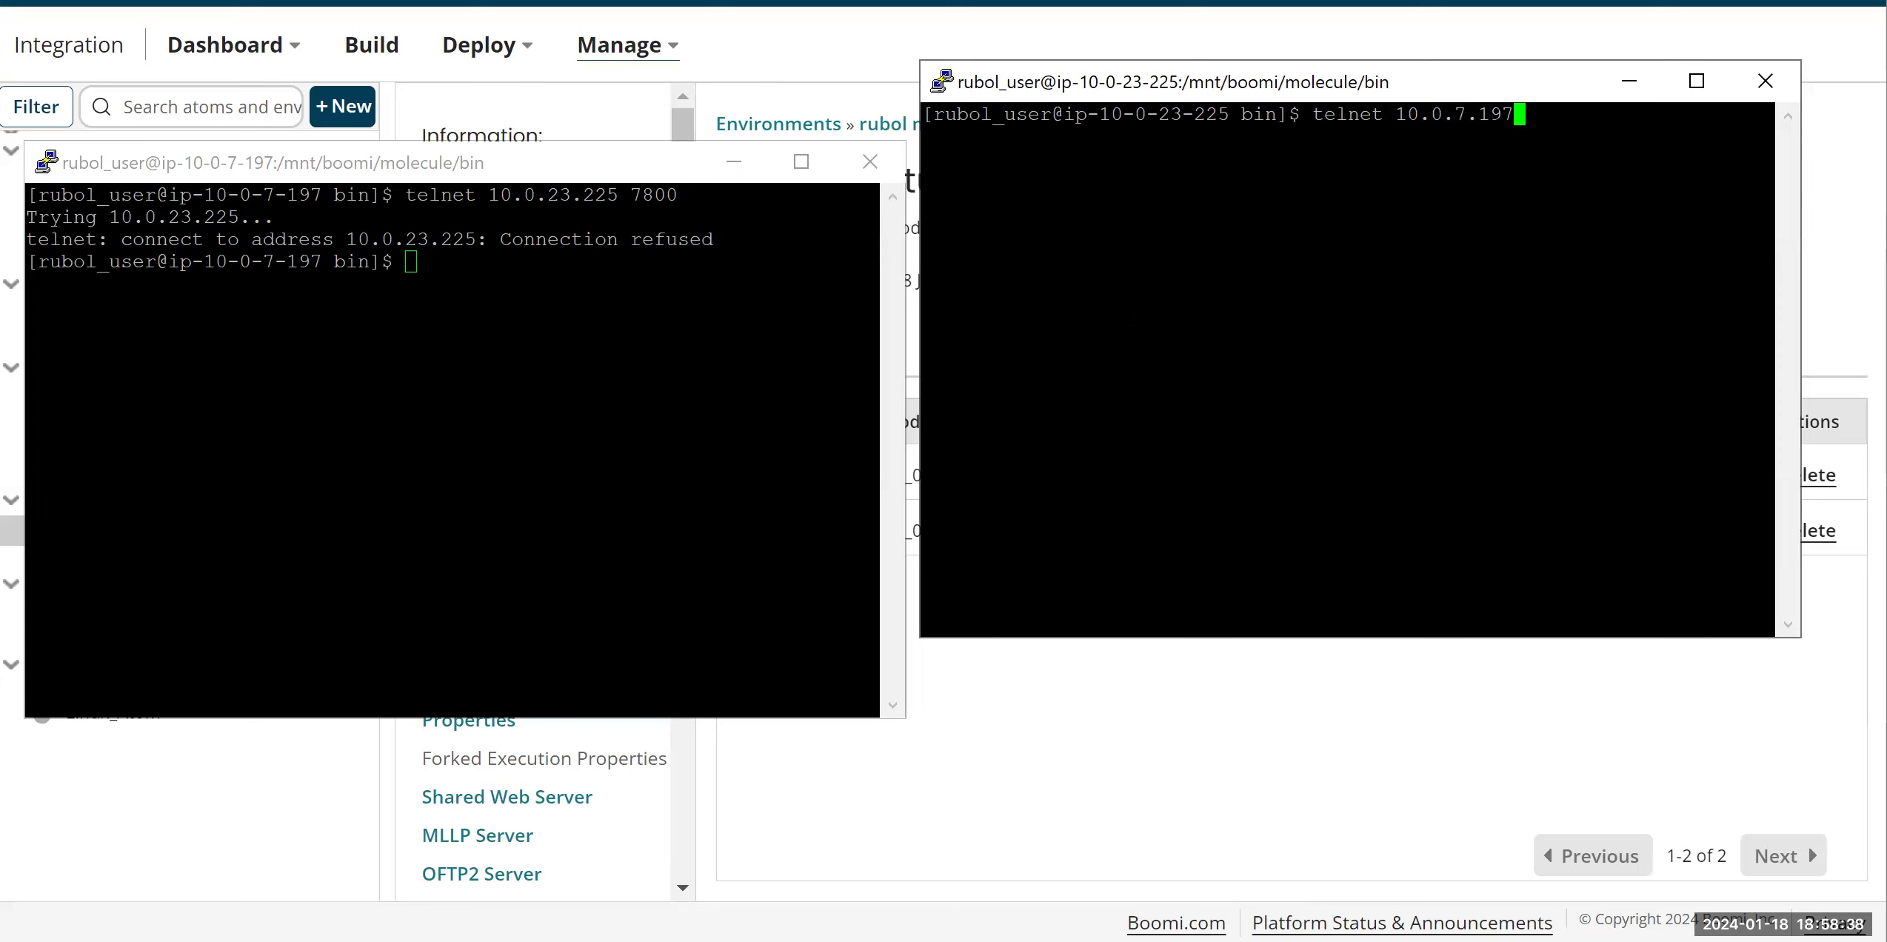
text(7800)
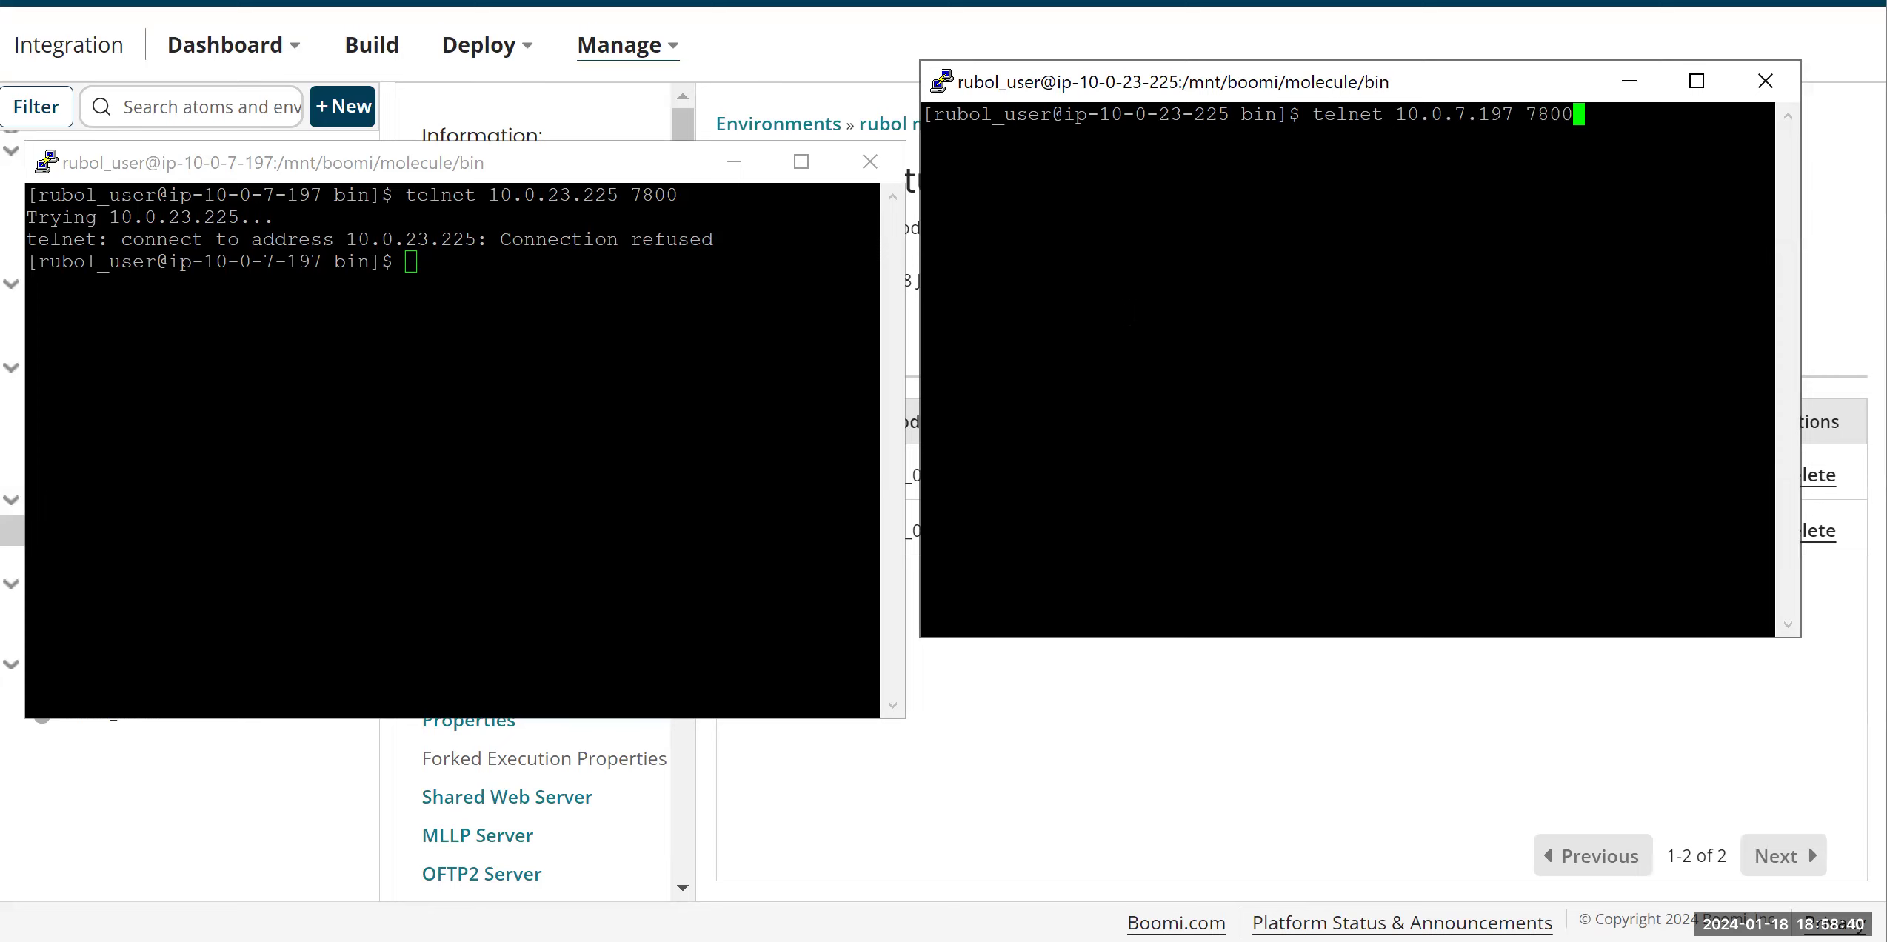
key(Return)
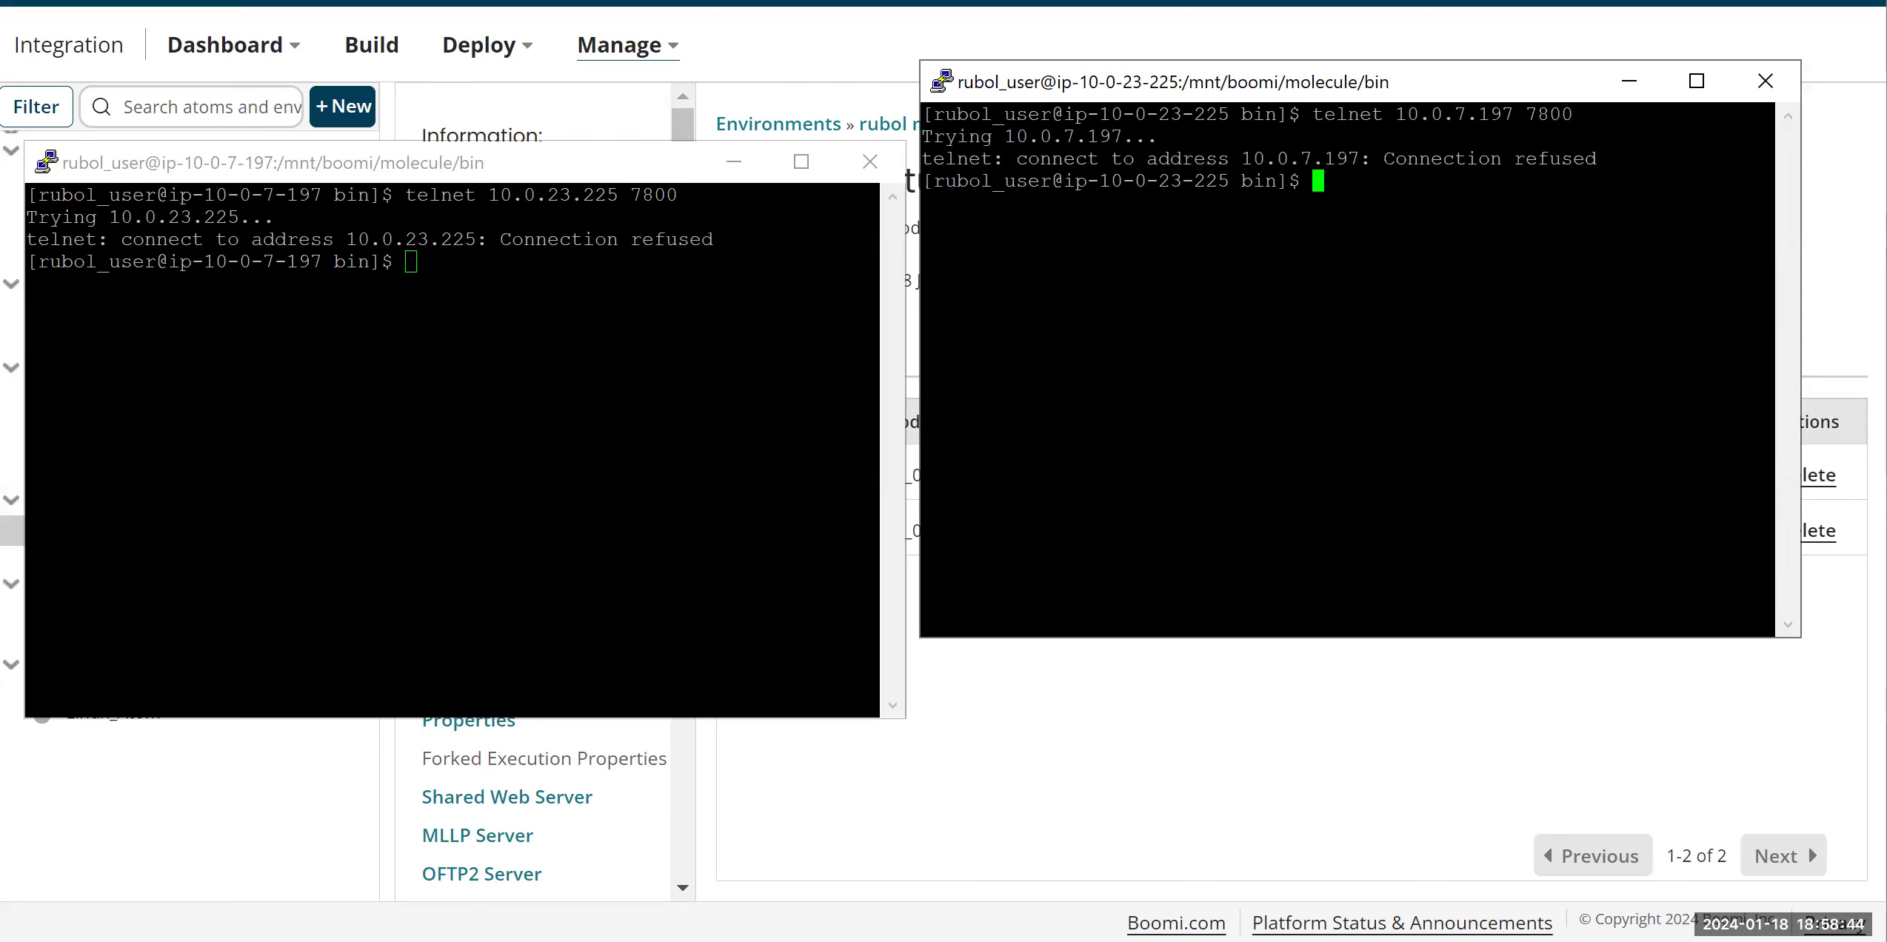
Step: Check ./atom status on the nodes and start the atom on 10.0.7.197
text(./at)
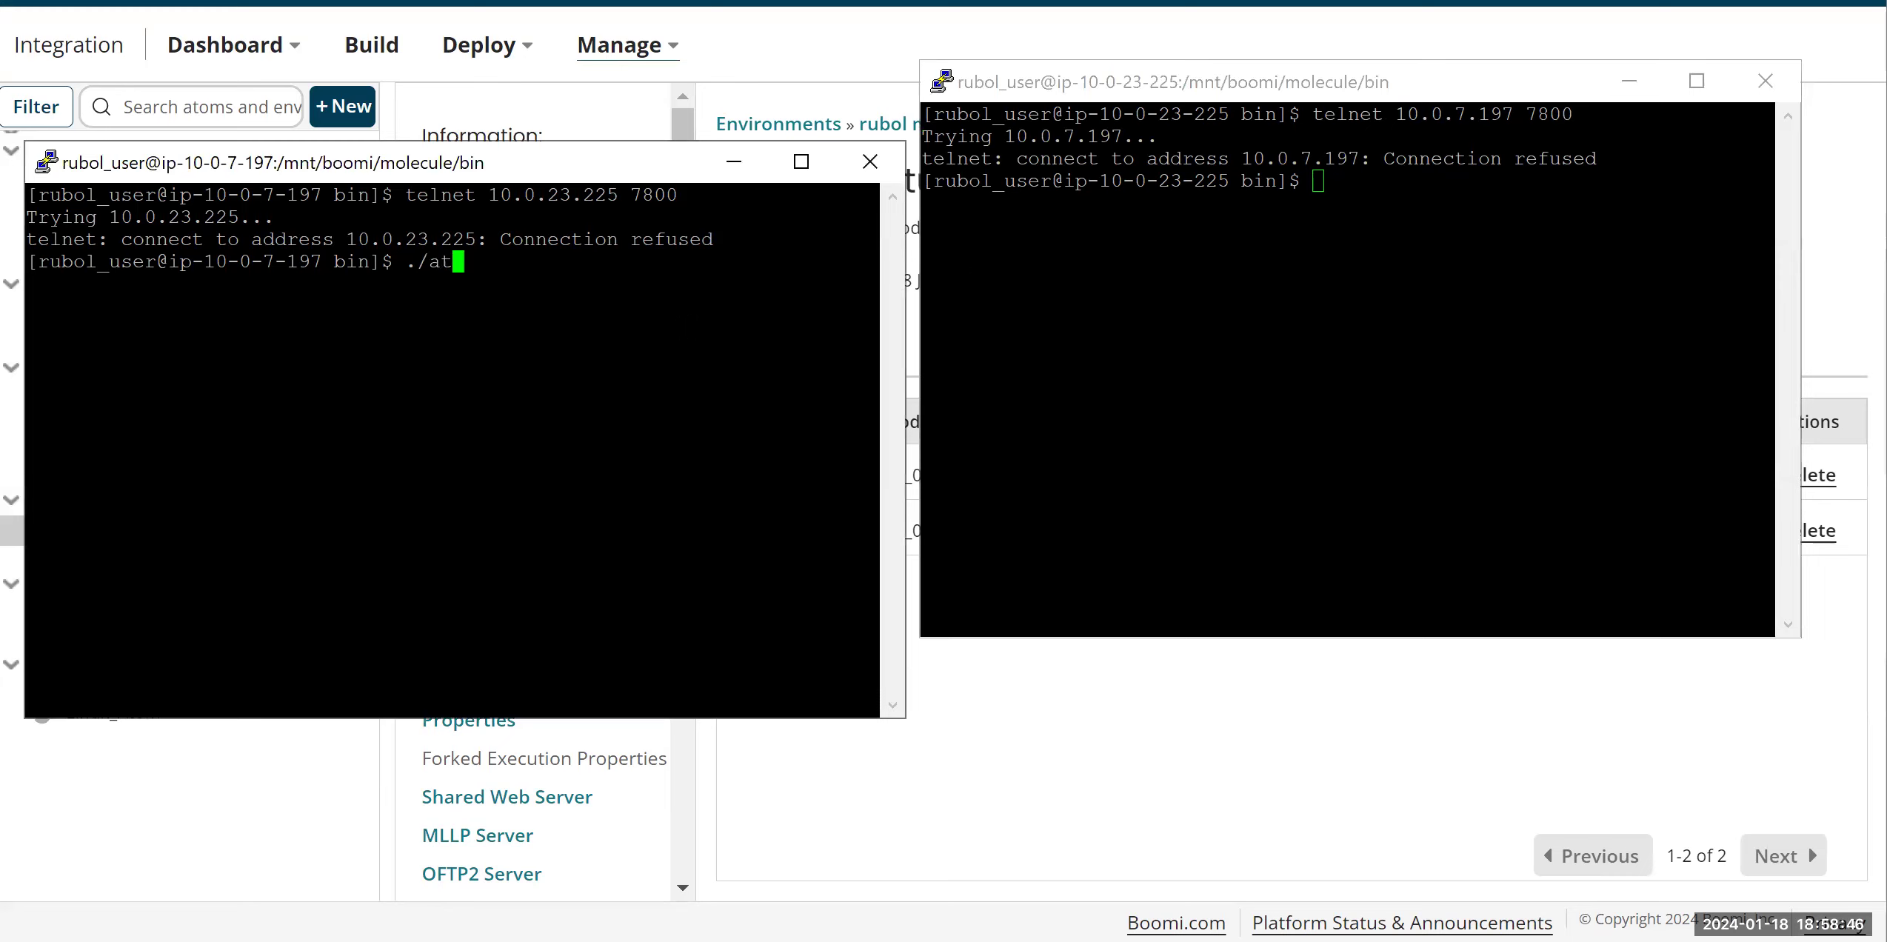
text(om status)
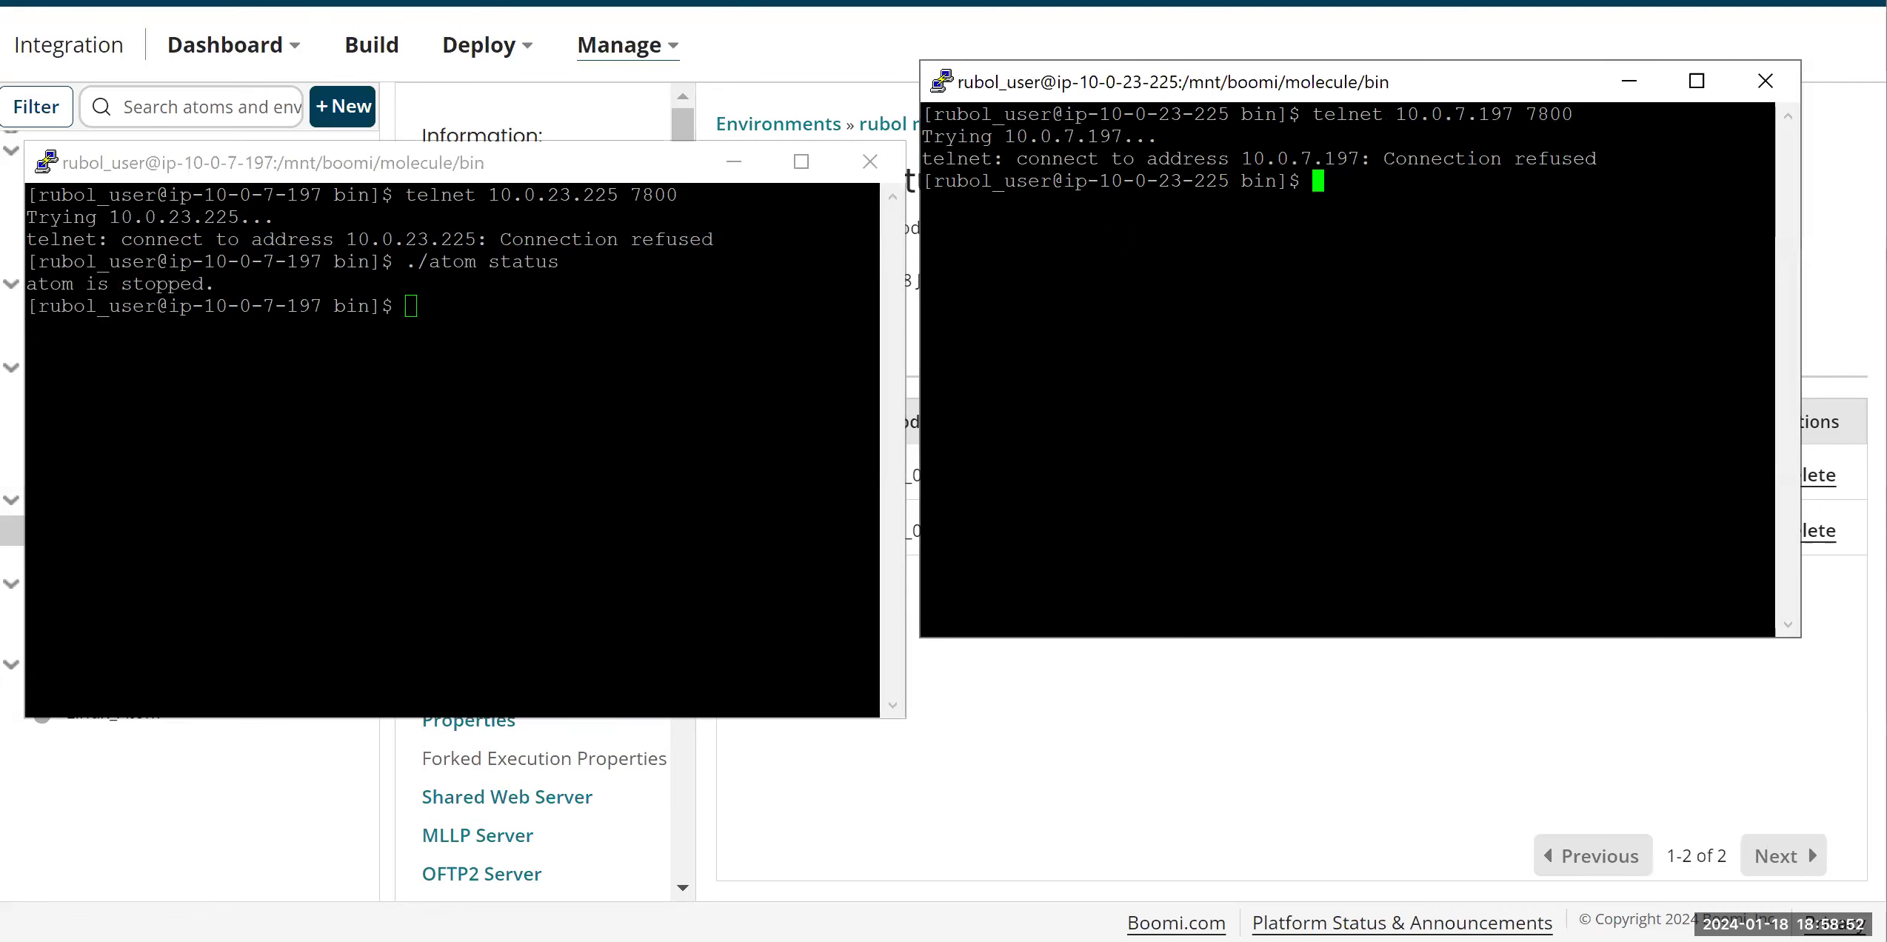
text(./at)
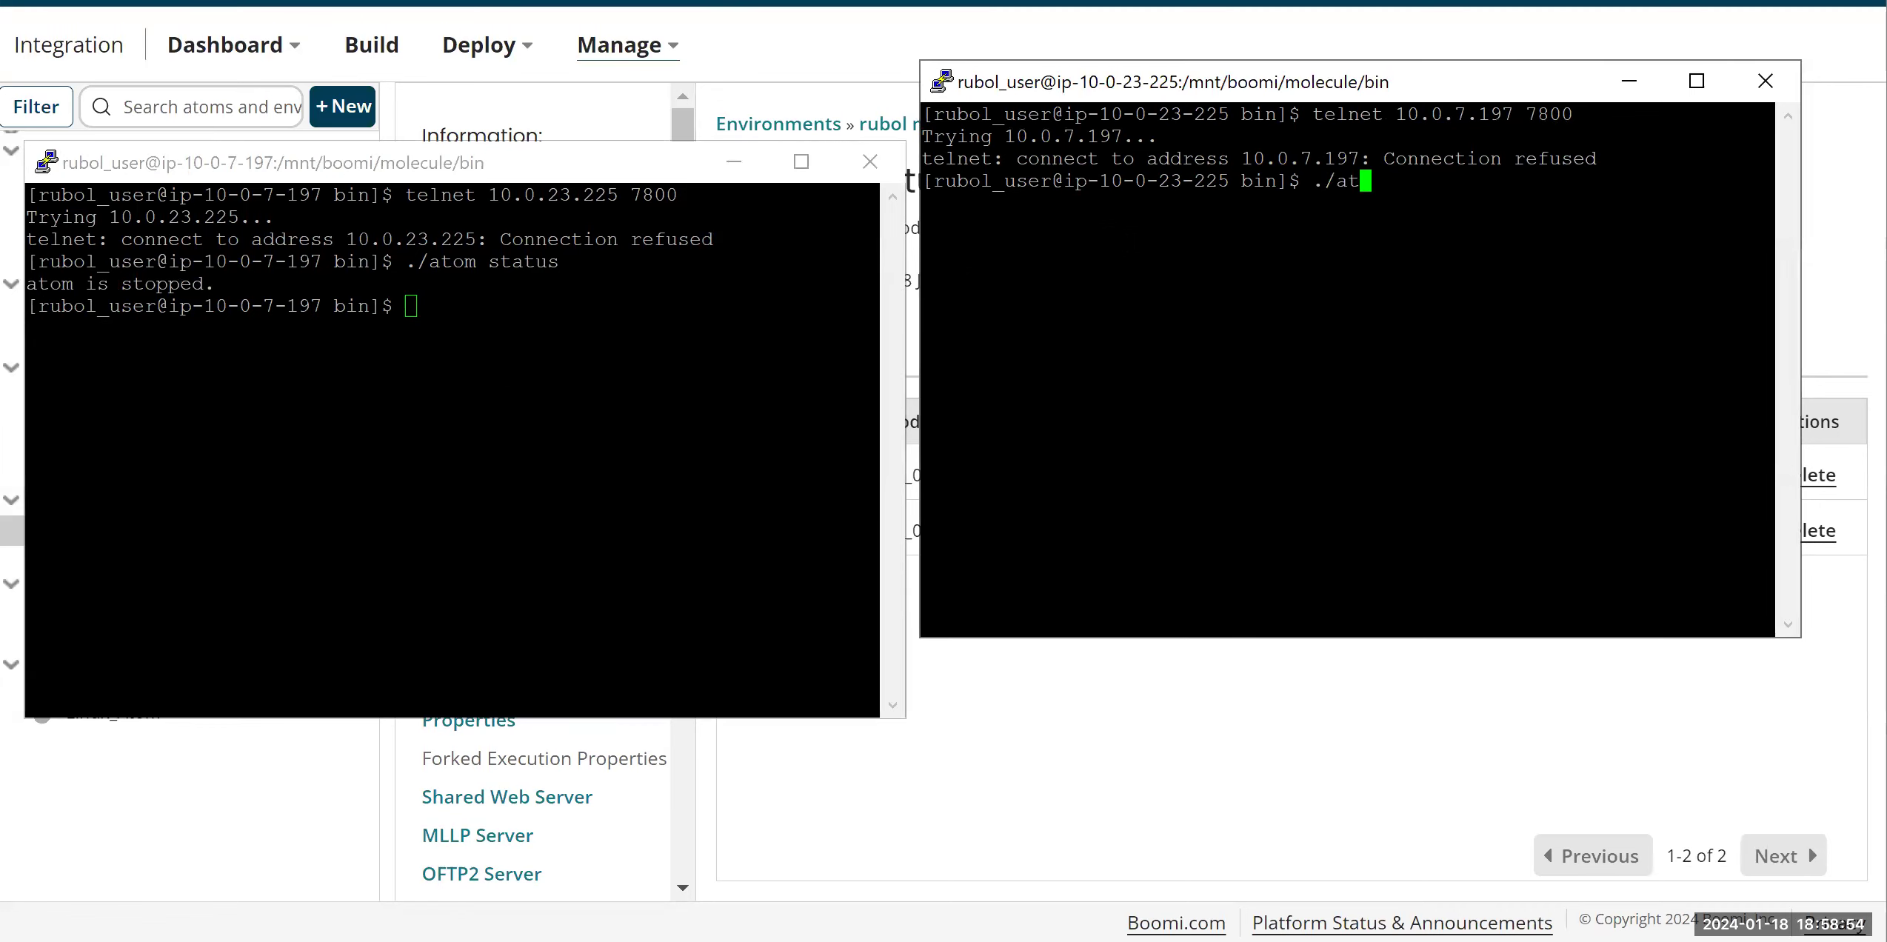
text(om status)
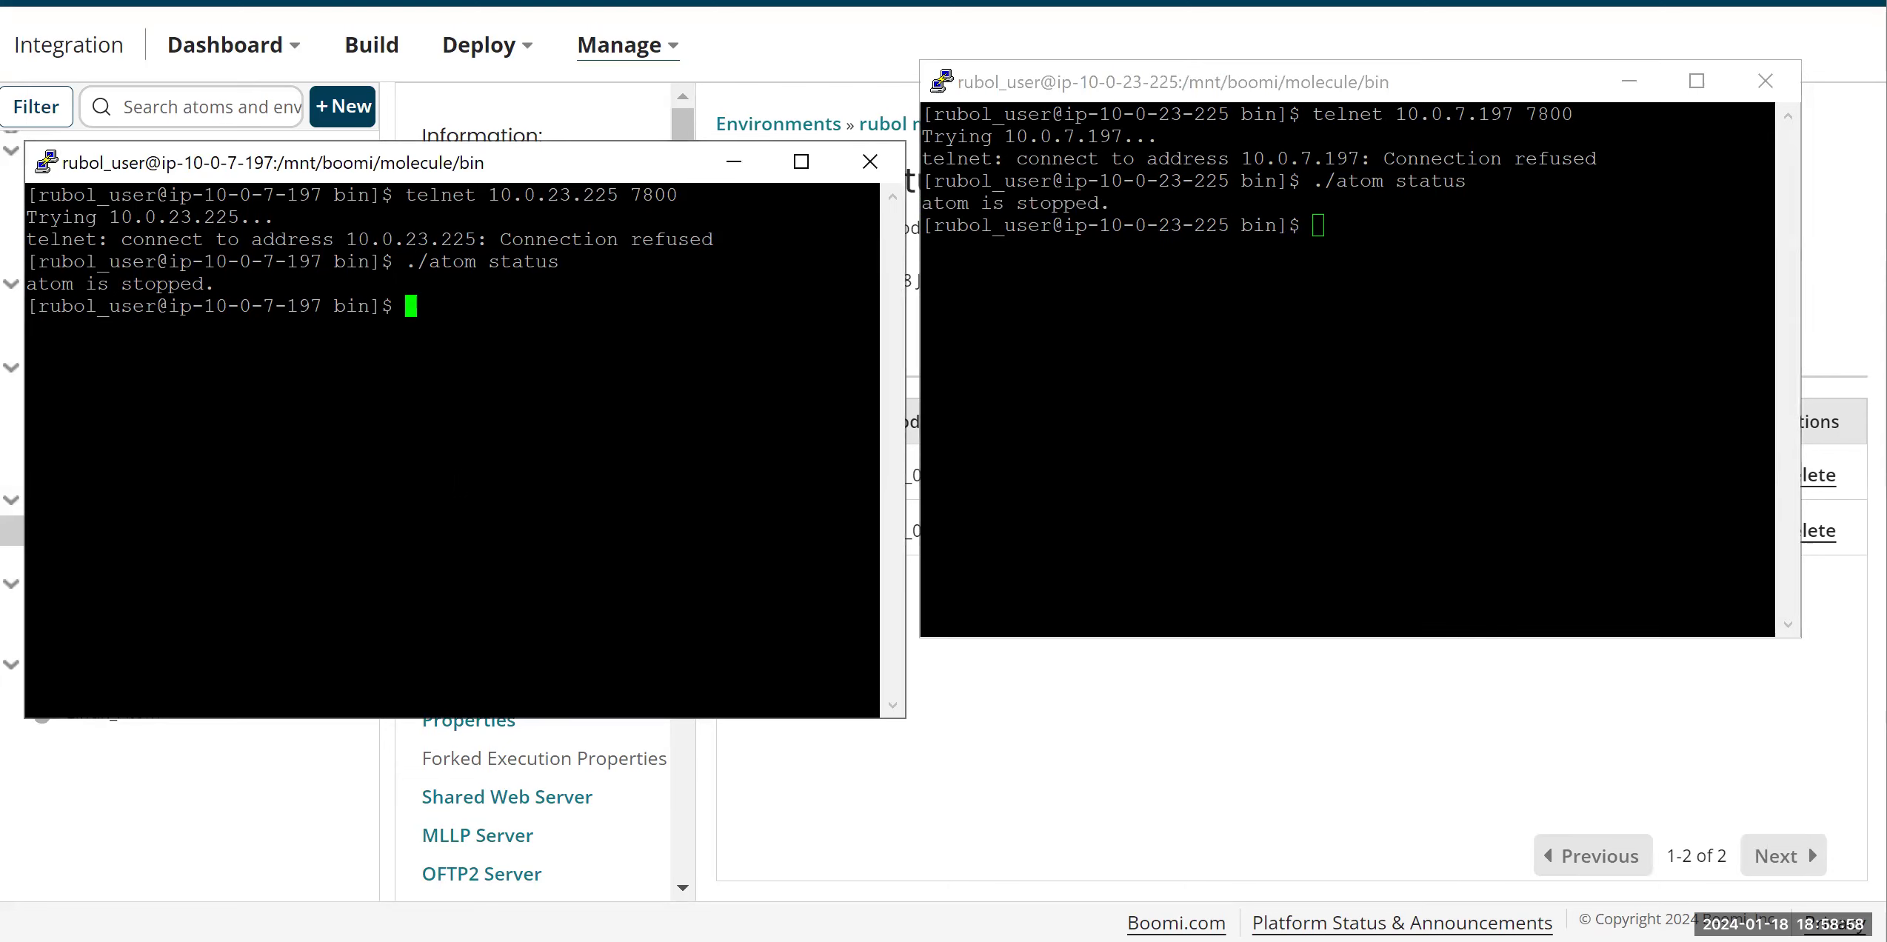
text(./atom start)
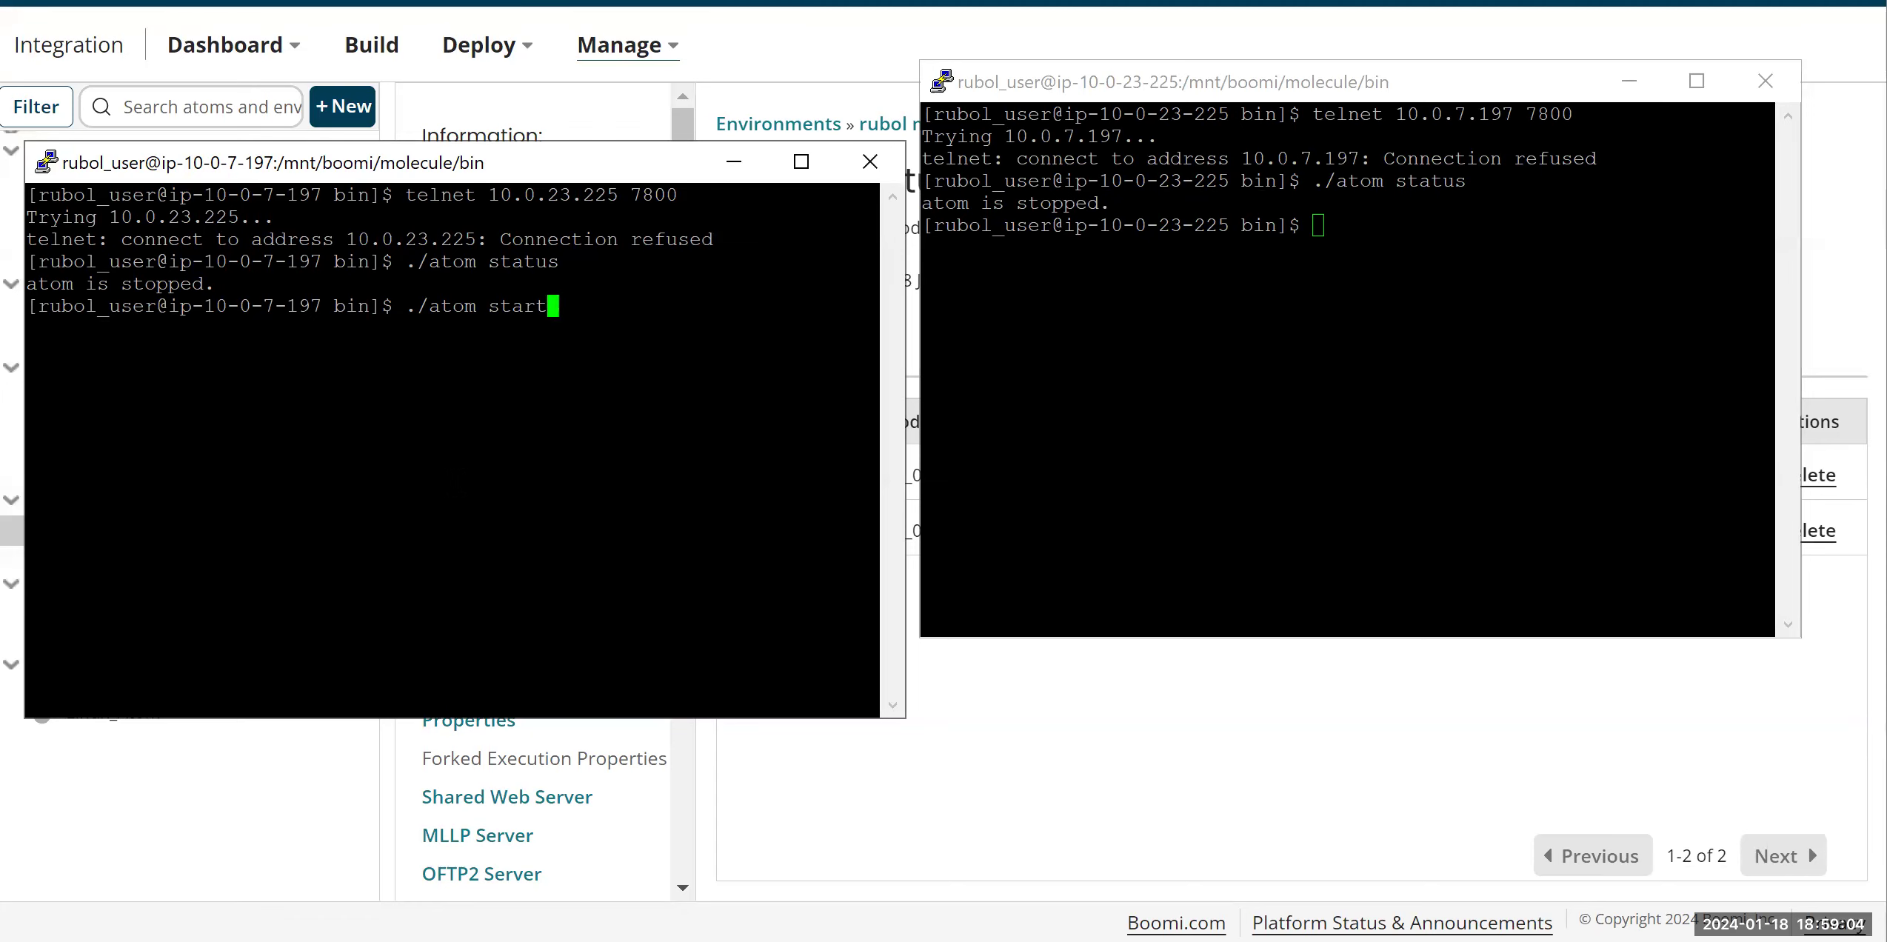
key(Return)
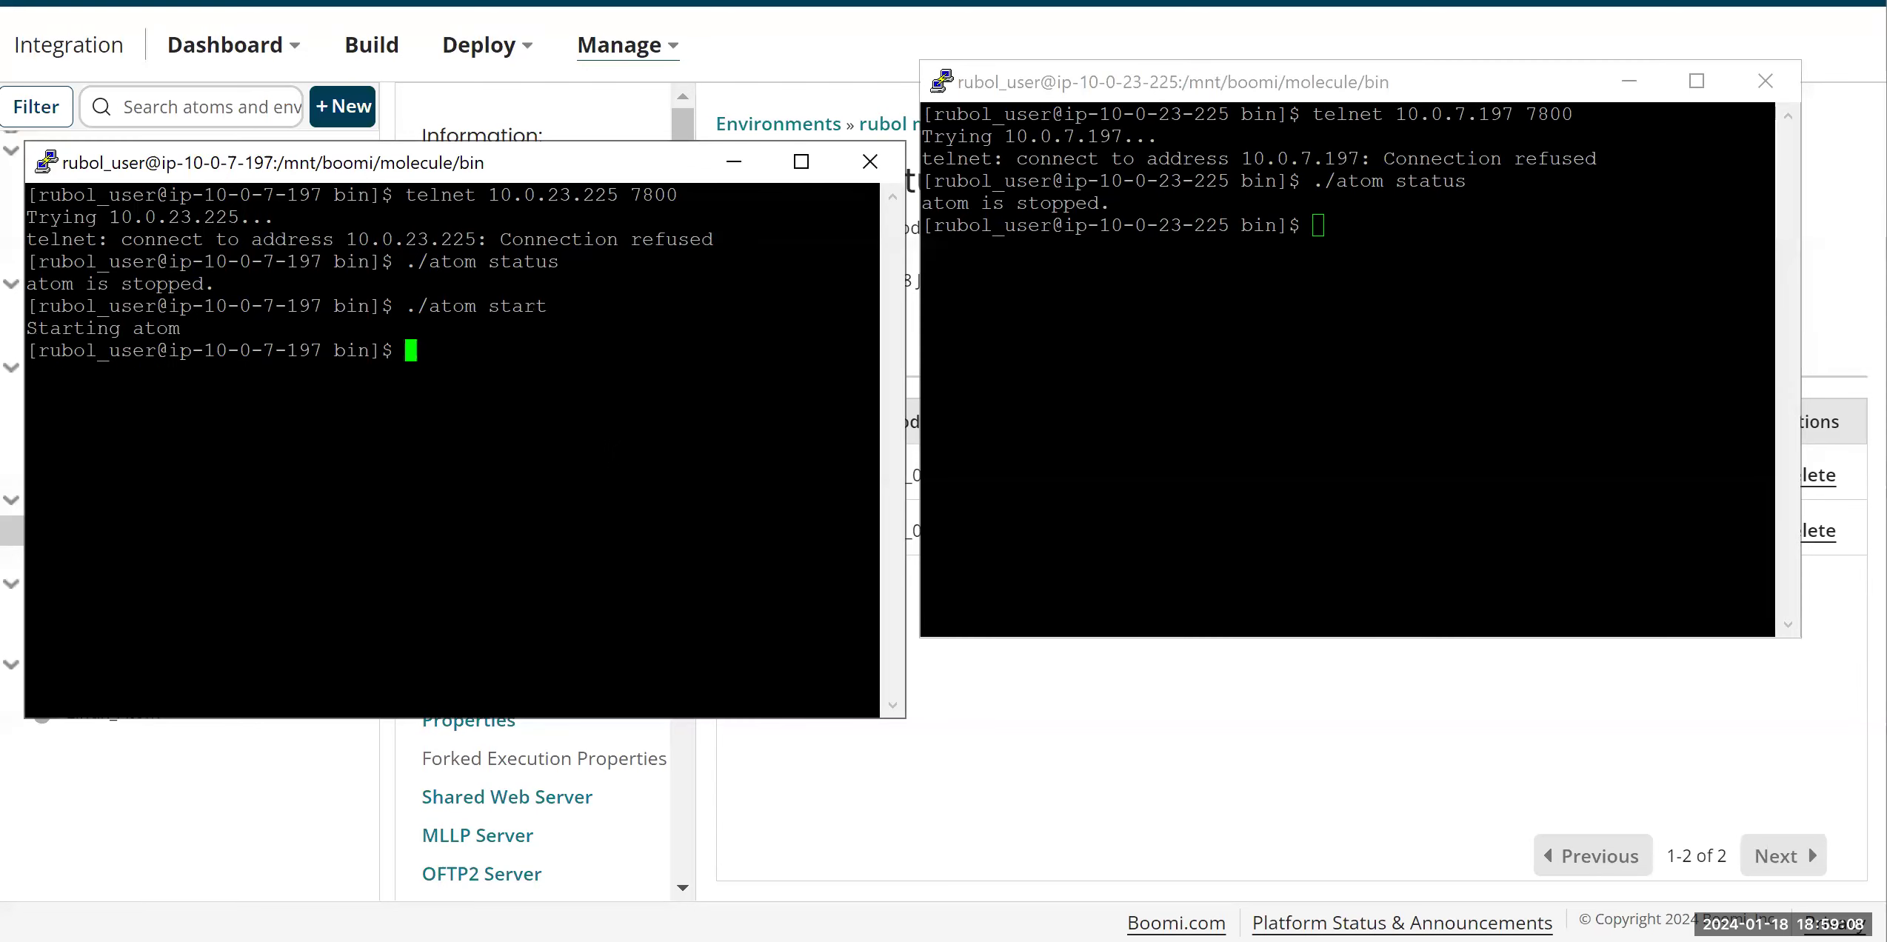
Step: Confirm the atom on 10.0.7.197 now reports running
text(./)
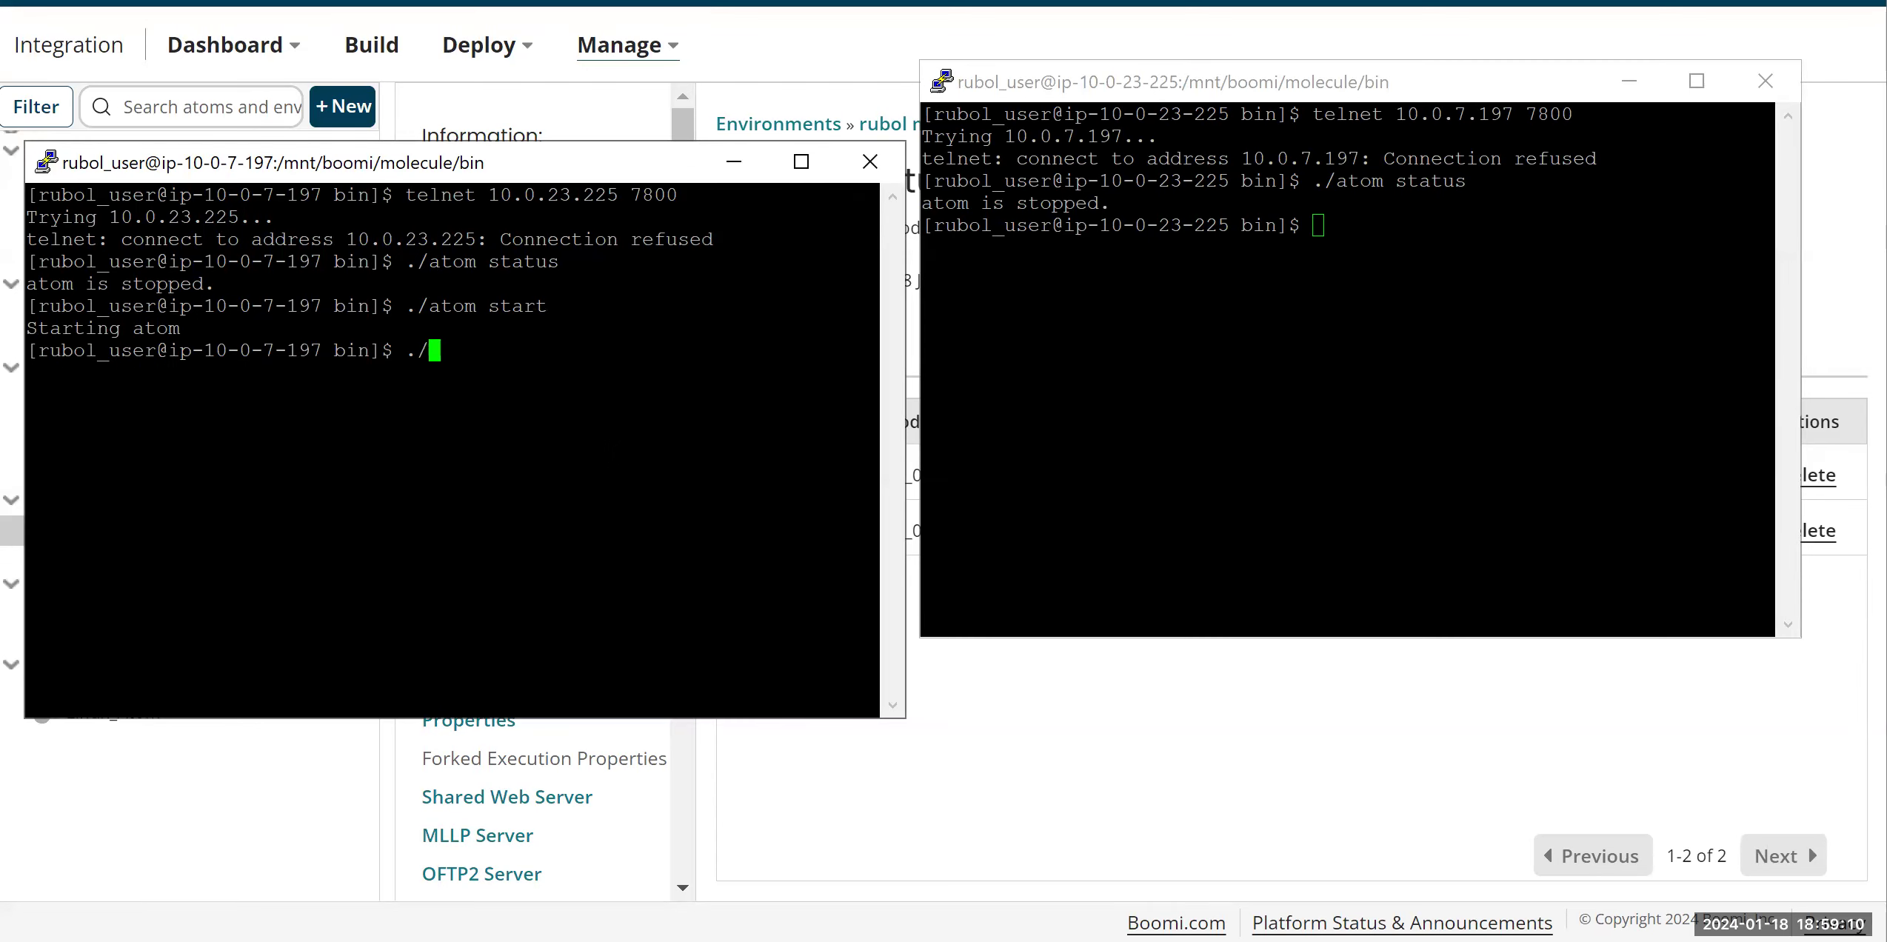
text(atom start)
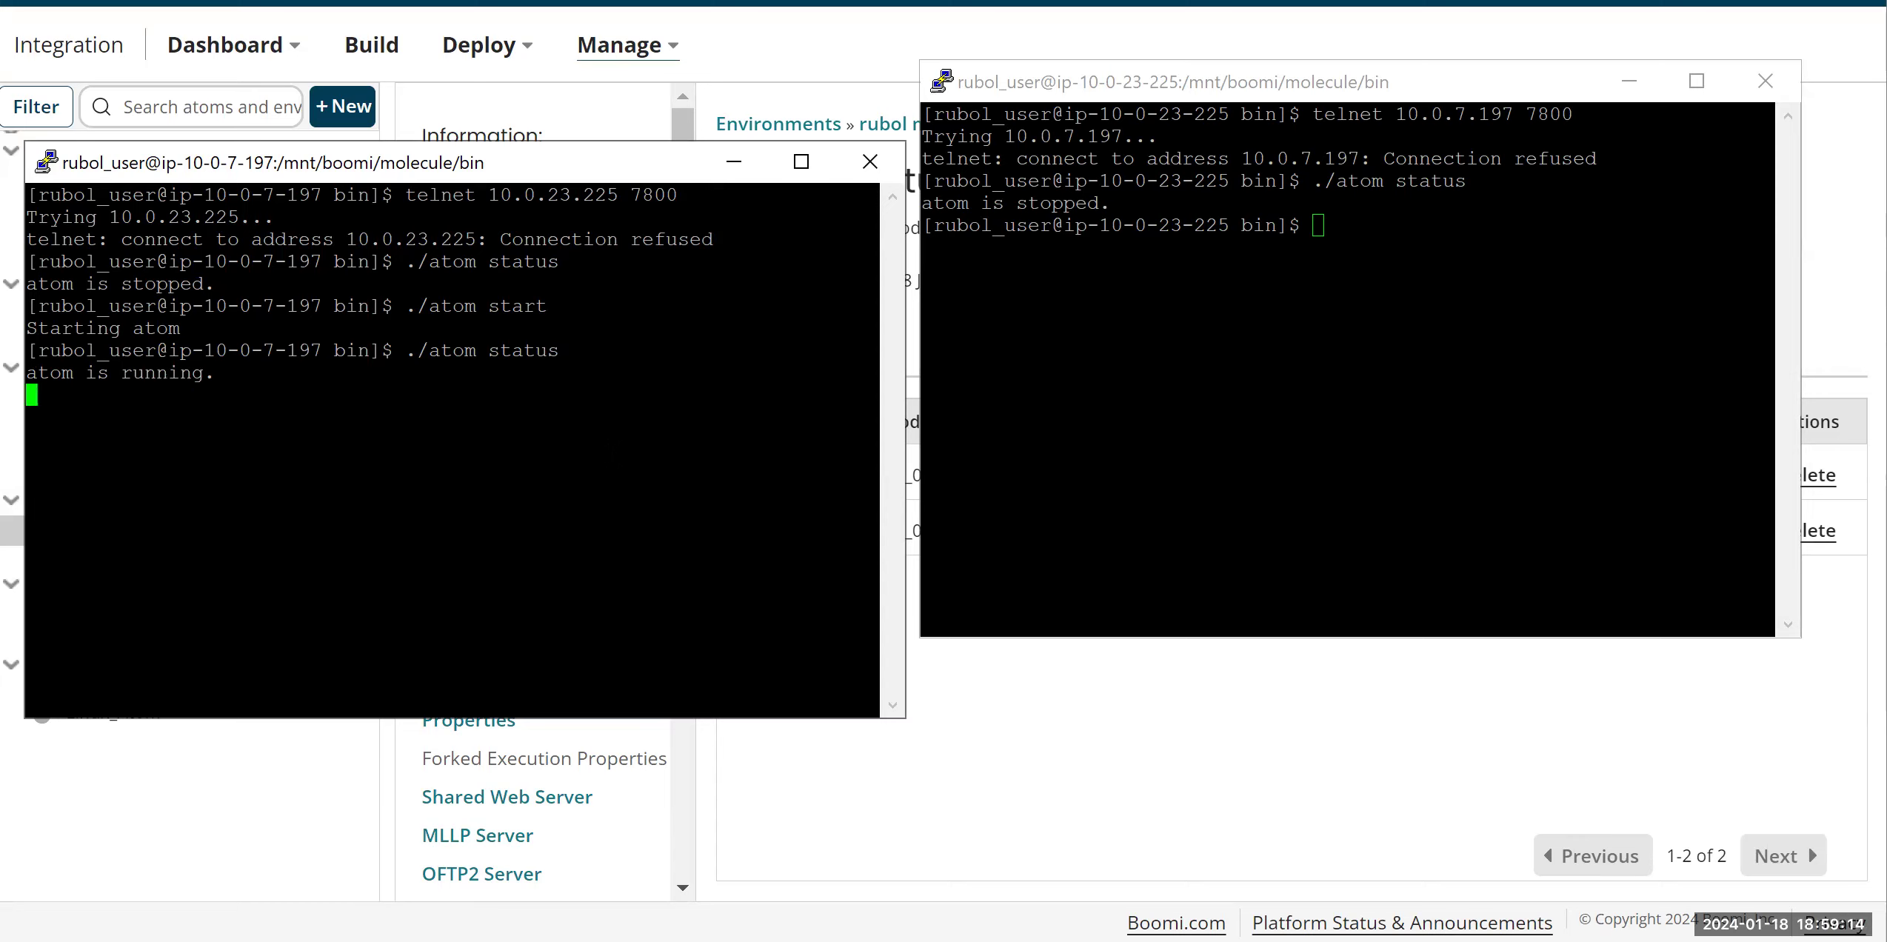
key(Return)
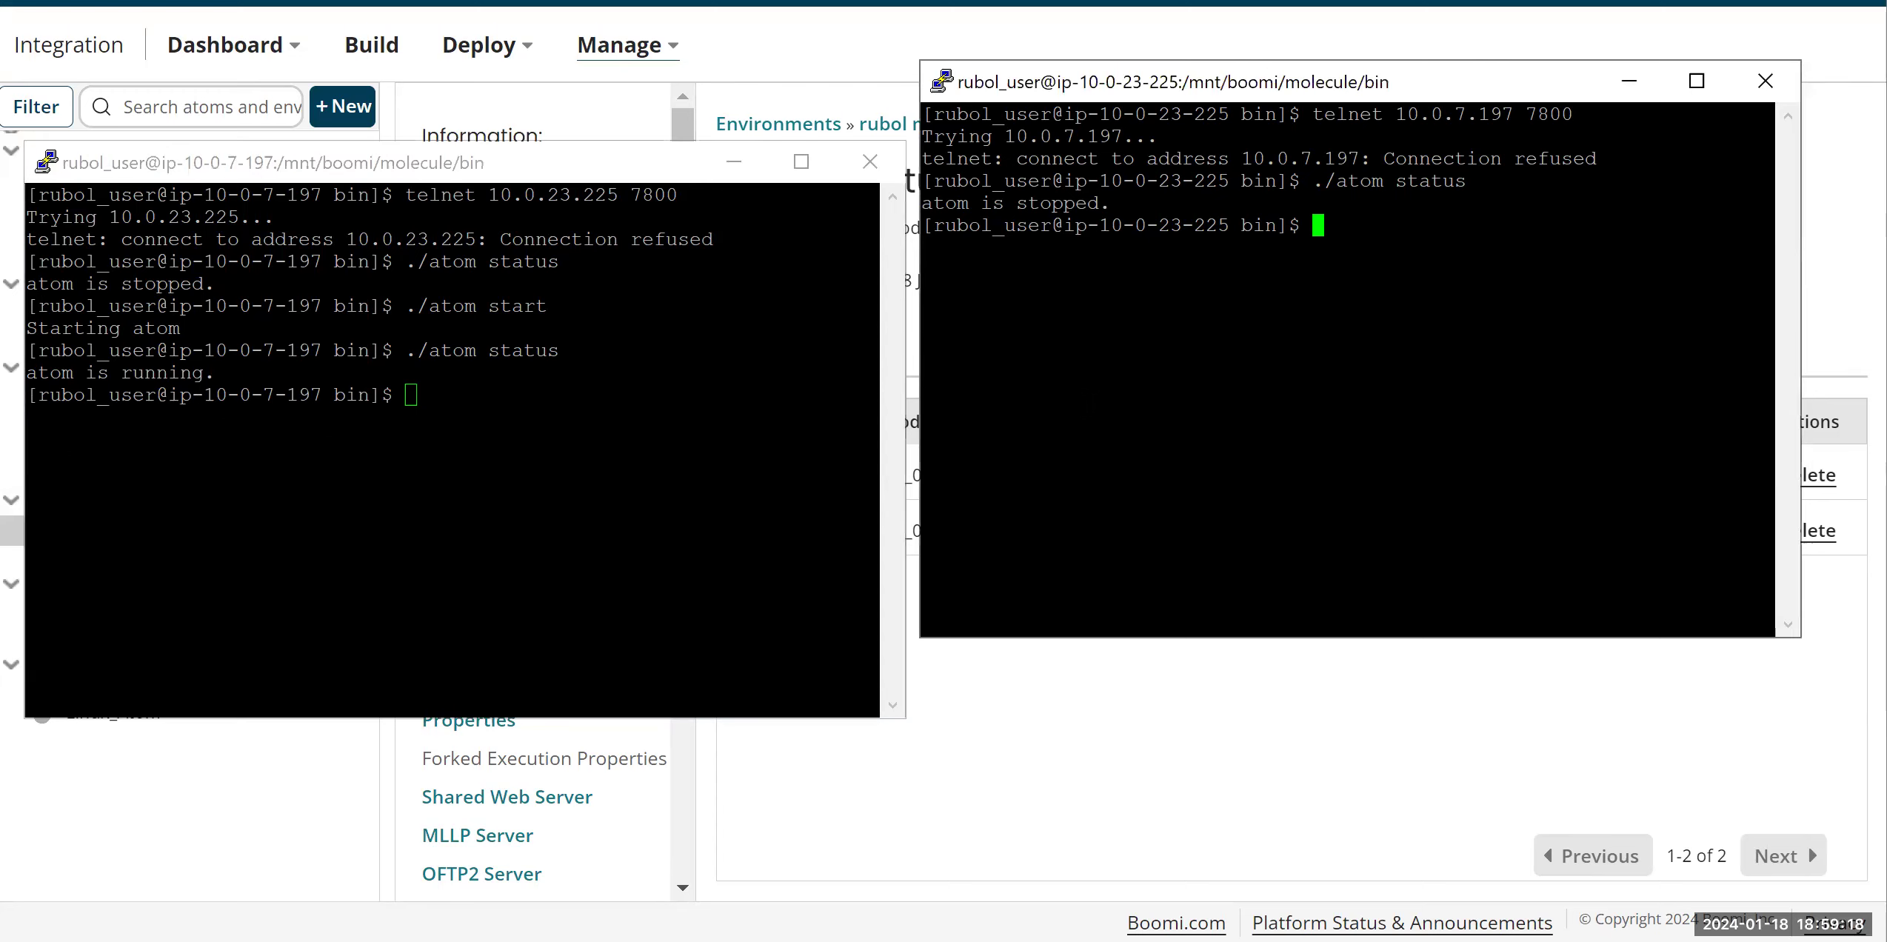
text(tel)
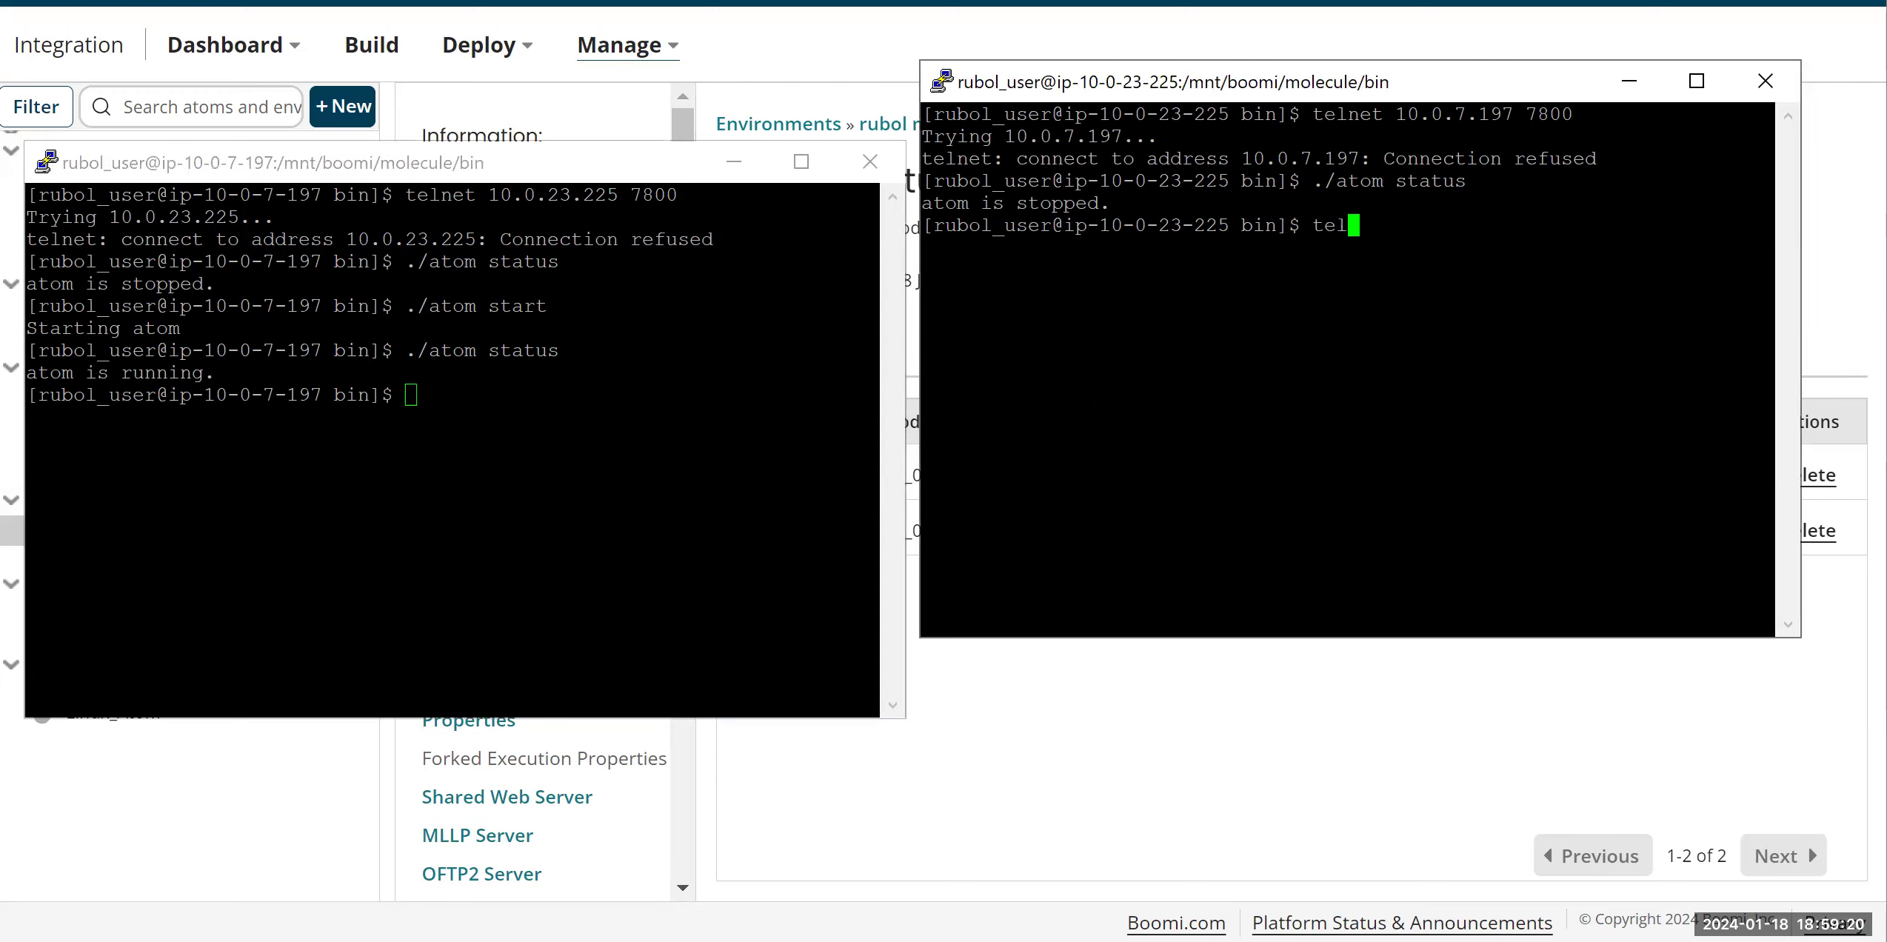
text(n)
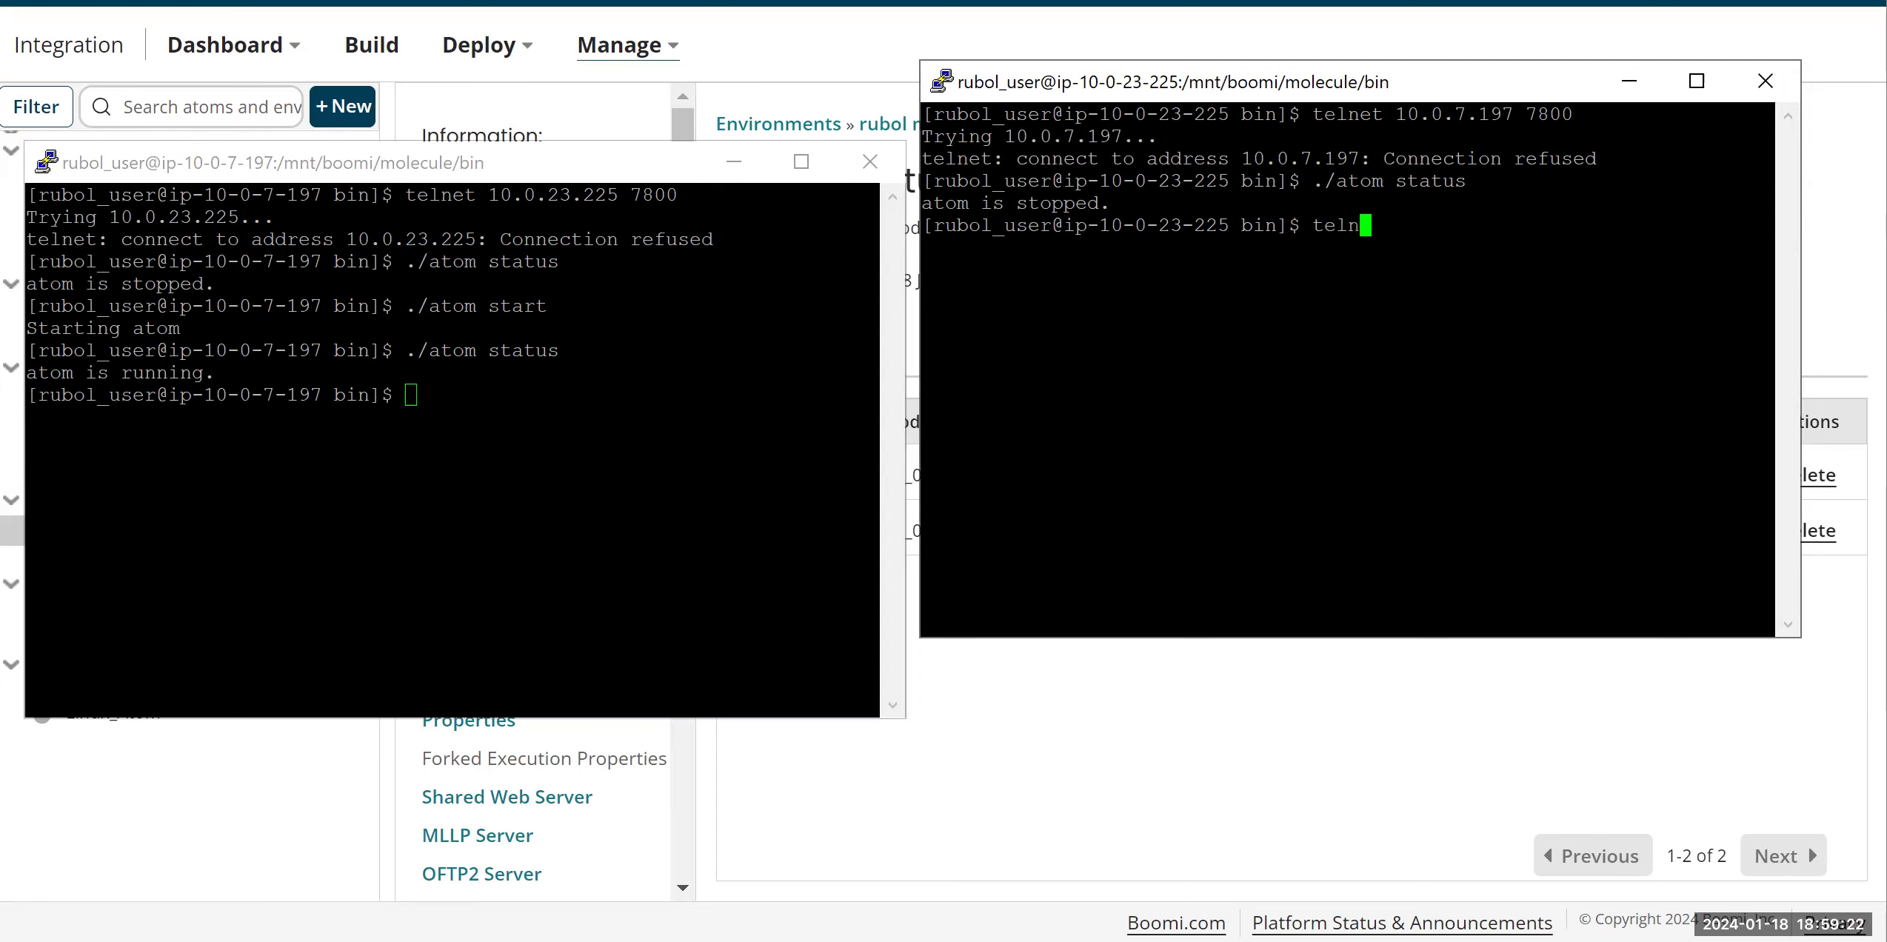
text(e)
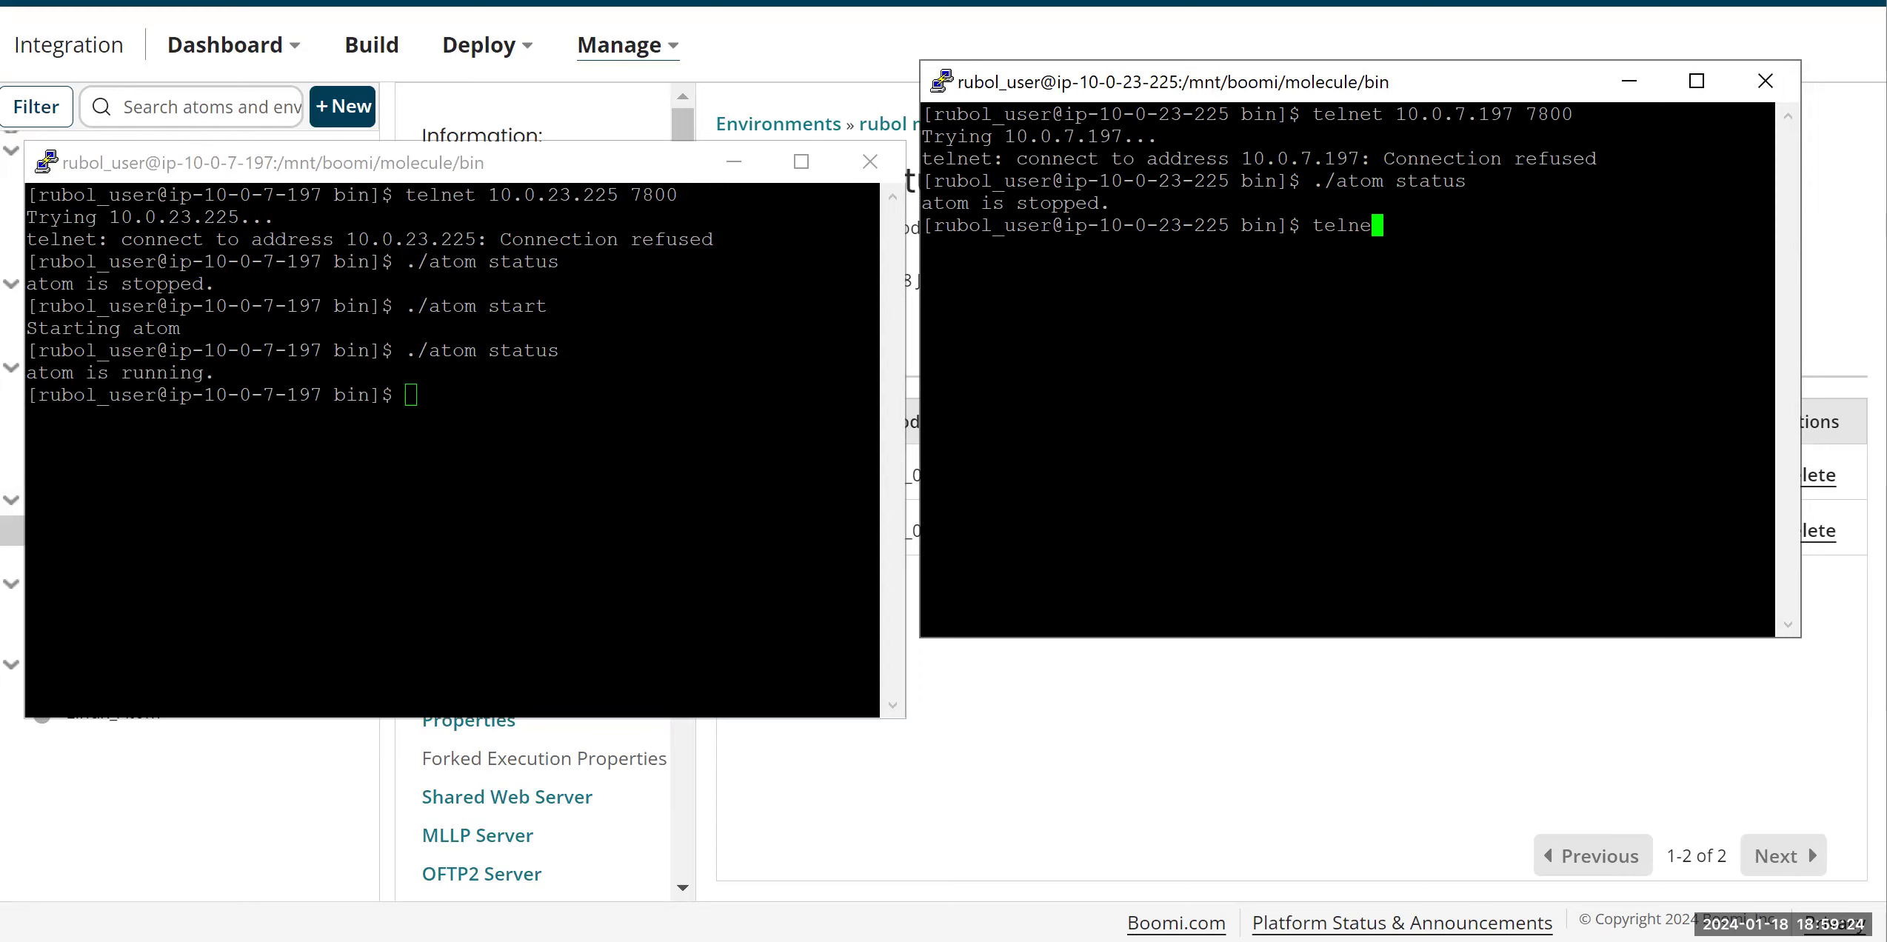
text(./atom status)
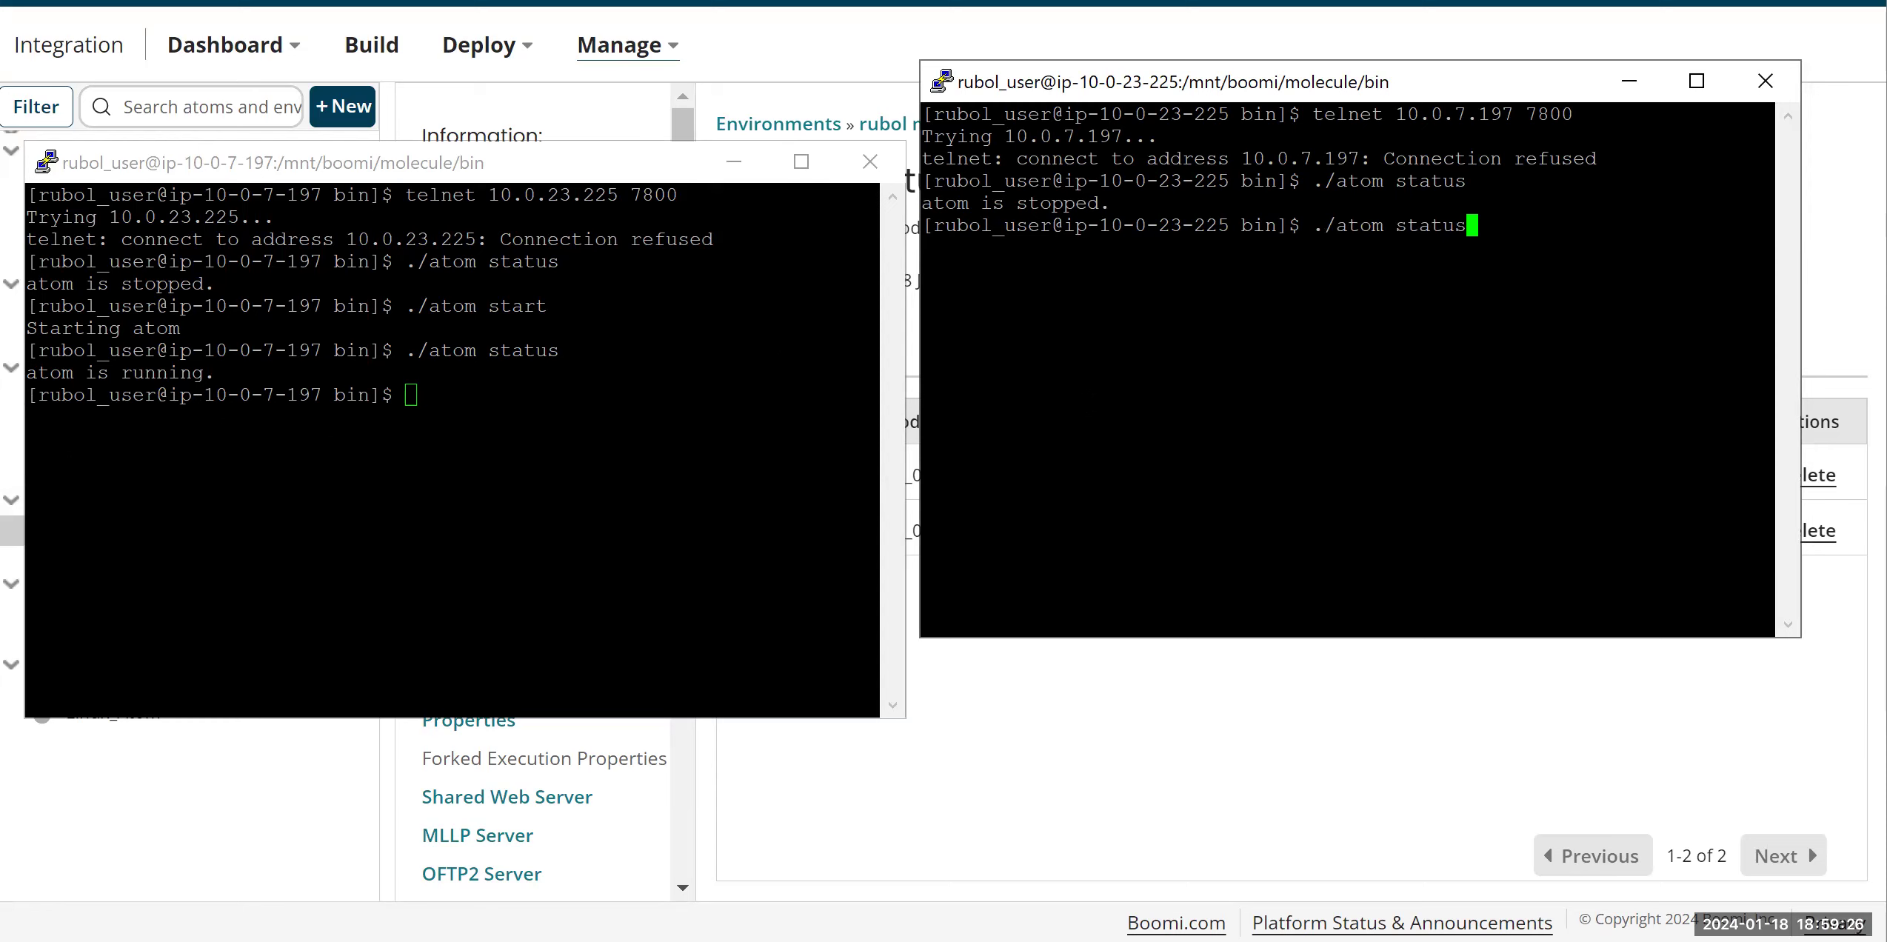
key(Return)
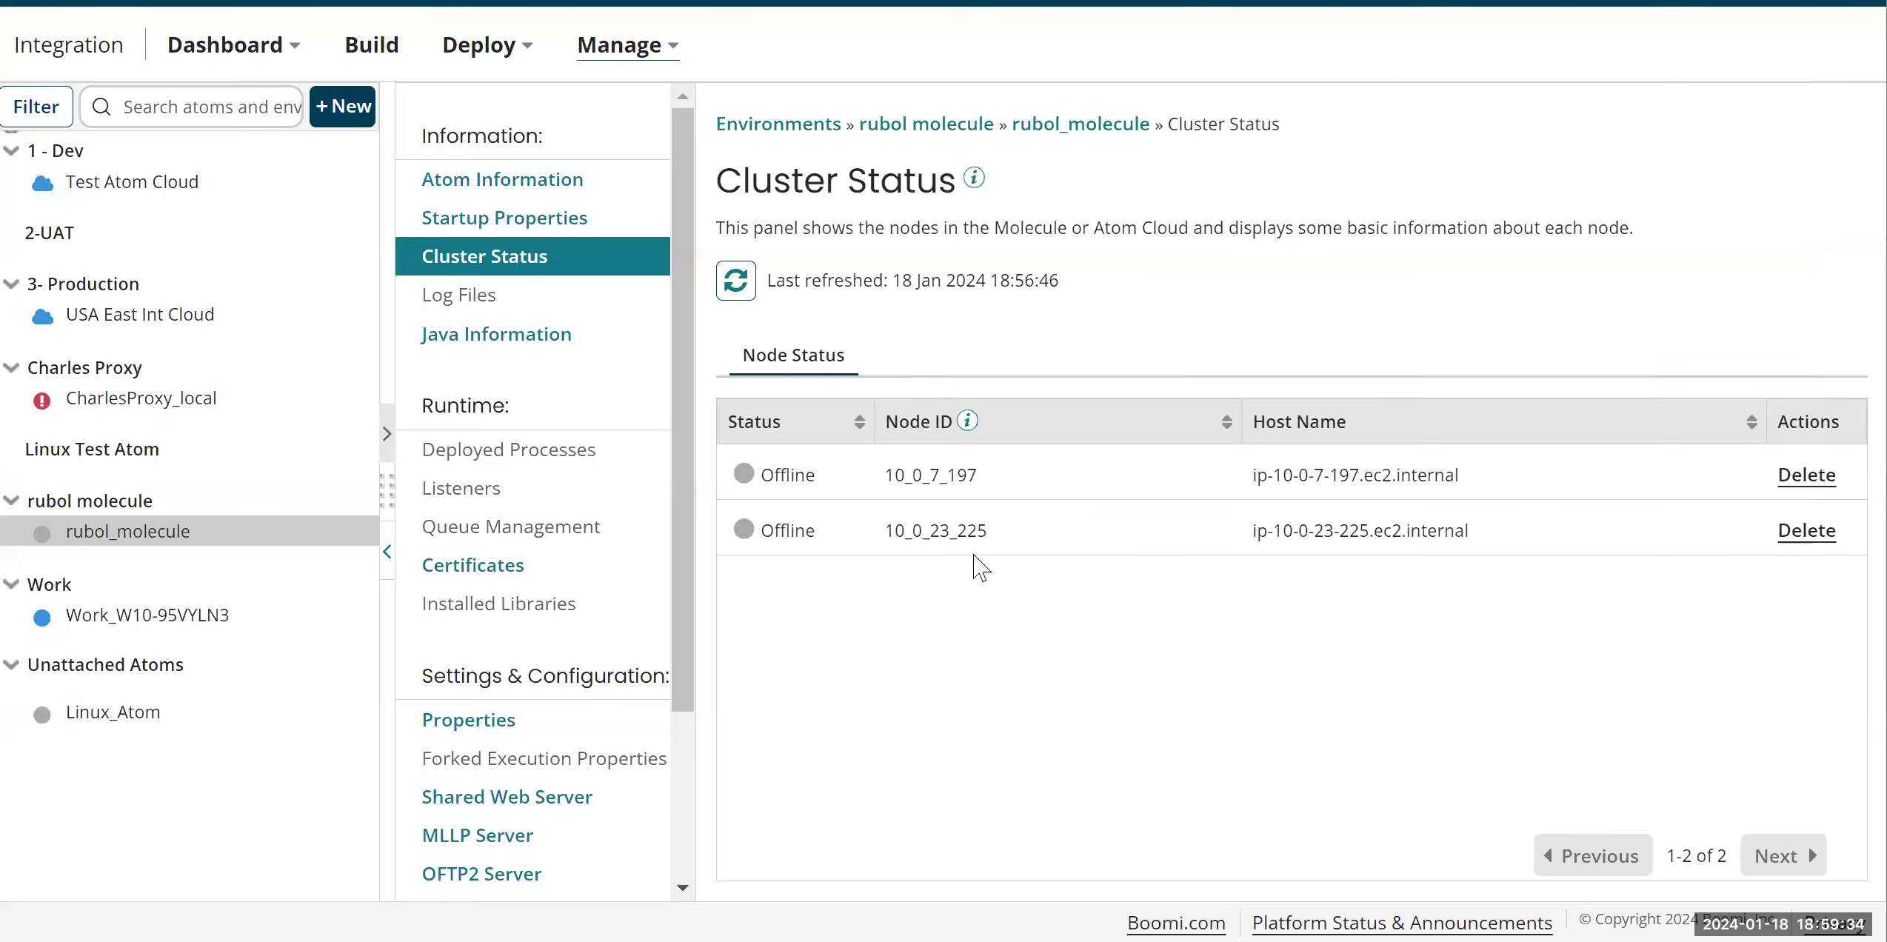
Step: Refresh Cluster Status several times; both molecule nodes still show Offline
click(734, 280)
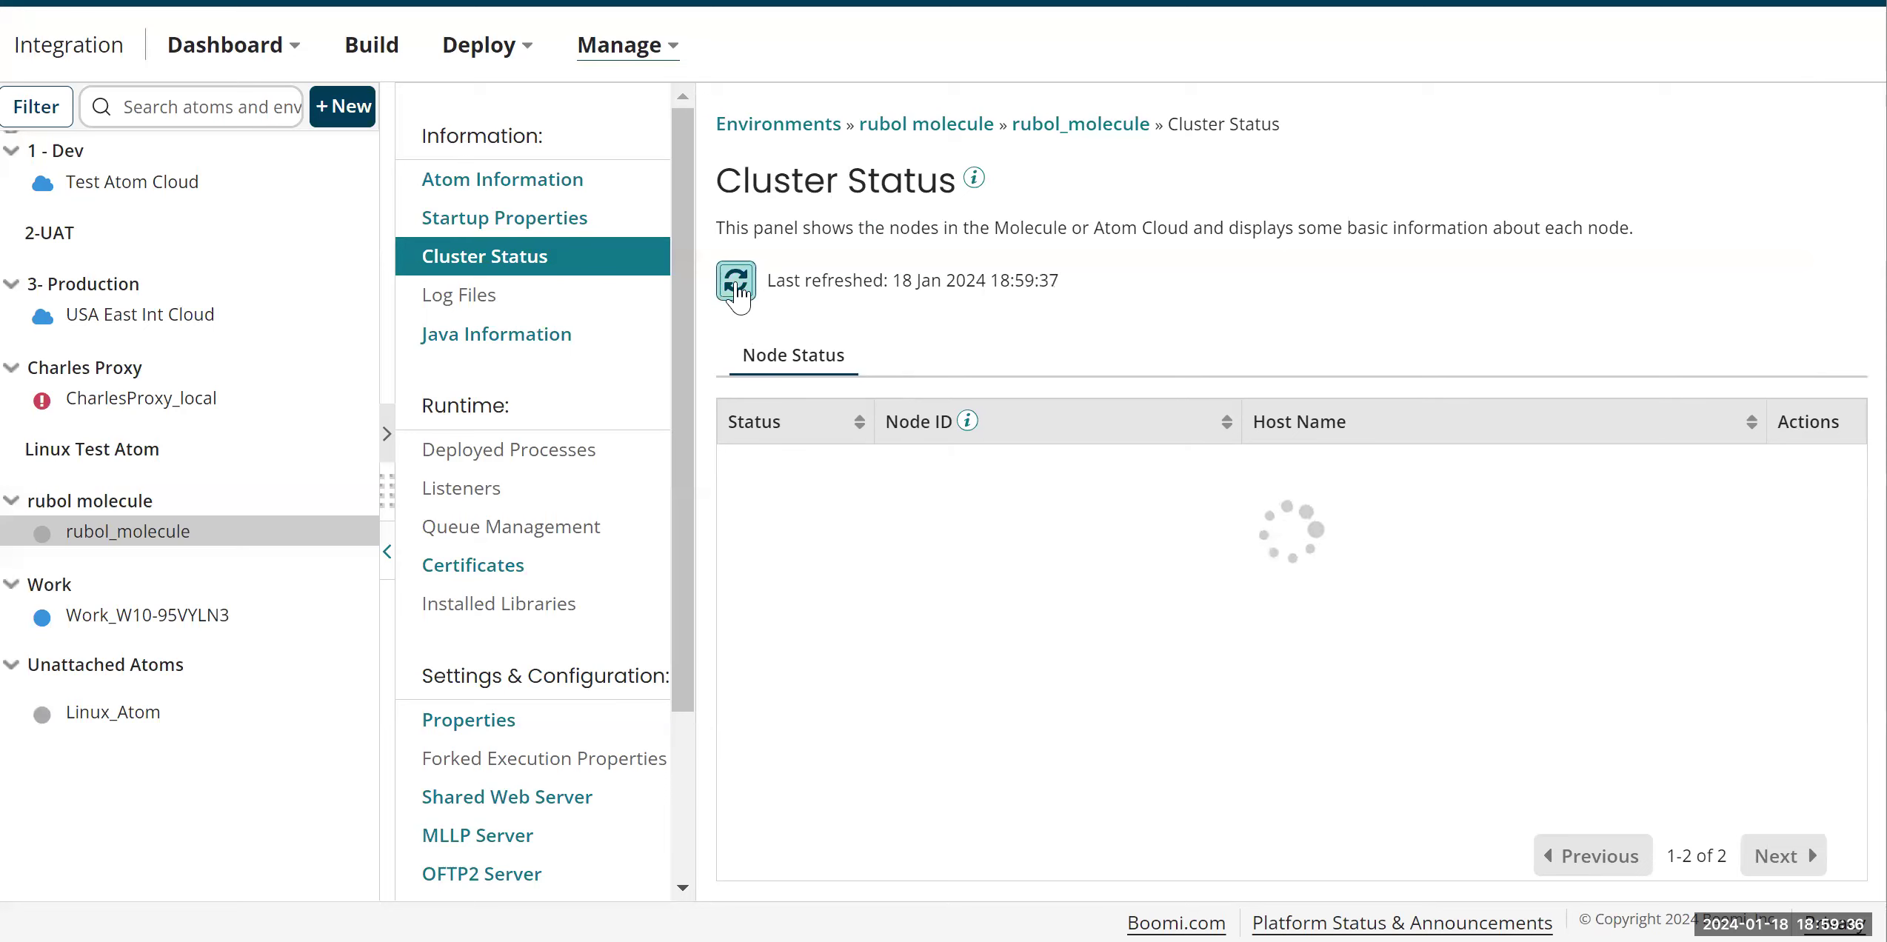
click(734, 285)
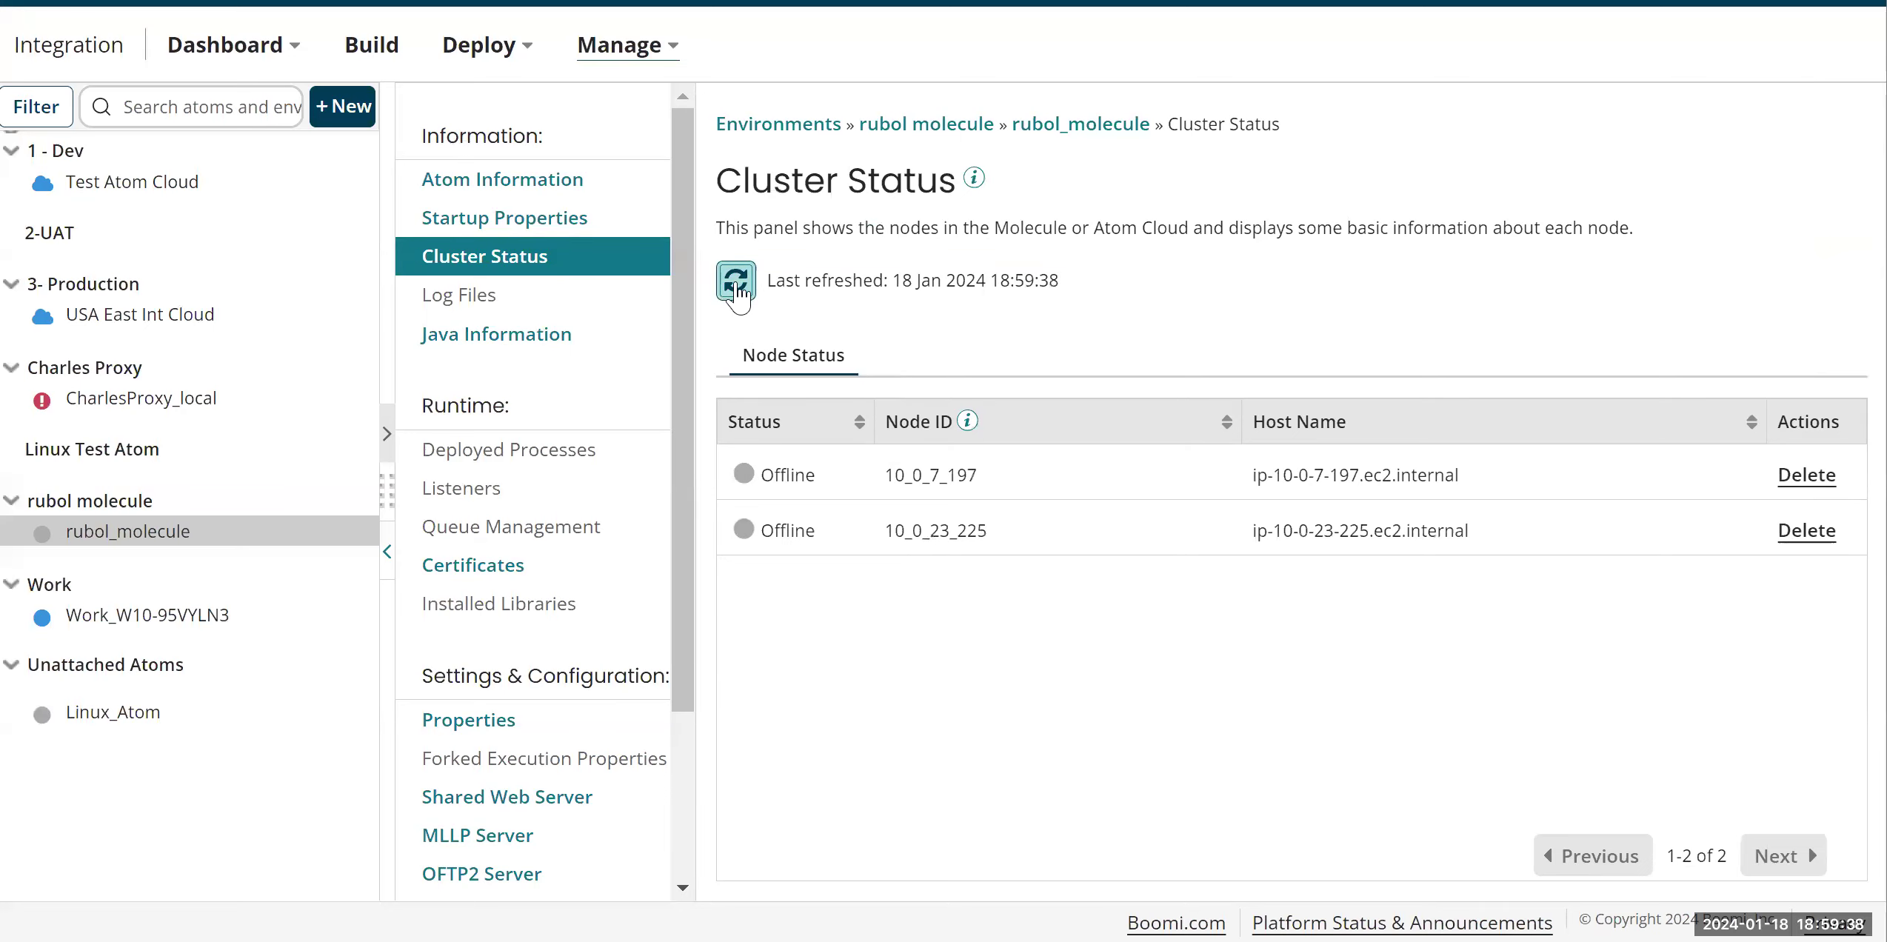
click(735, 286)
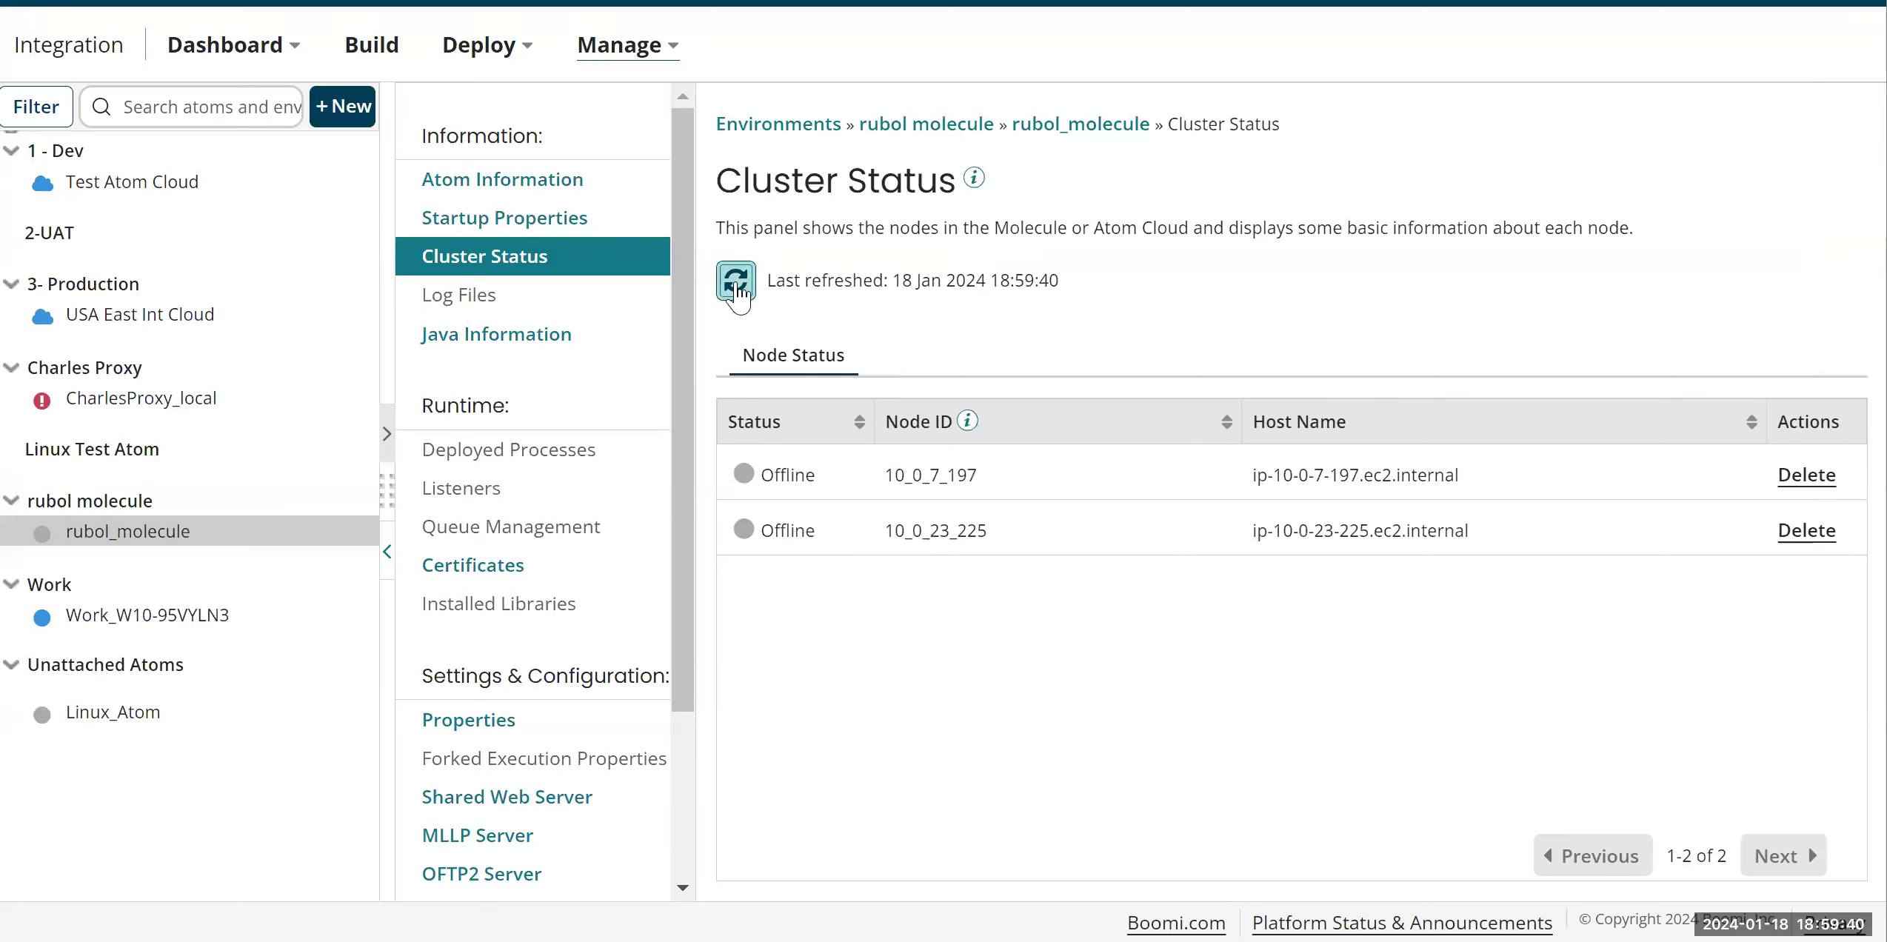
click(735, 280)
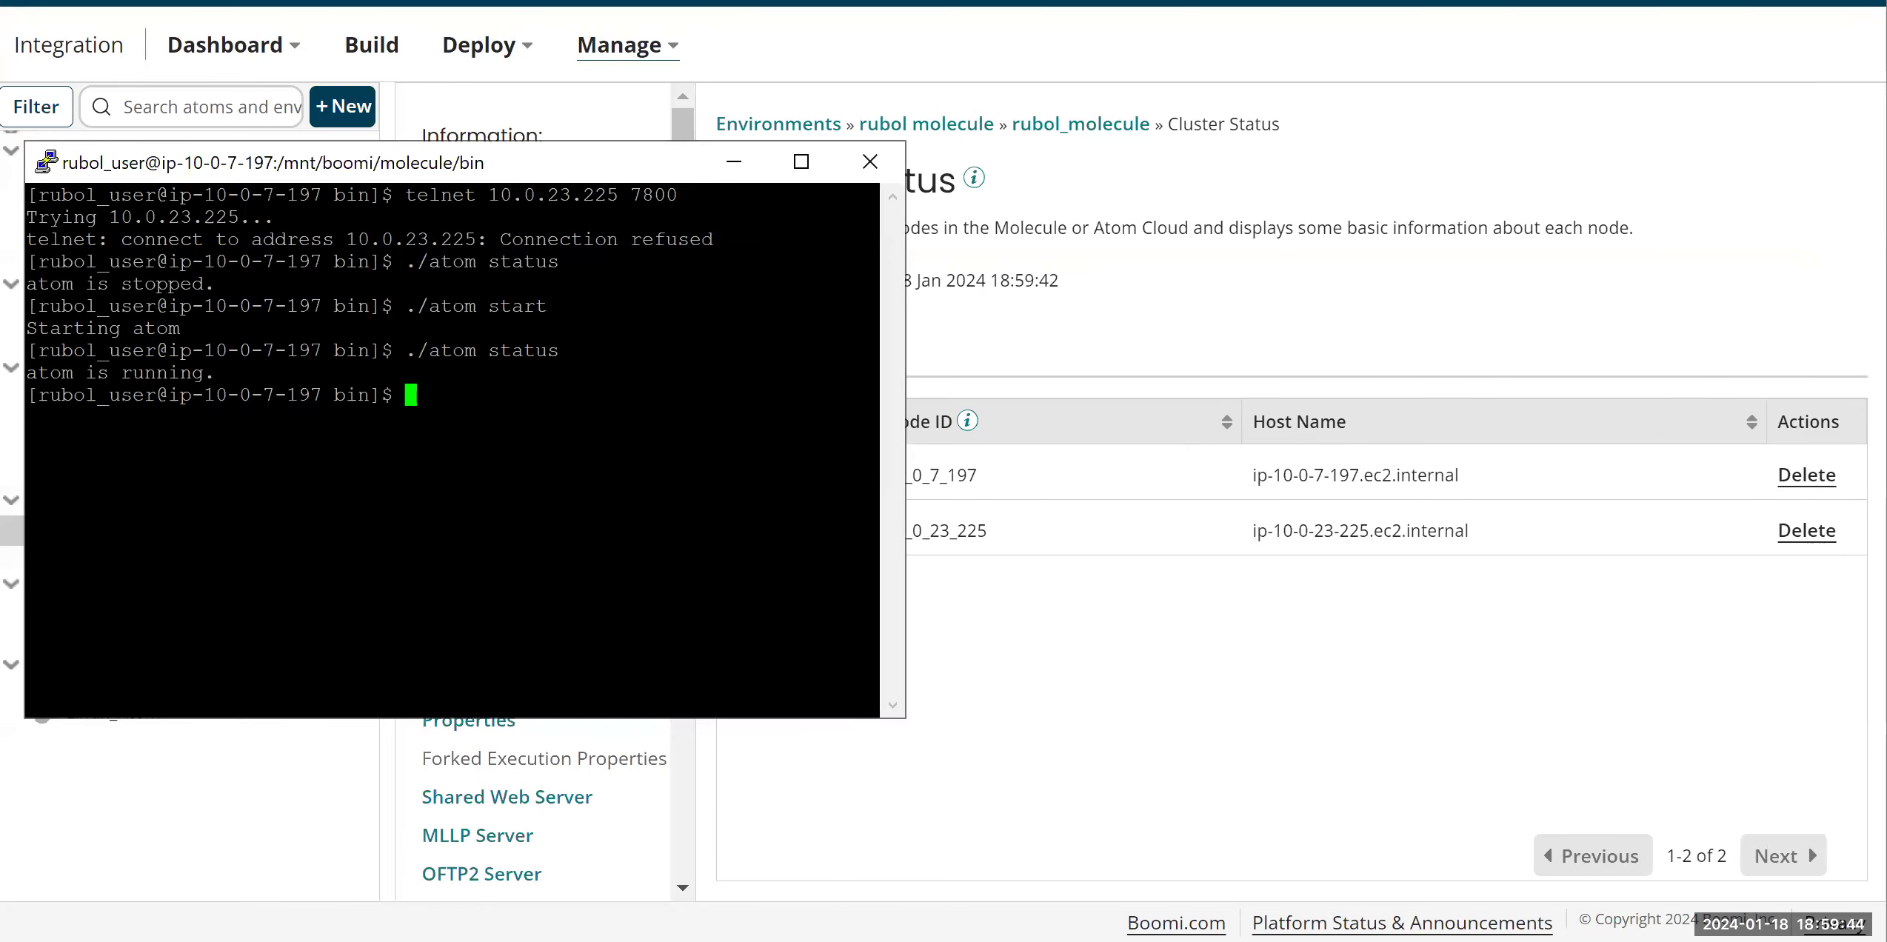
Step: Re-run ./atom status on 10.0.7.197, which reports running, and return to Cluster Status
text(./atom status)
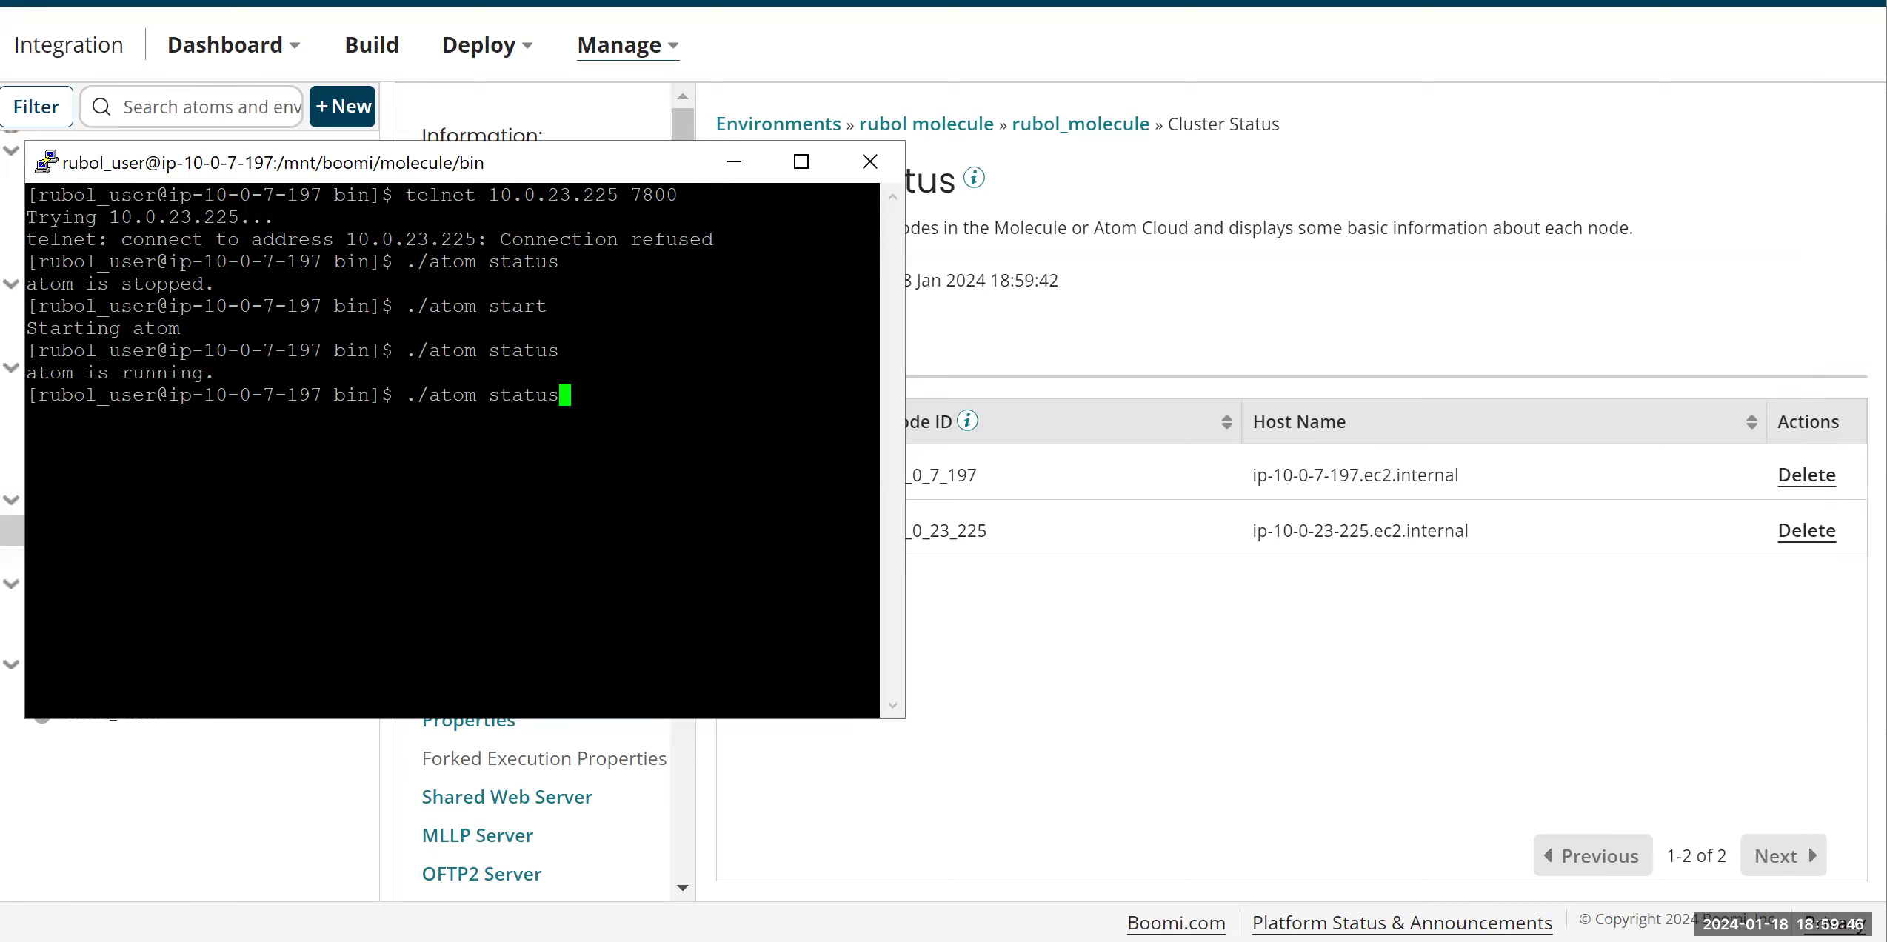
key(Return)
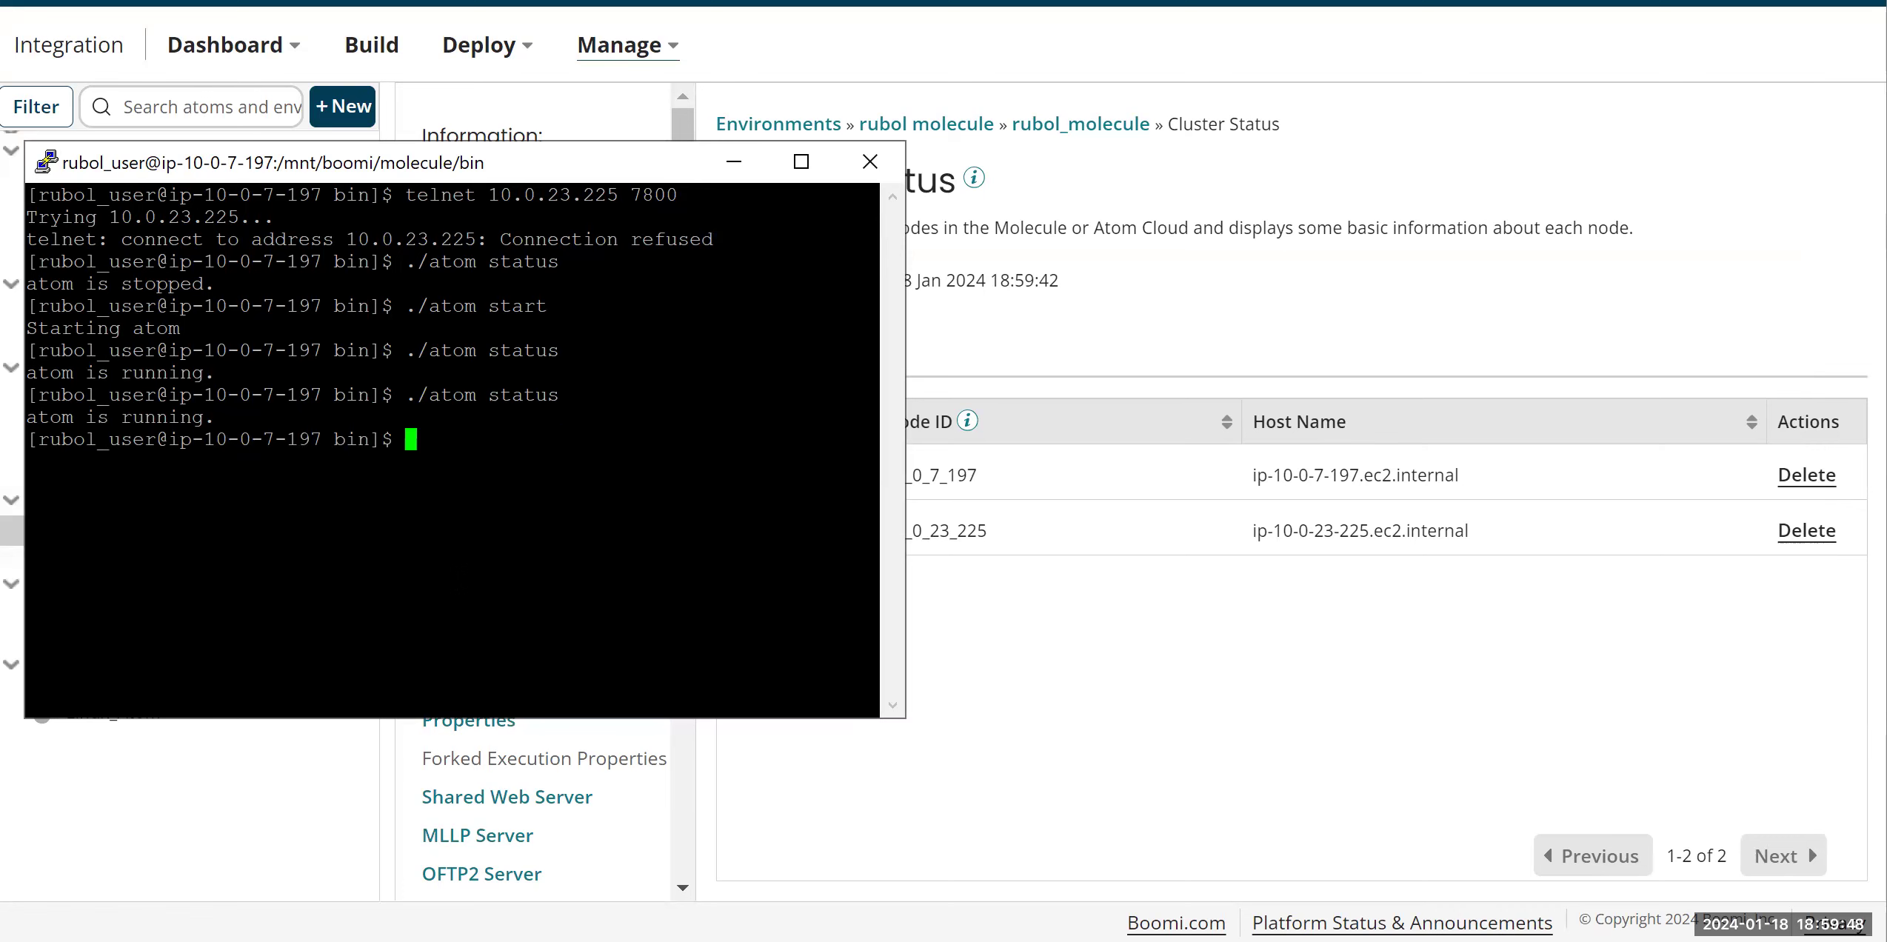
click(869, 162)
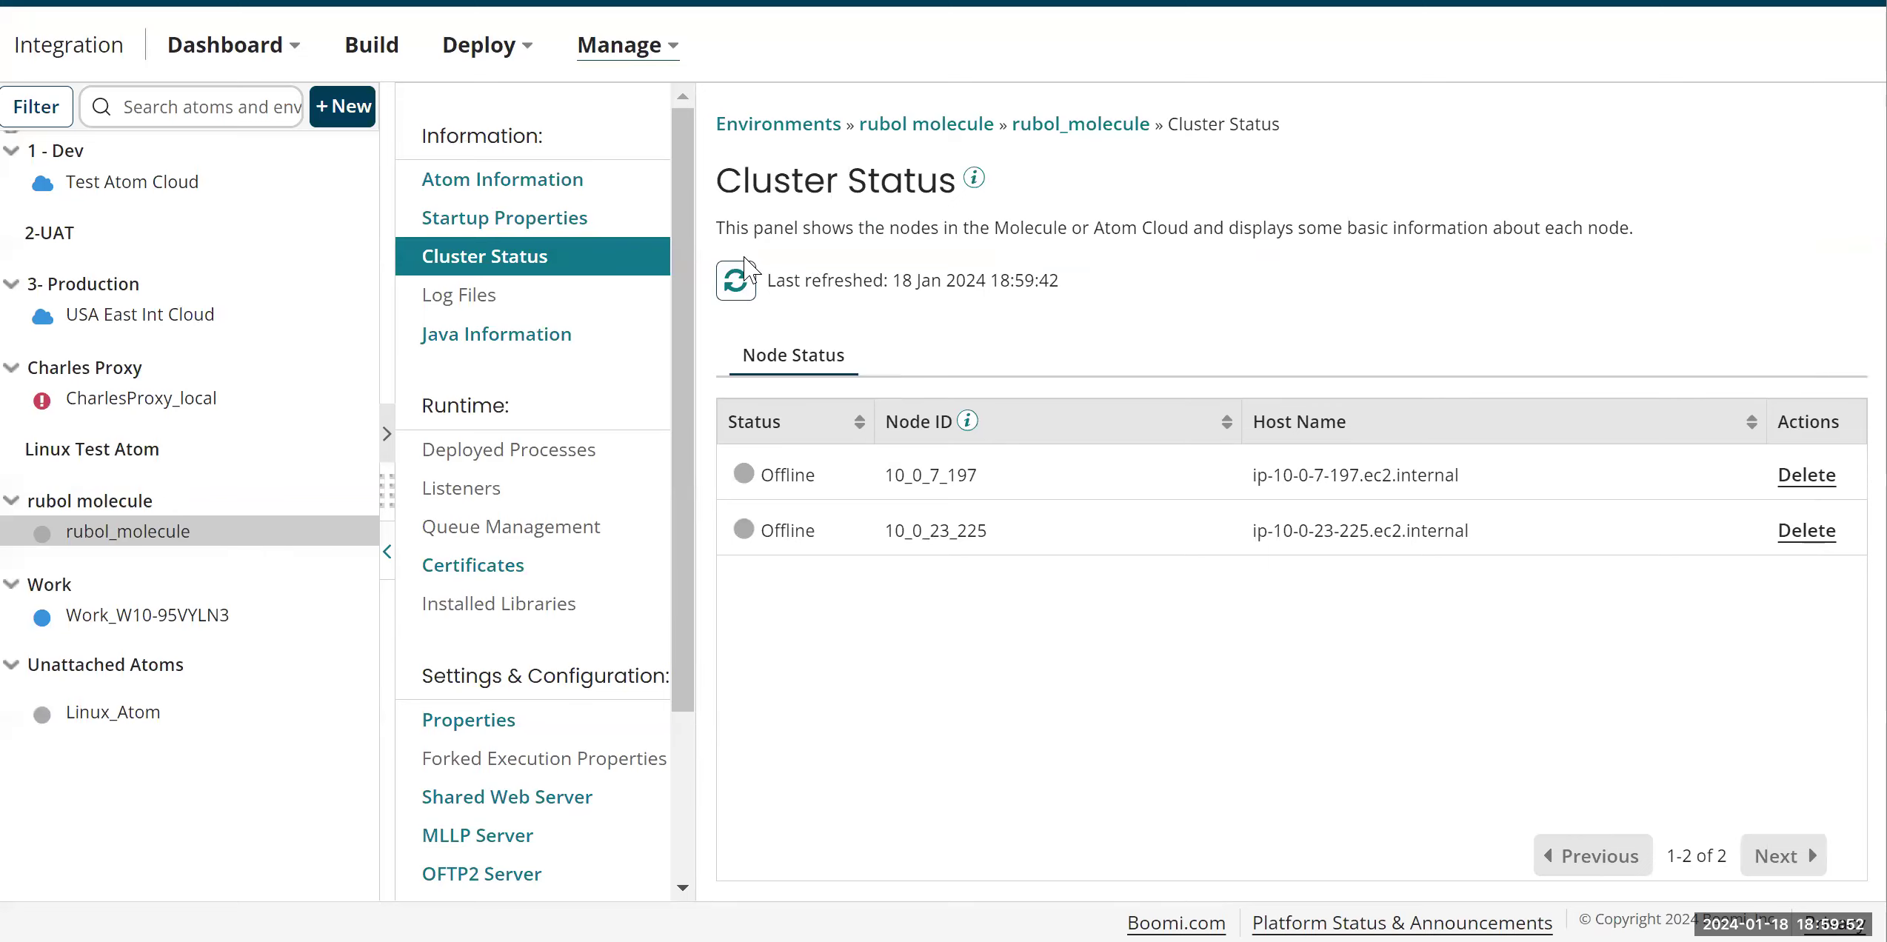
Step: Refresh the Cluster Status node list again to recheck for Online nodes
click(734, 279)
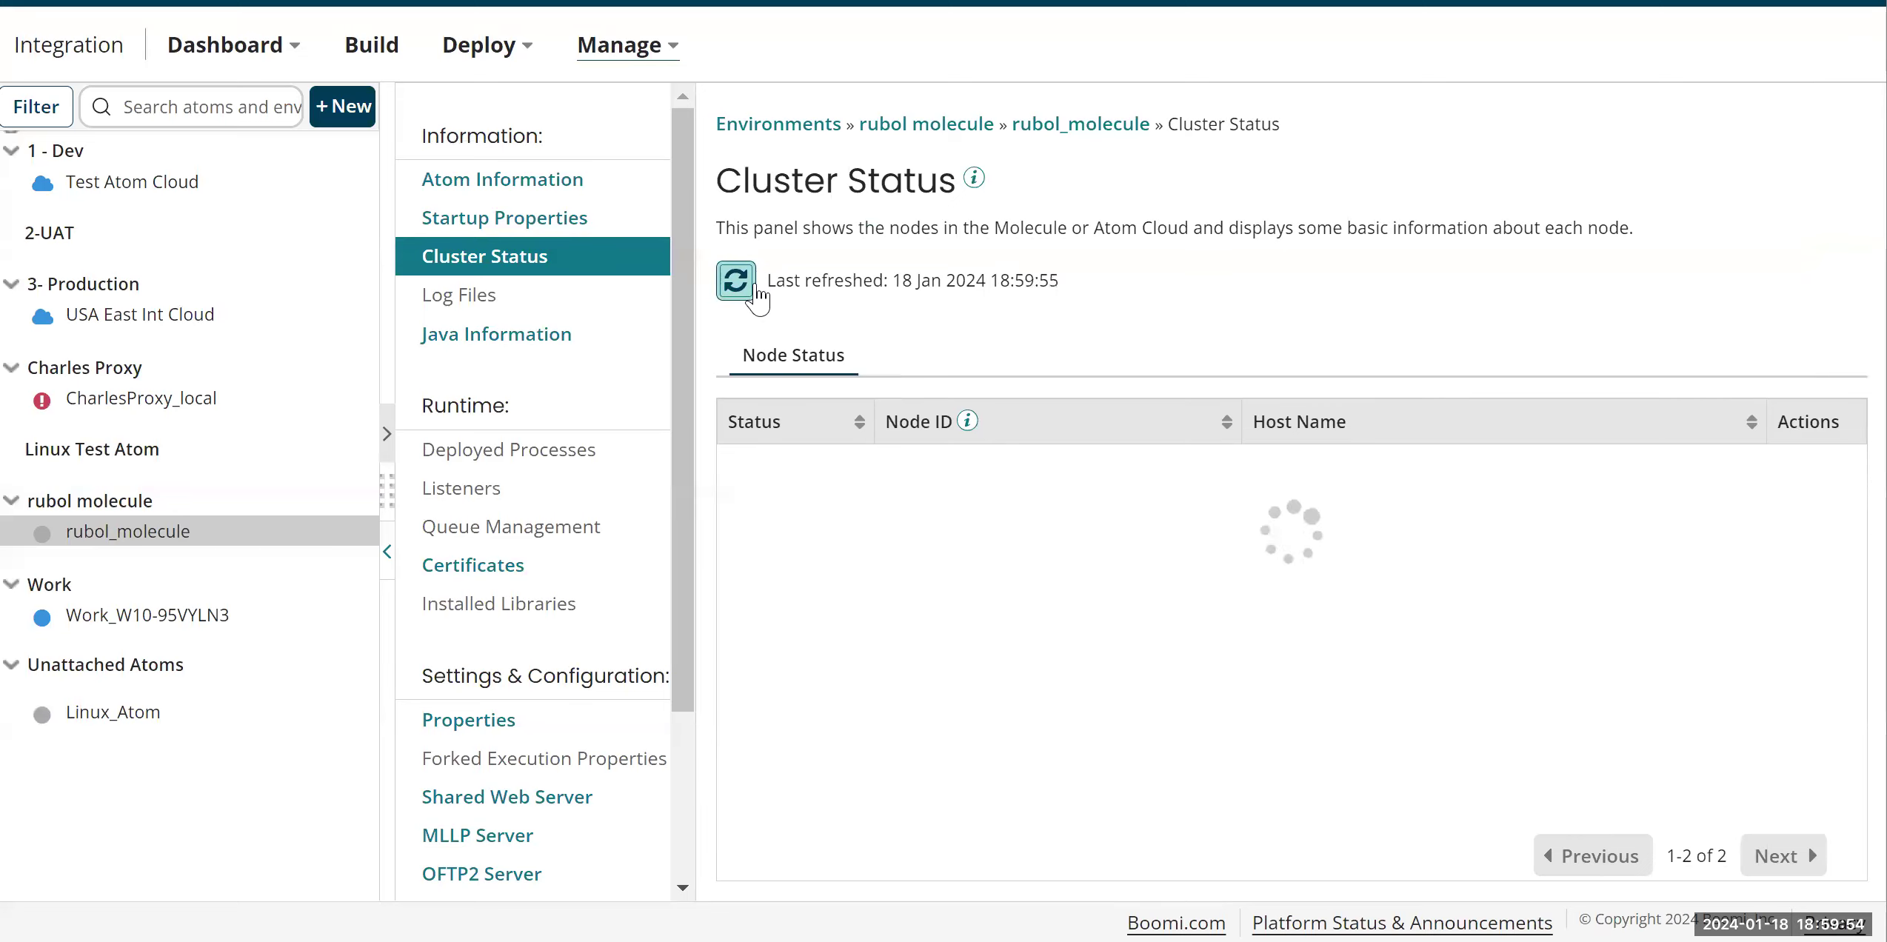
click(734, 280)
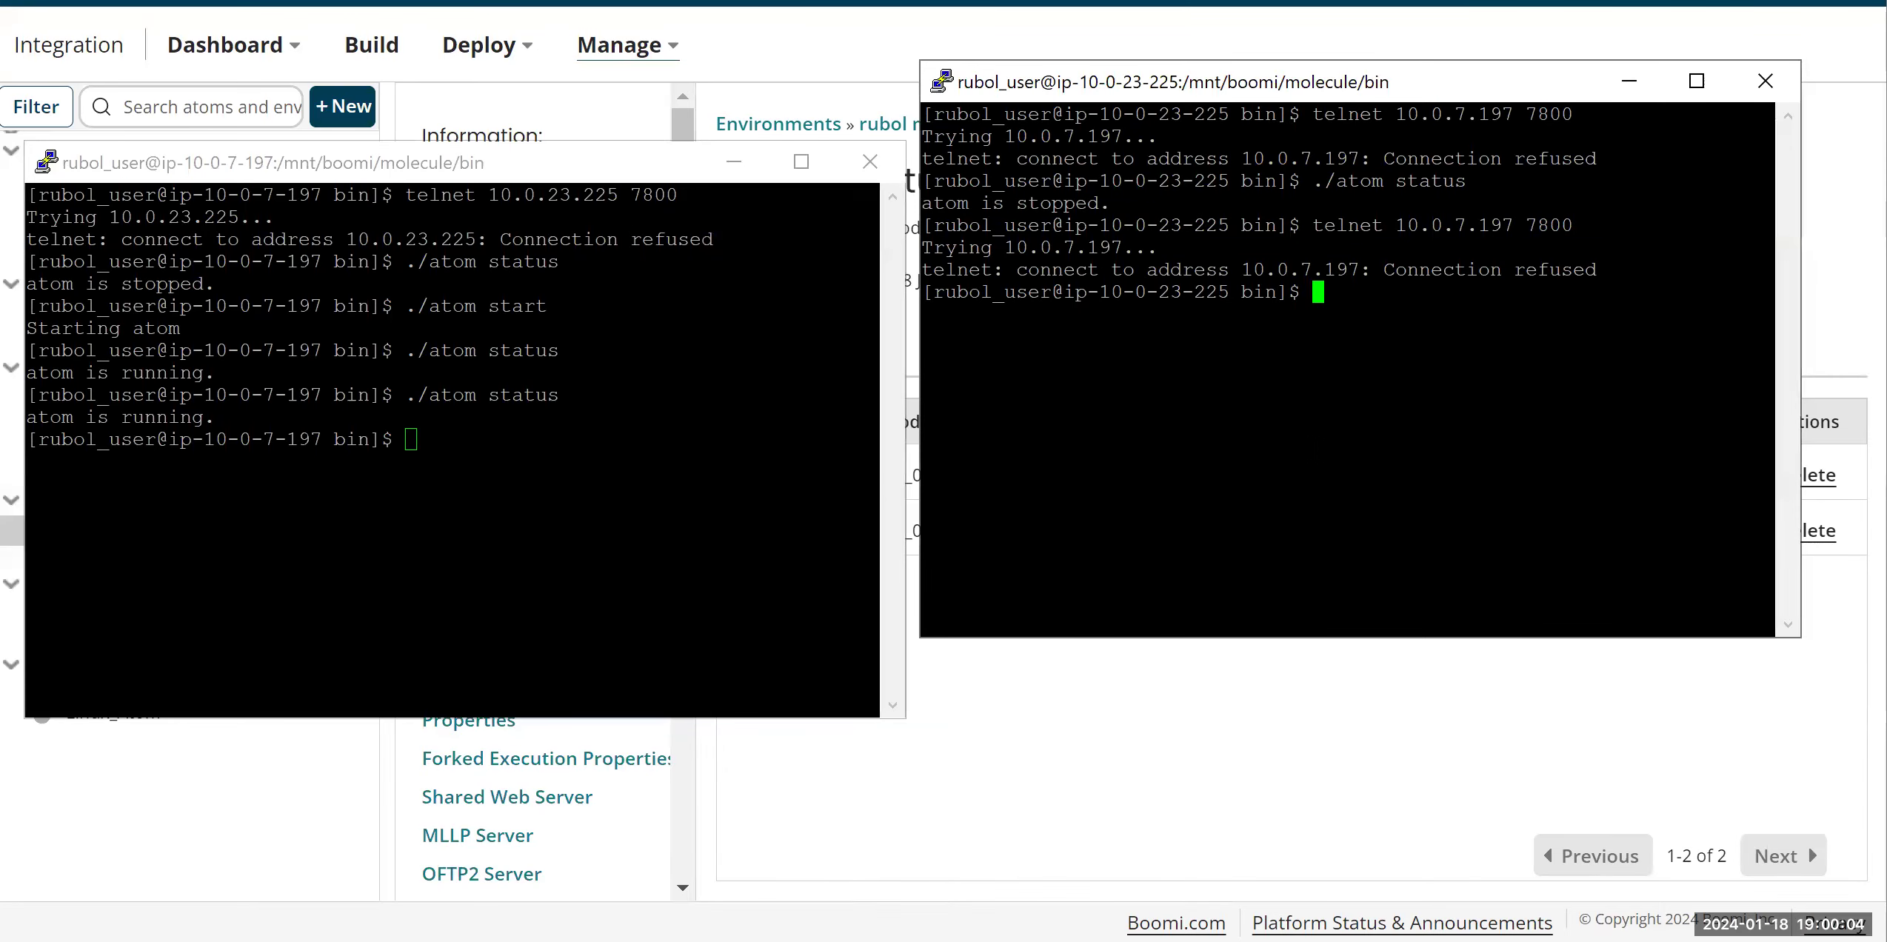
Step: Retry the port 7800 telnet, which now connects, and grep the process list on the second node
key(Return)
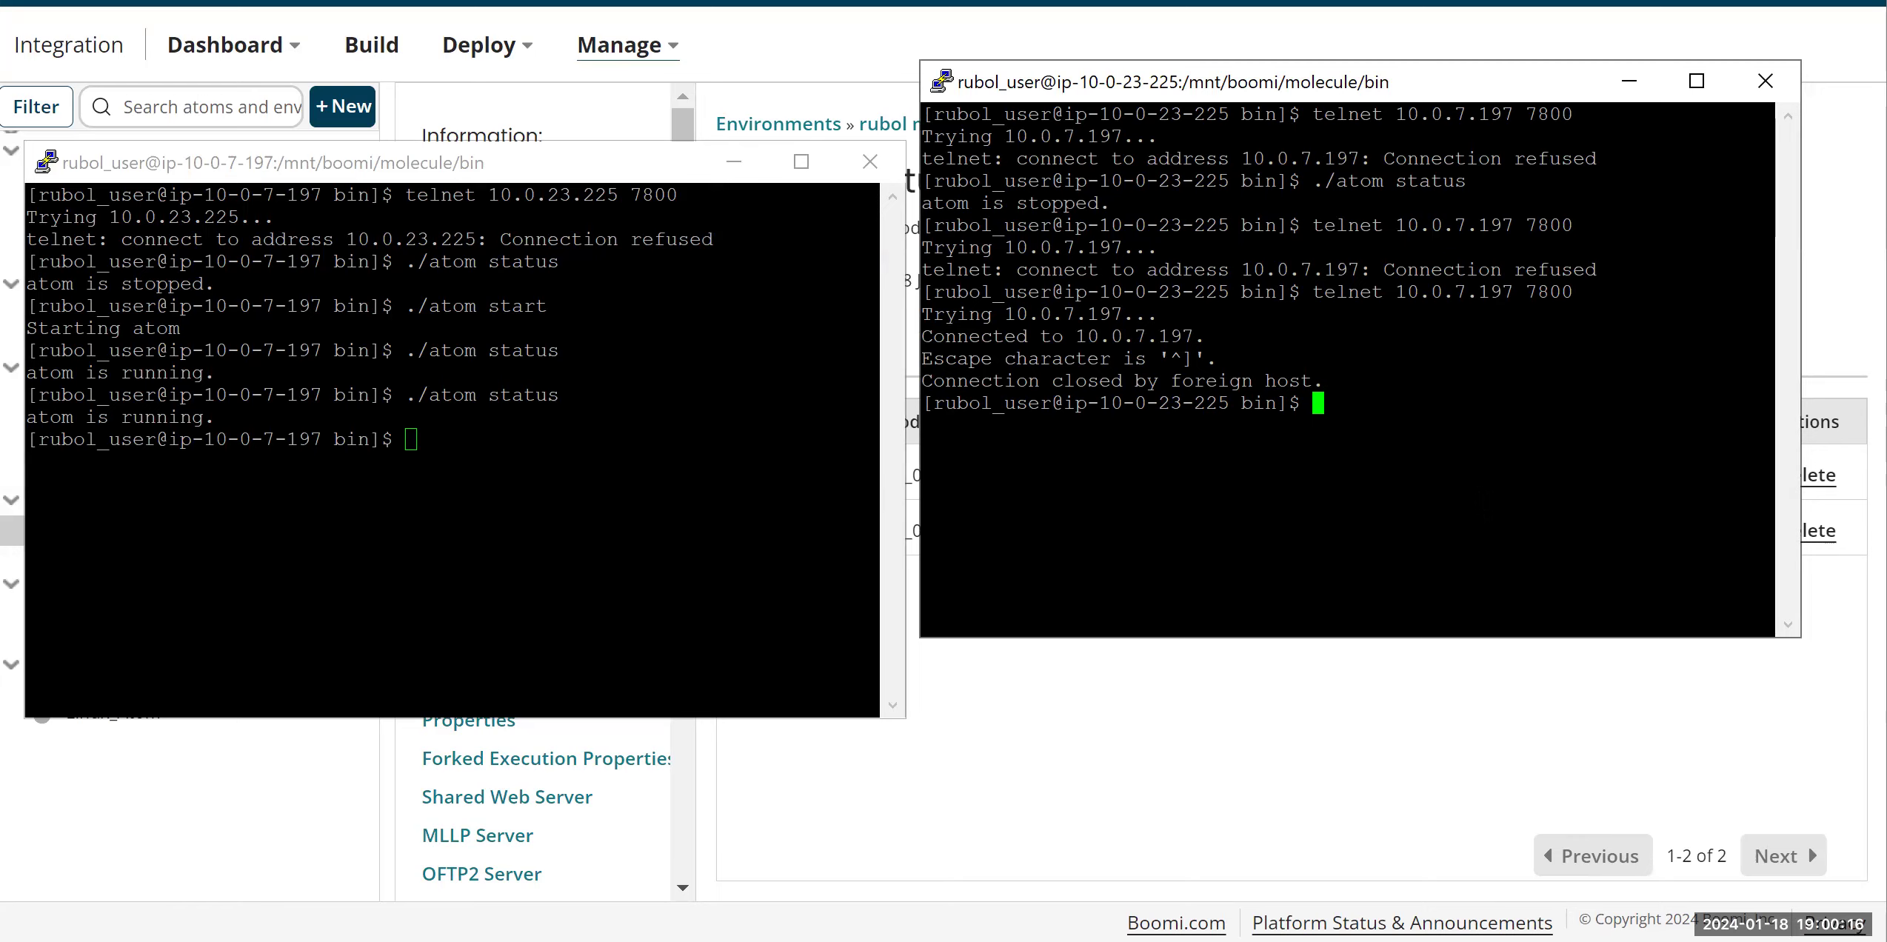
text(ps -)
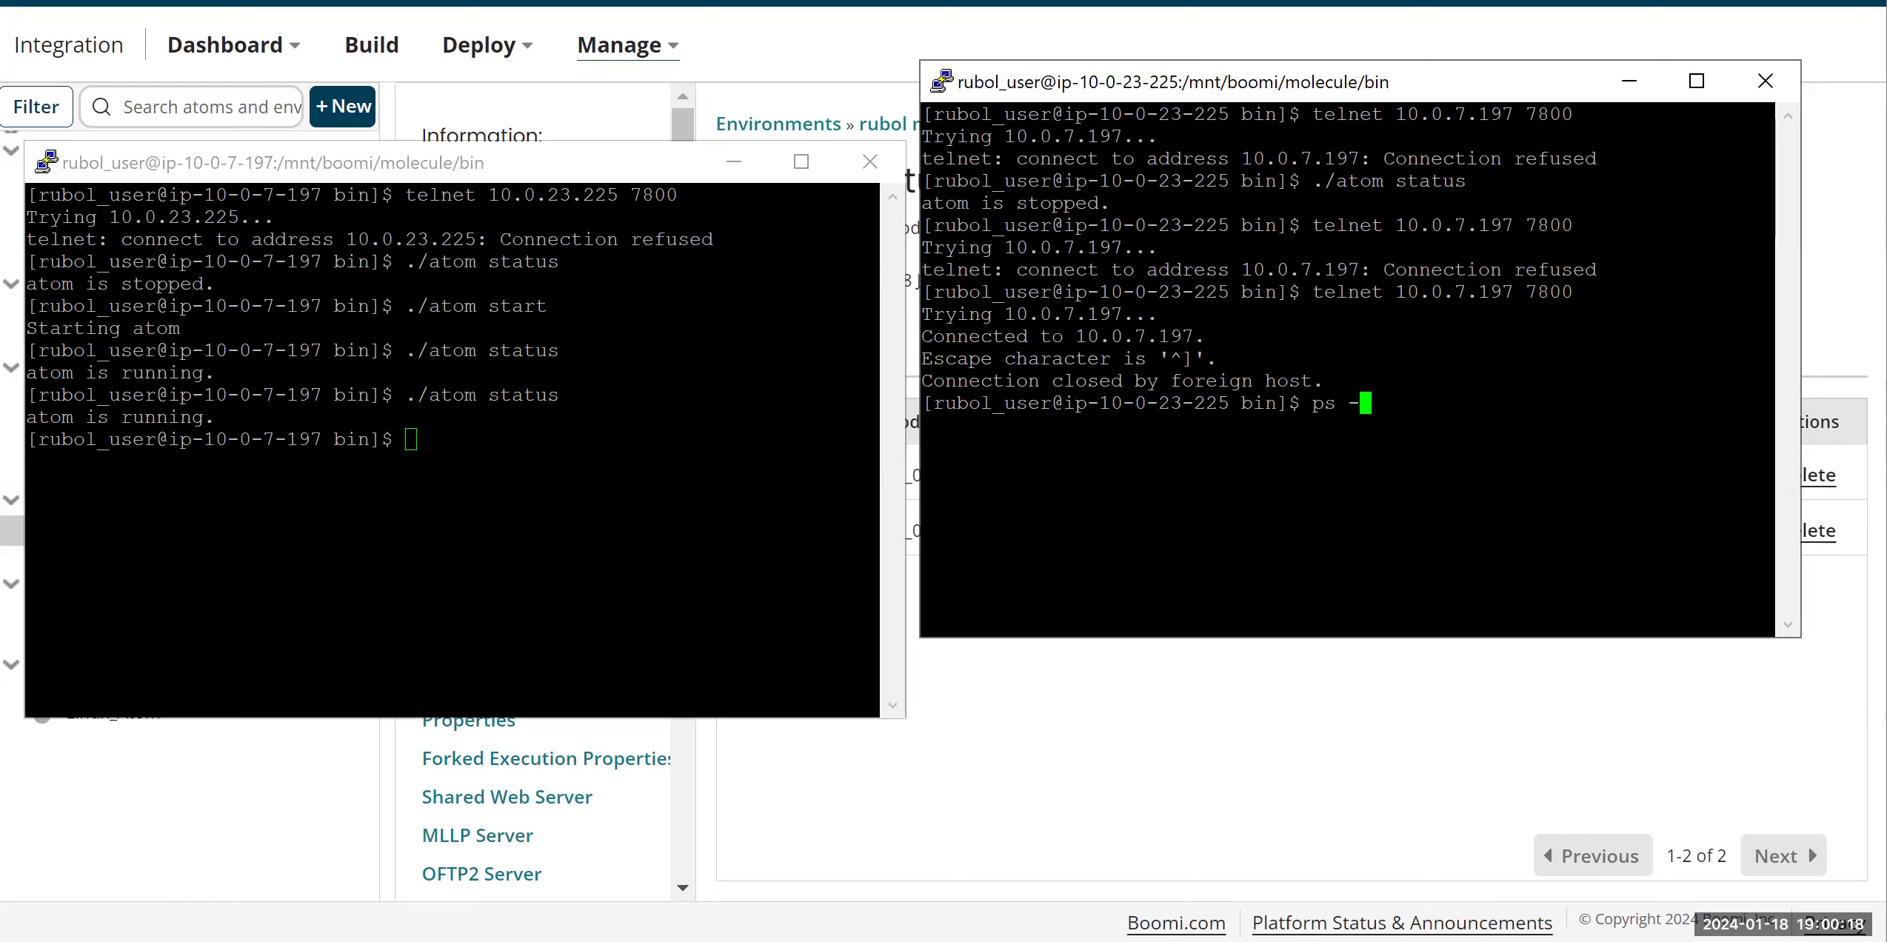
text(elf)
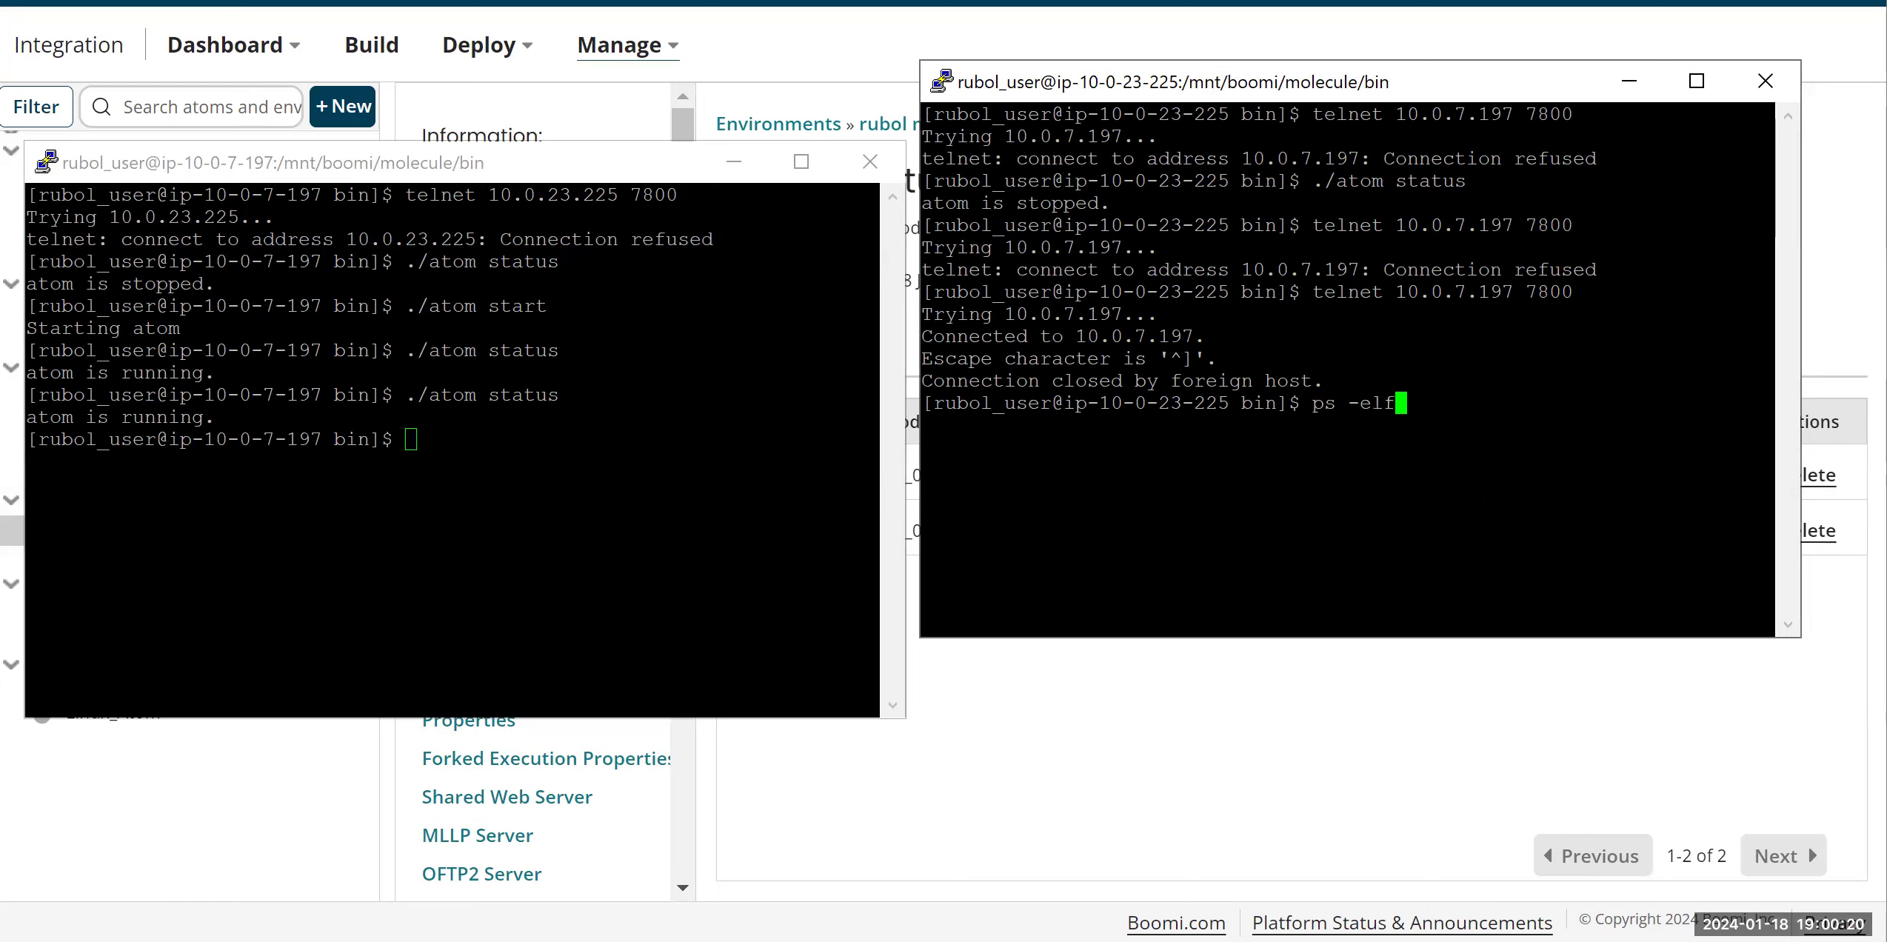
text(| grep)
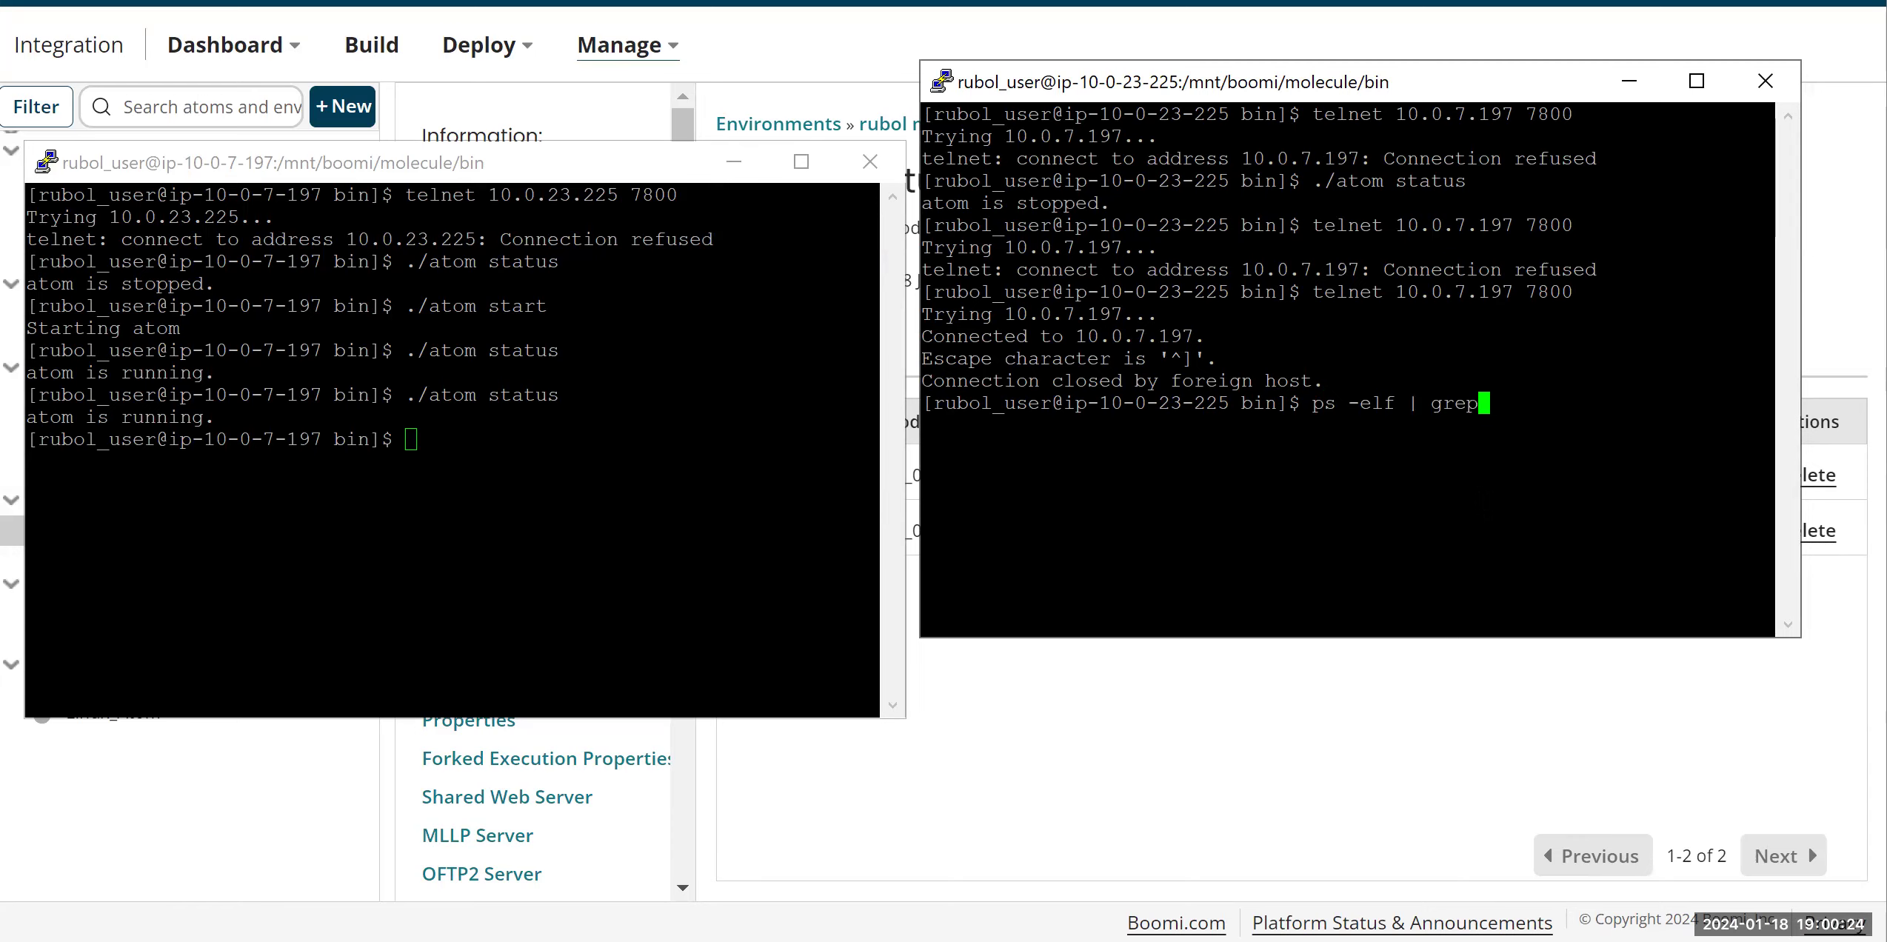
key(Return)
text(ps -elf | grep java)
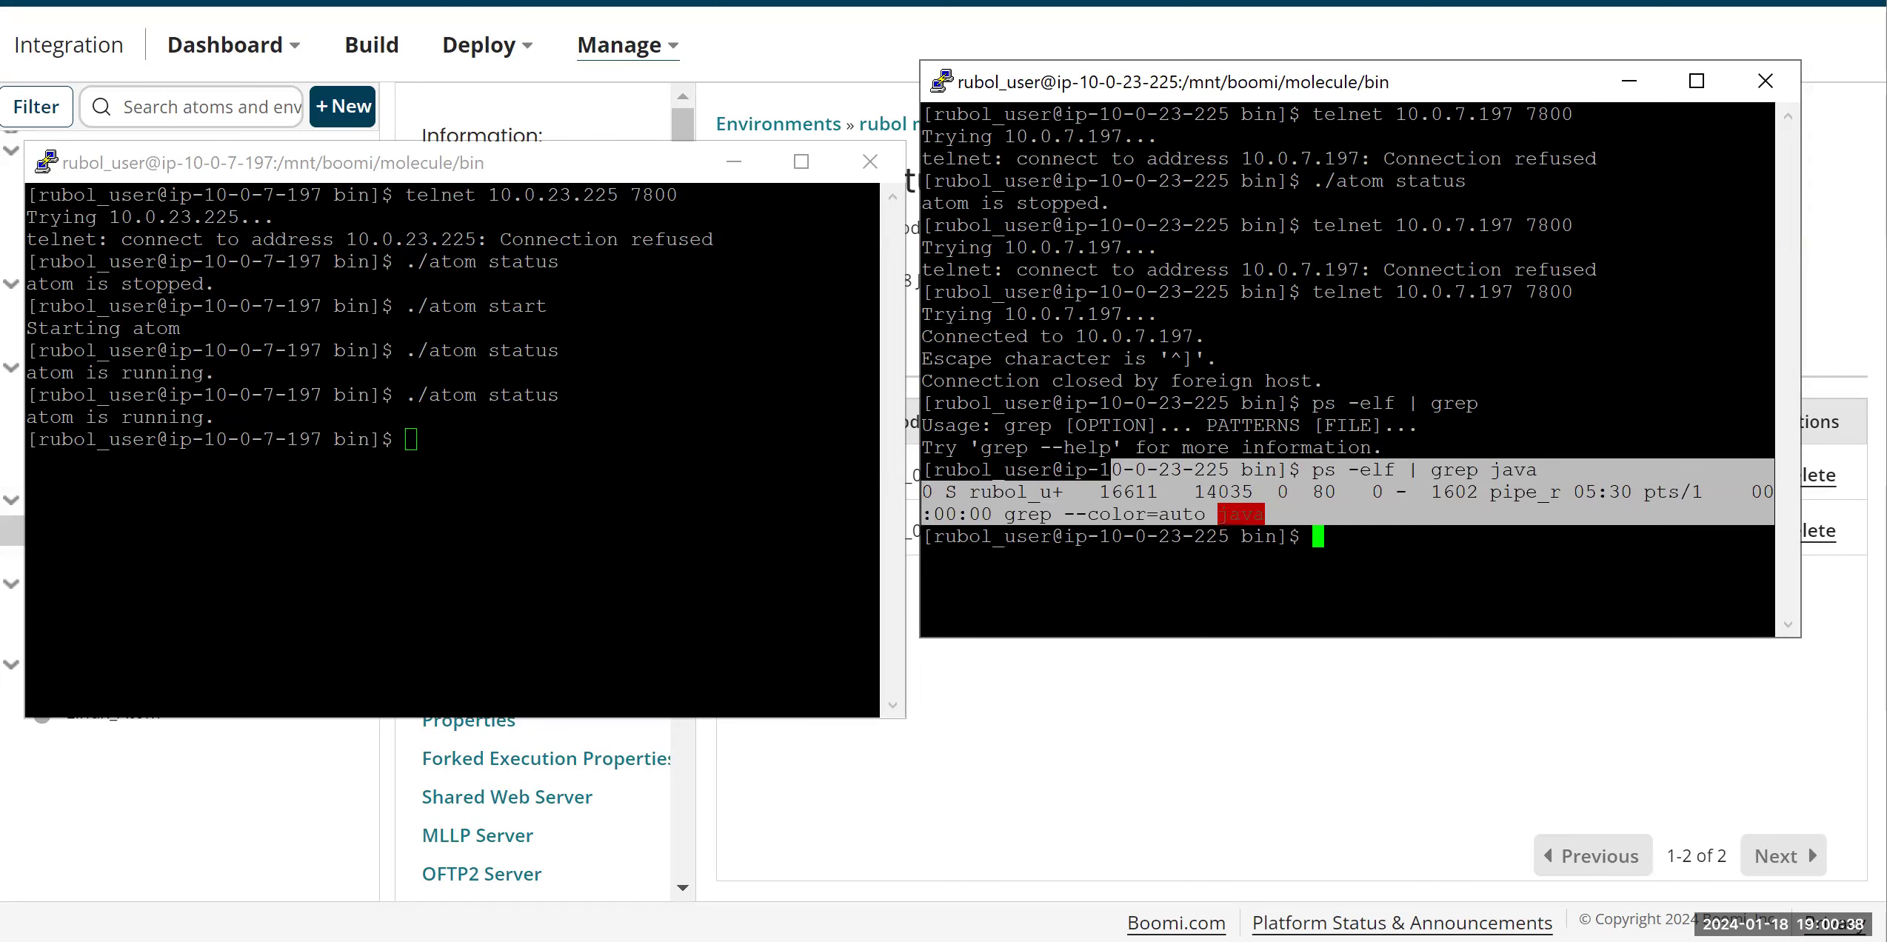
Step: Prepare ./atom status and ps -elf checks on the 10.0.7.197 node
text(./atom status)
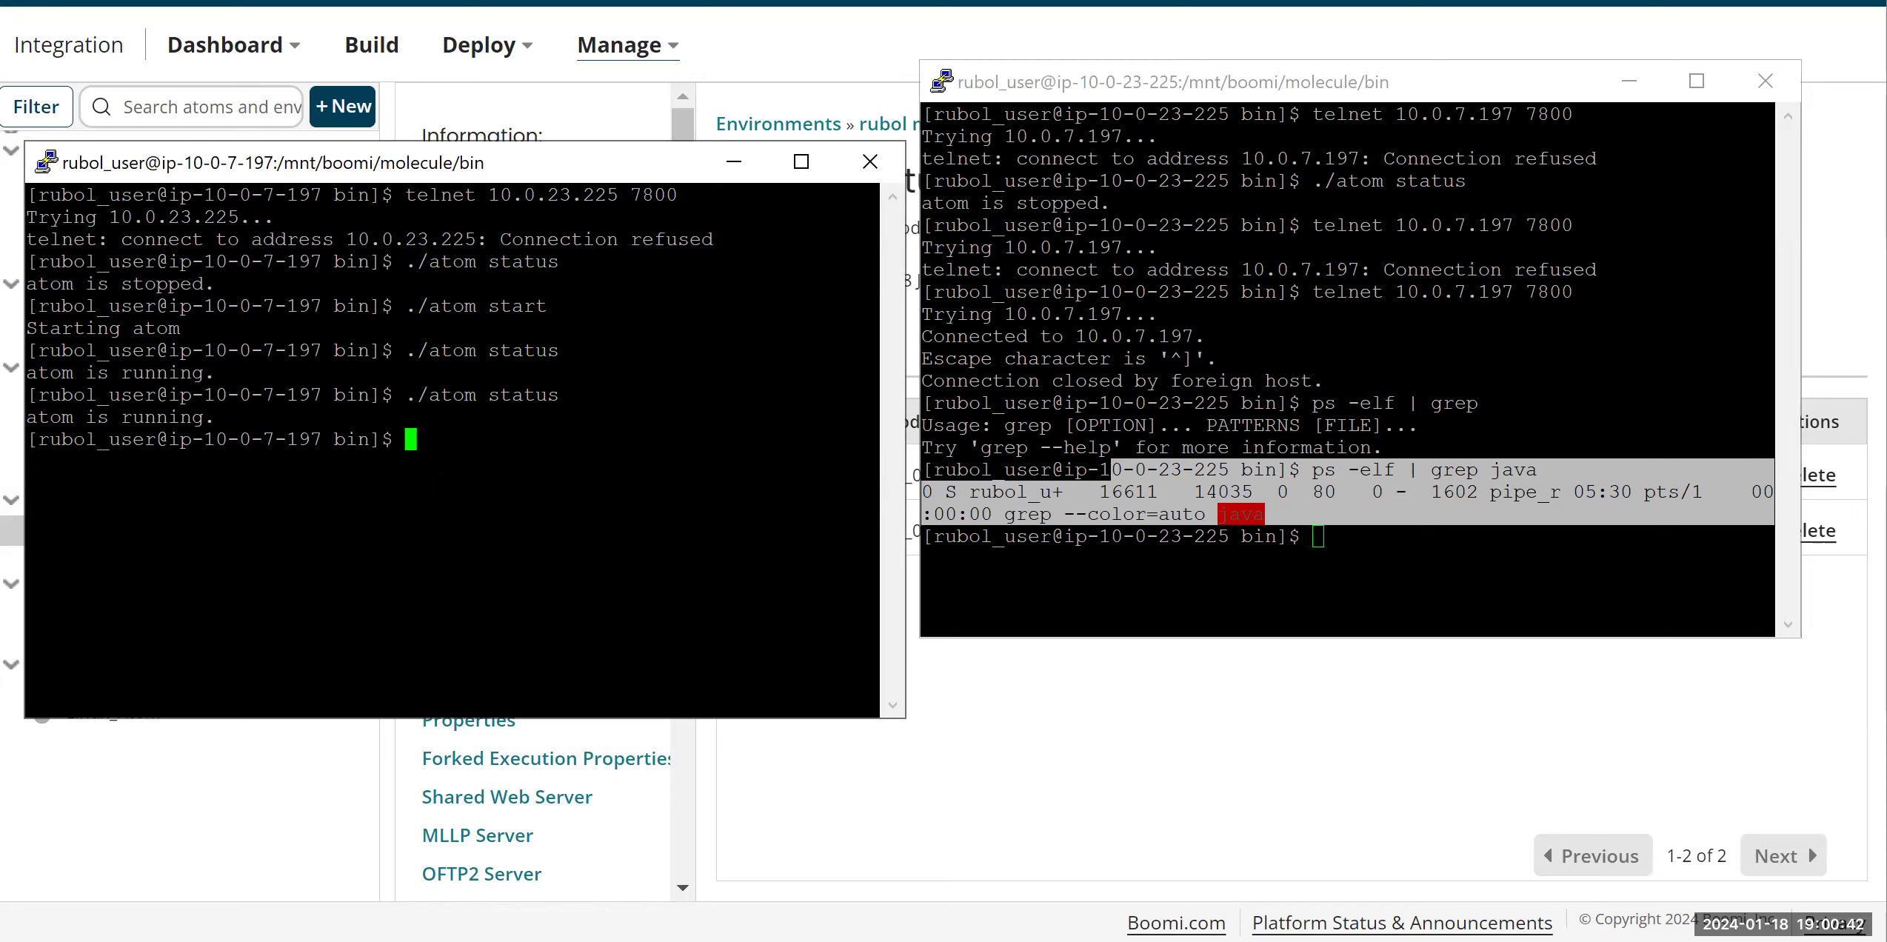
text(ps -elf | grep java)
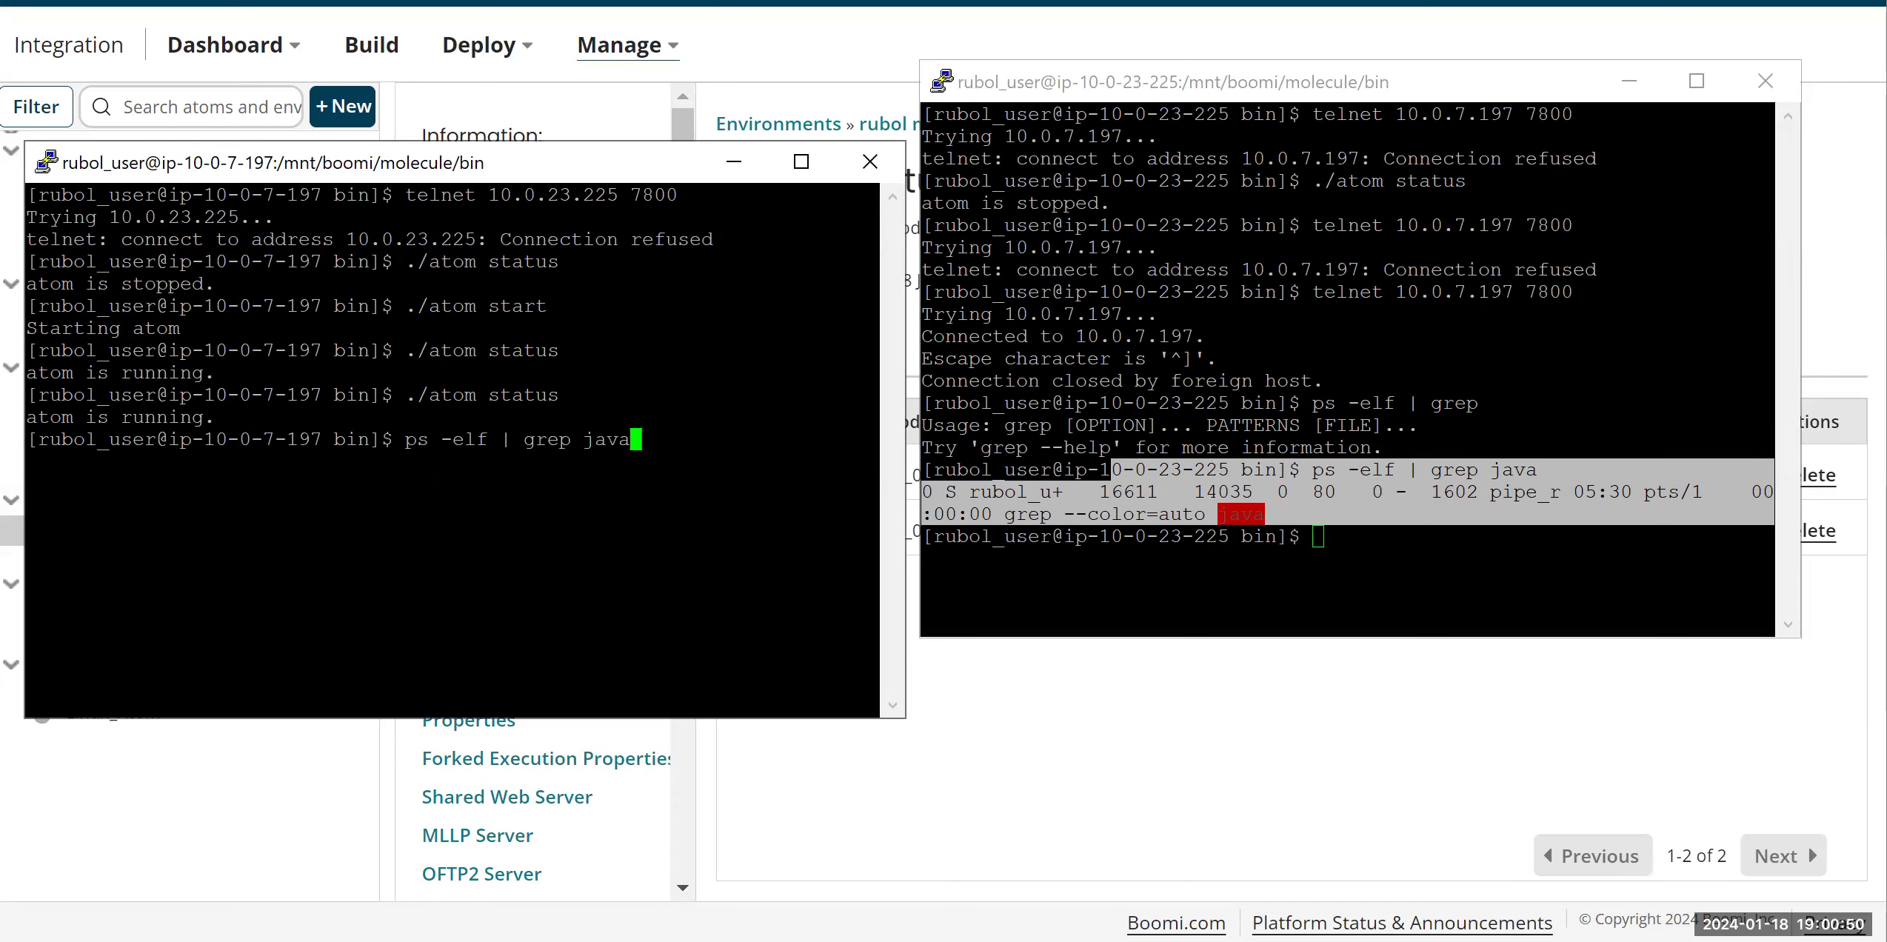
Step: Run ps -elf | grep java on 10.0.7.197, showing the molecule's Java process running
key(Return)
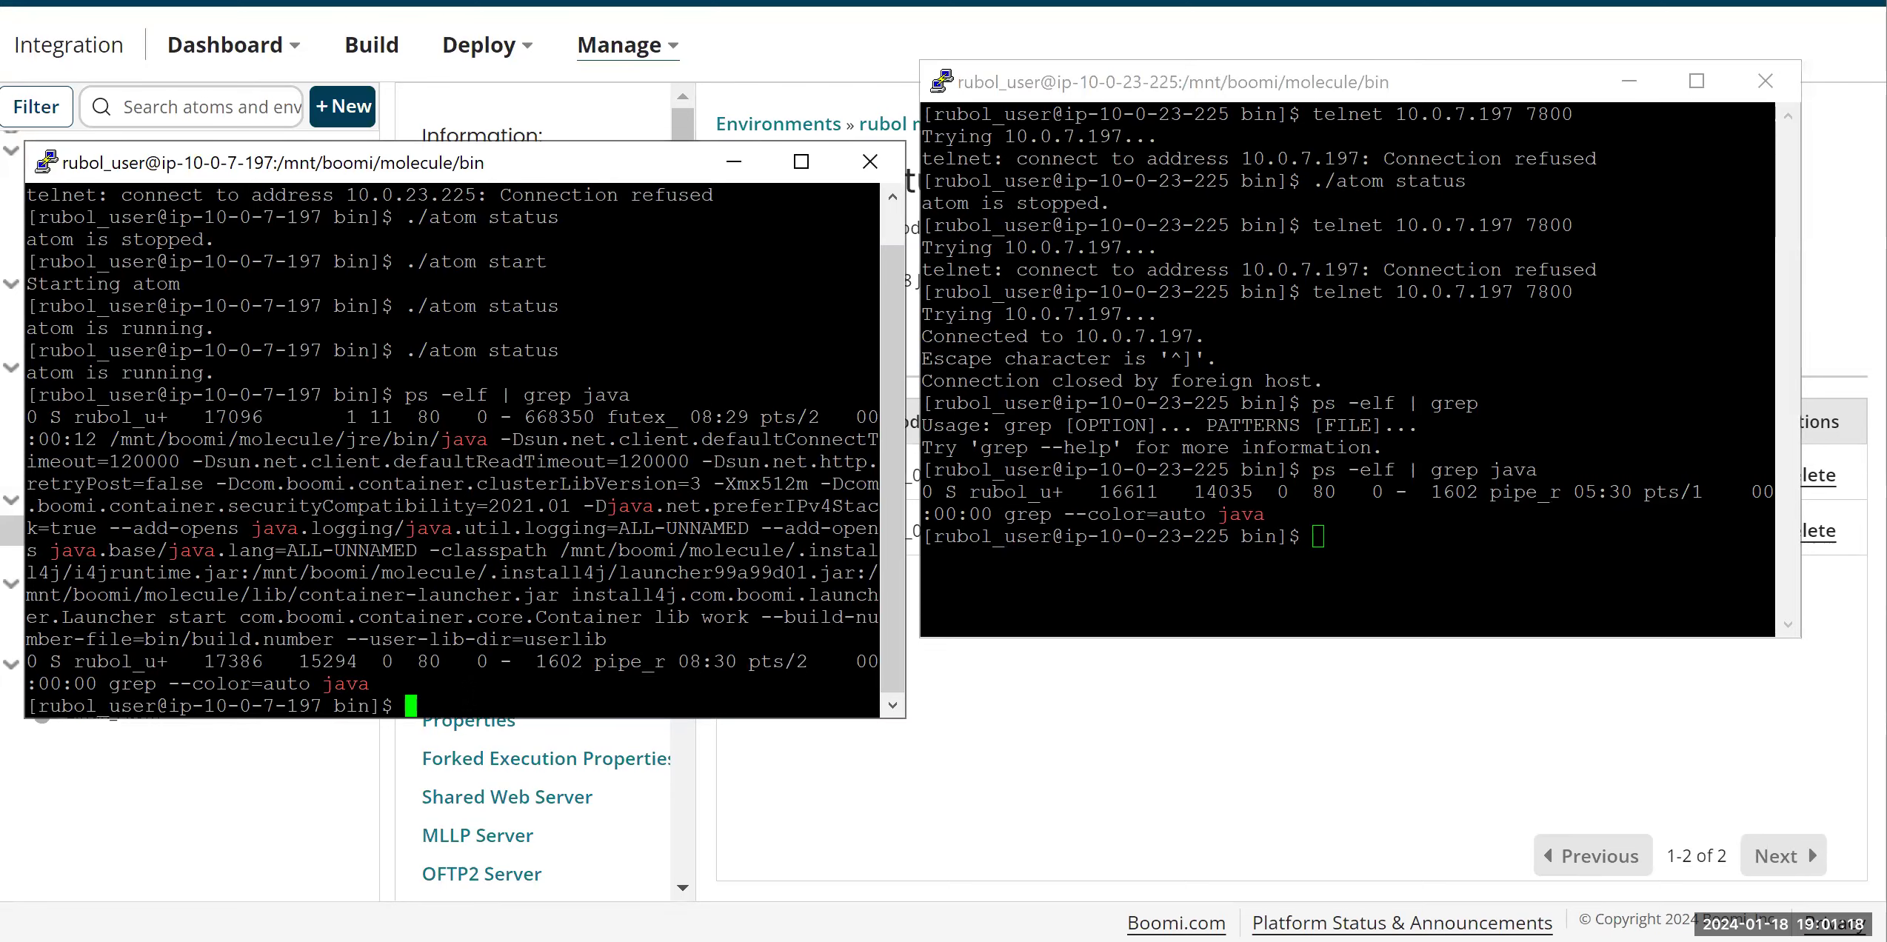
Step: Run ss -tunlp | grep LISTEN on 10.0.7.197, showing Java listening on 7800, 42917 and 61717
text(ss -)
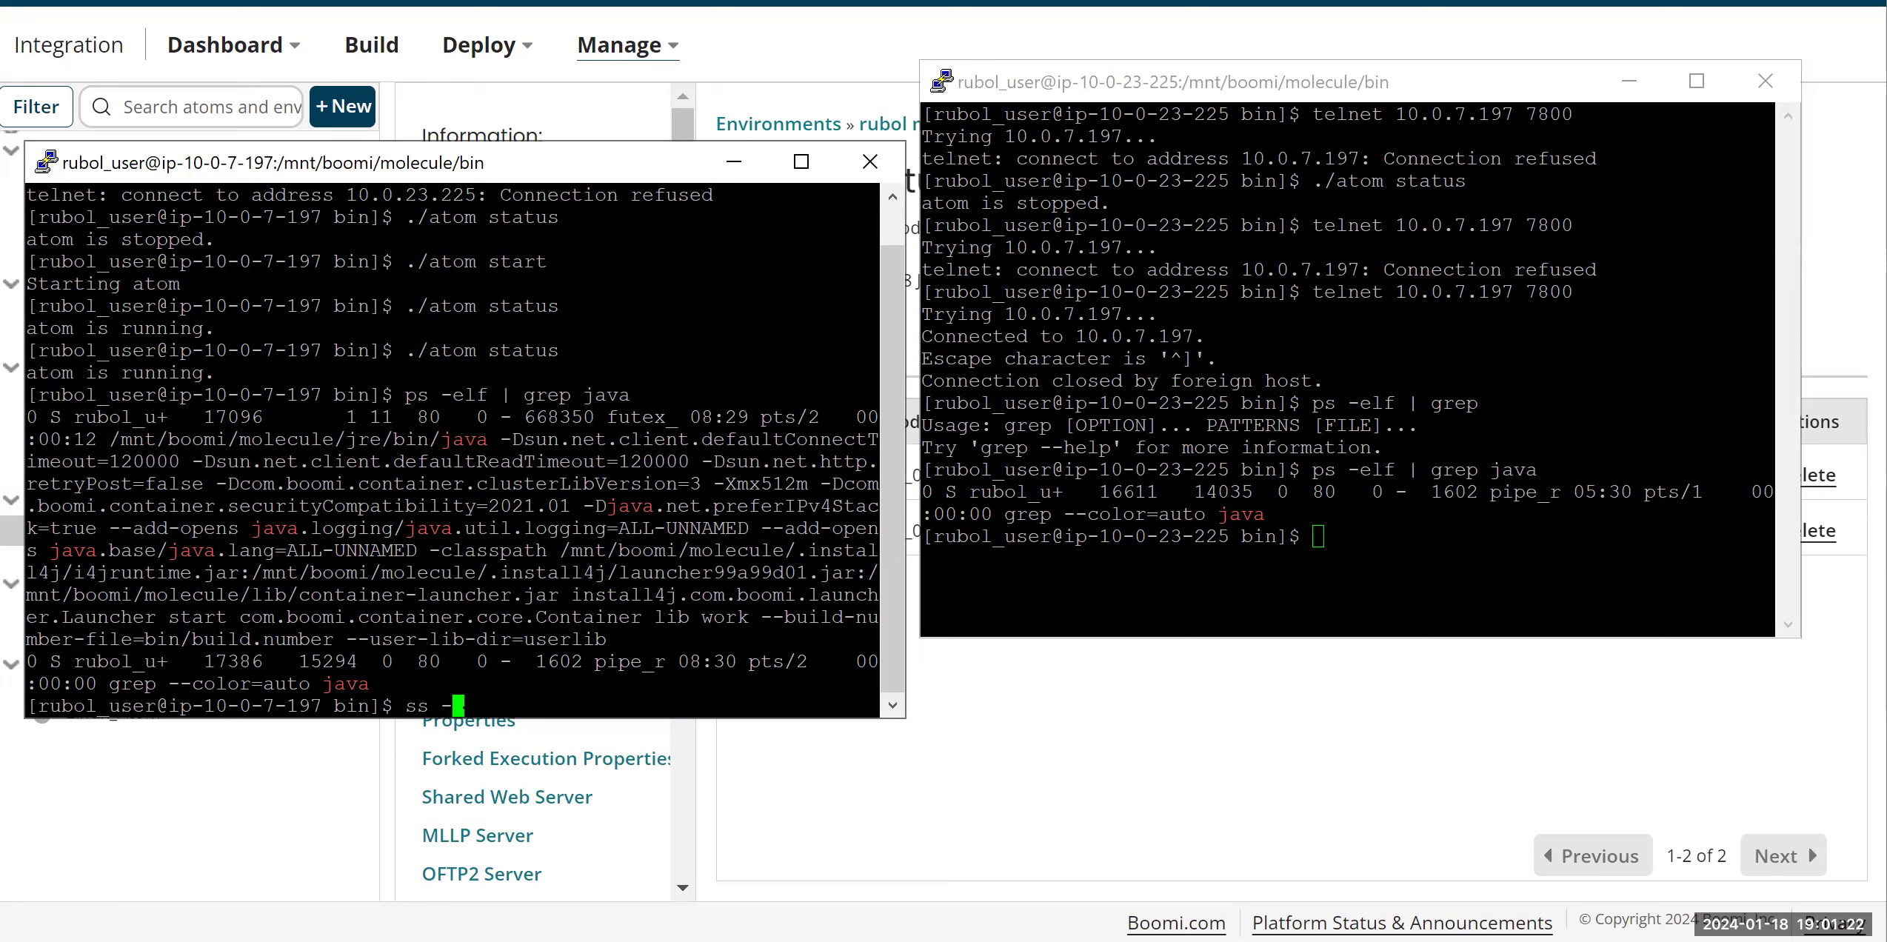
text(tun)
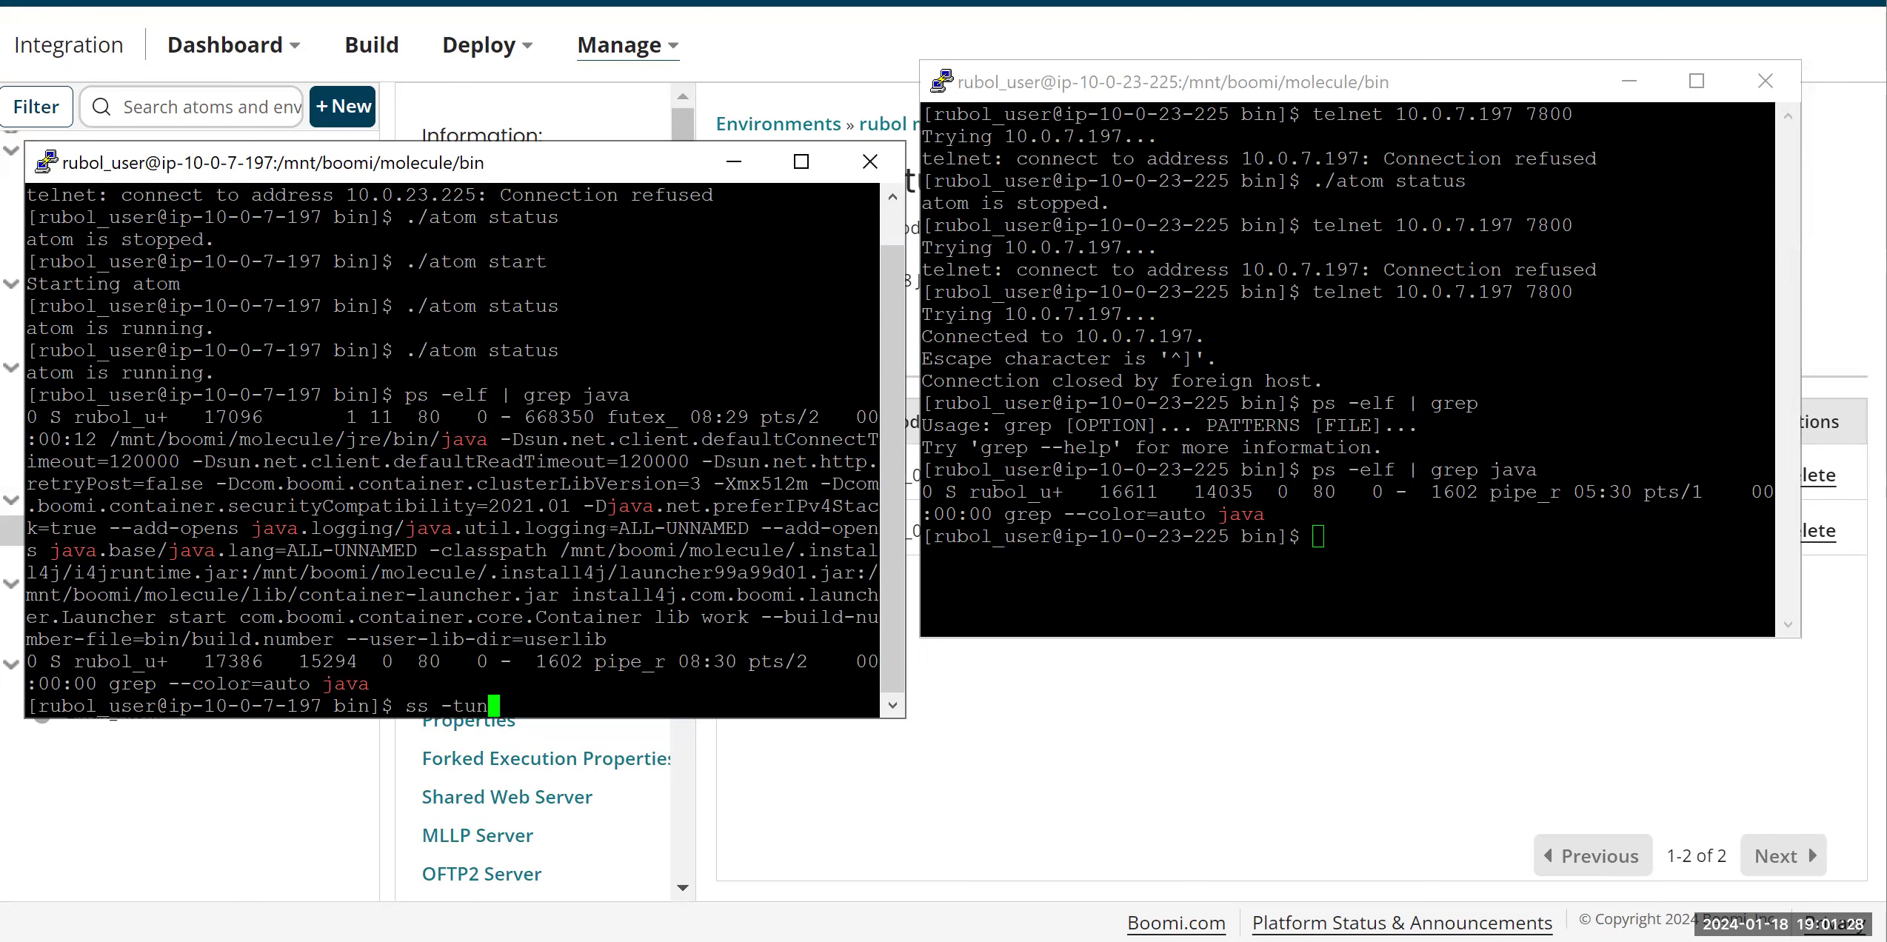
text(lp)
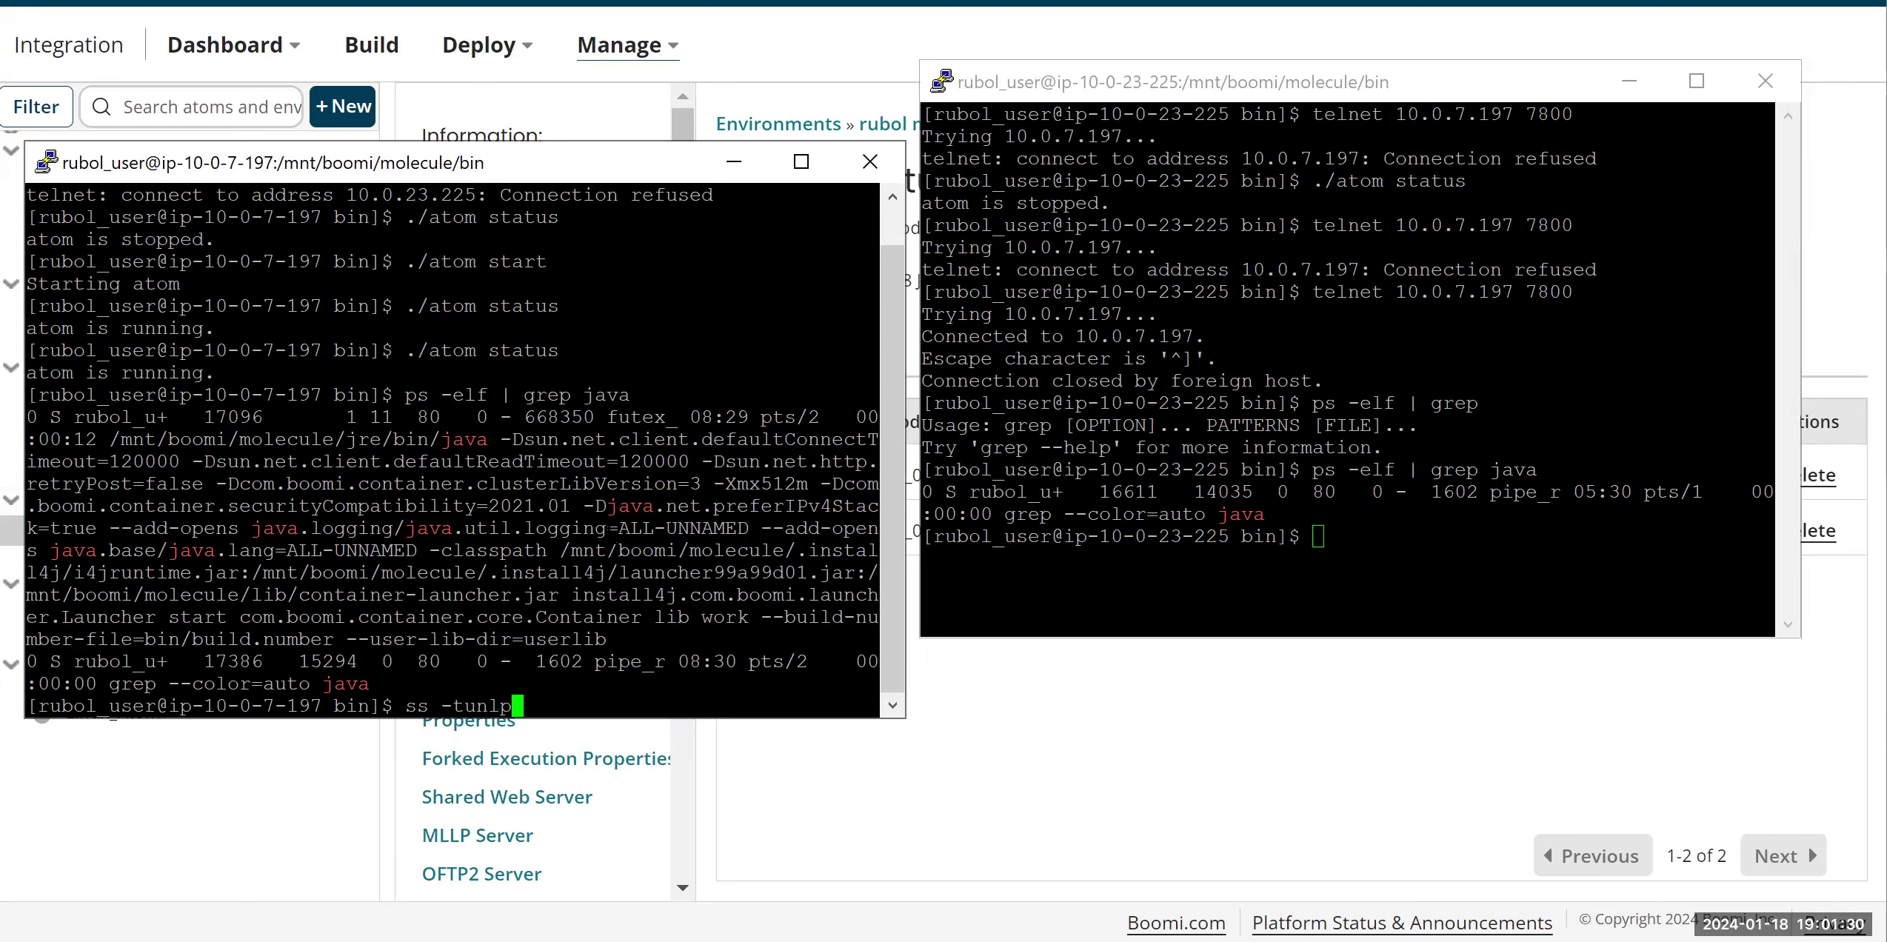
text(|)
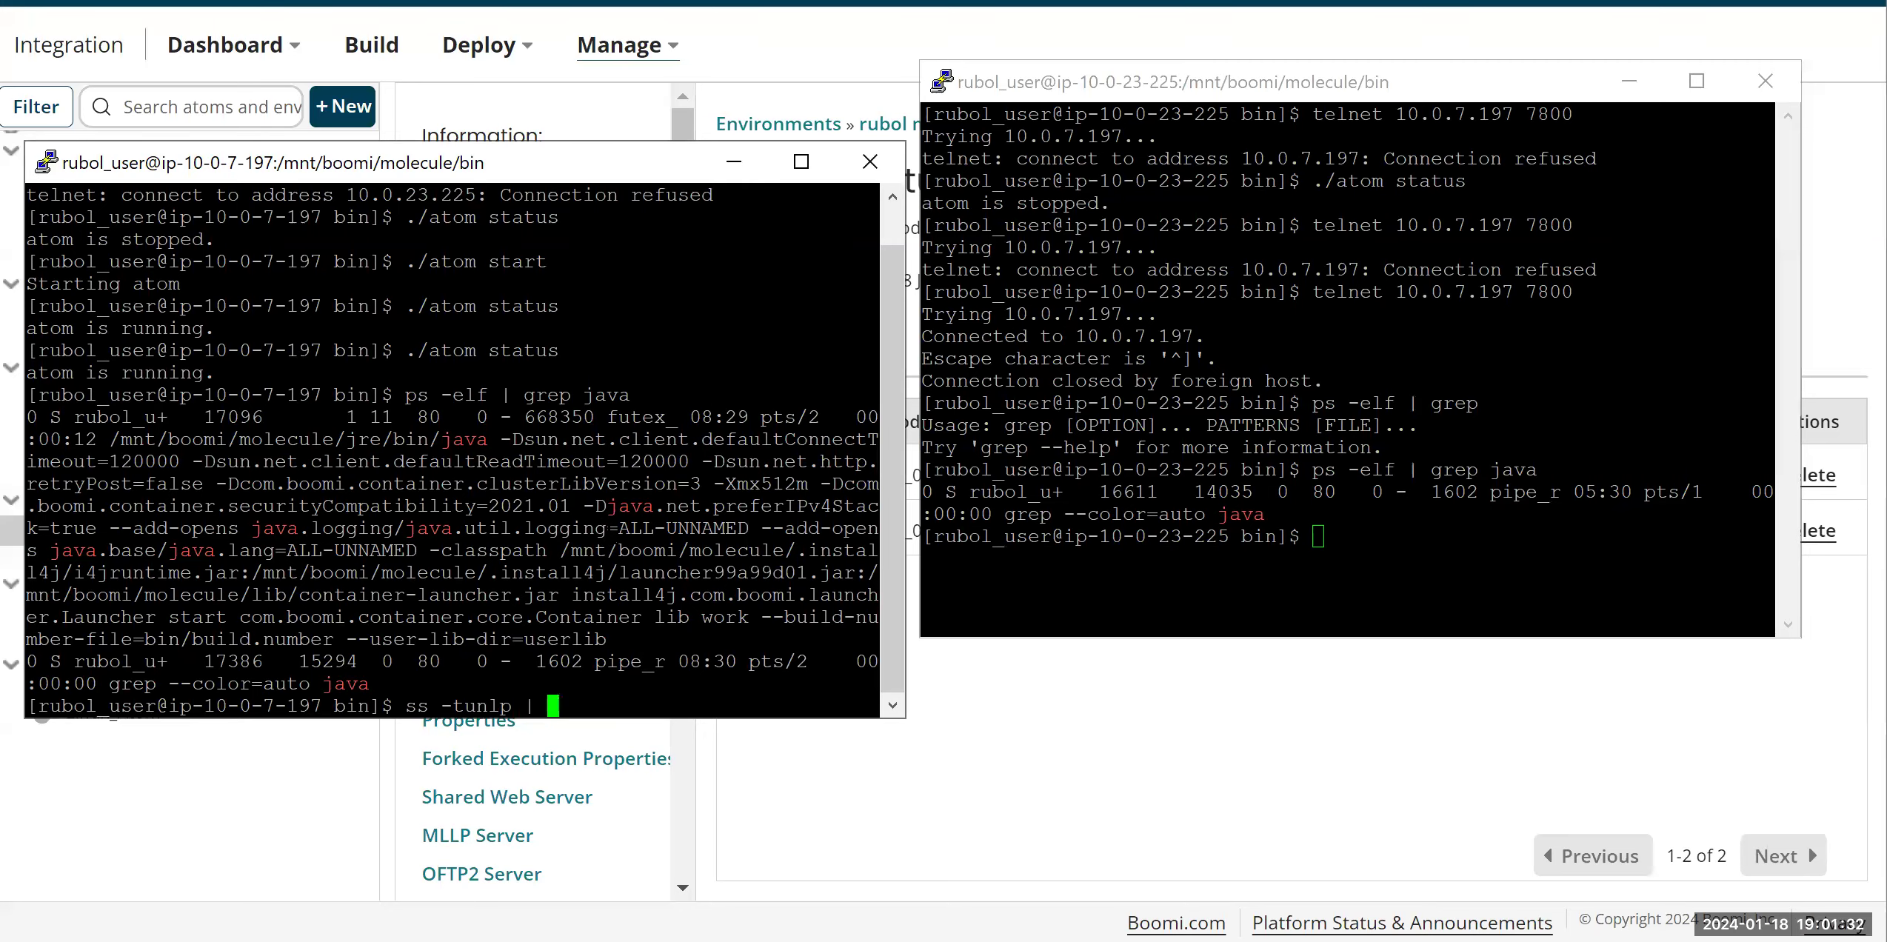
text(grep)
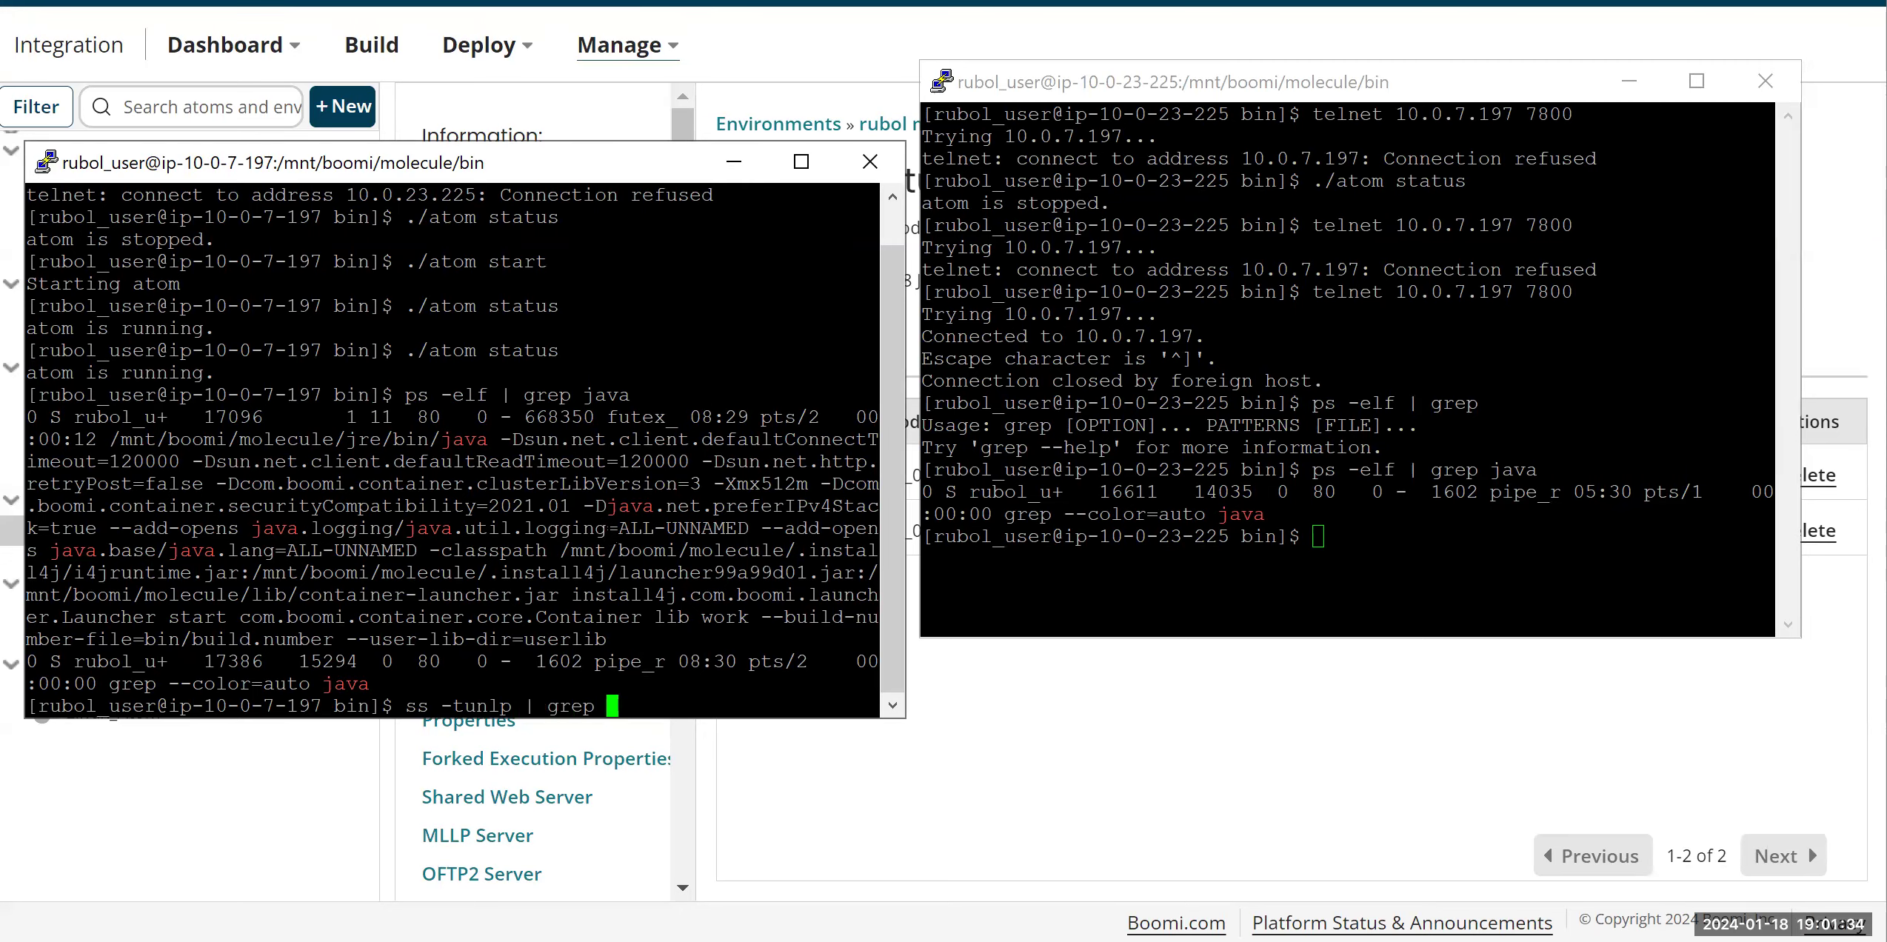
key(Return)
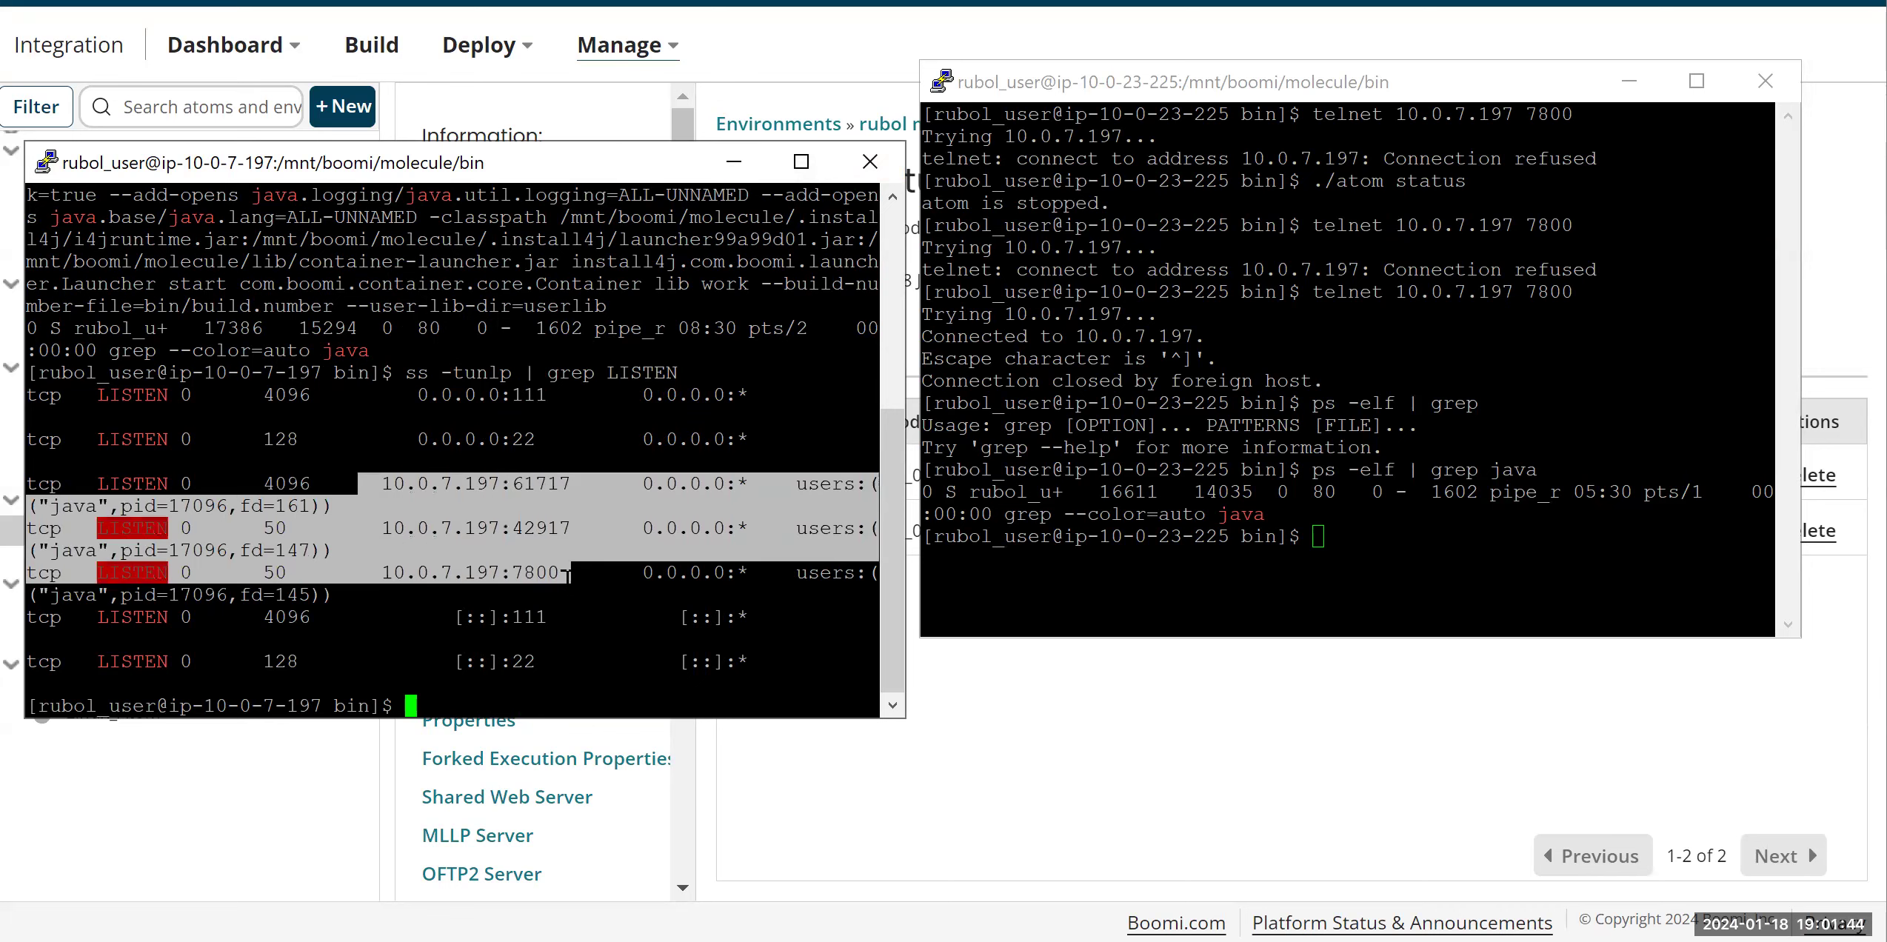
mouse_move(548, 515)
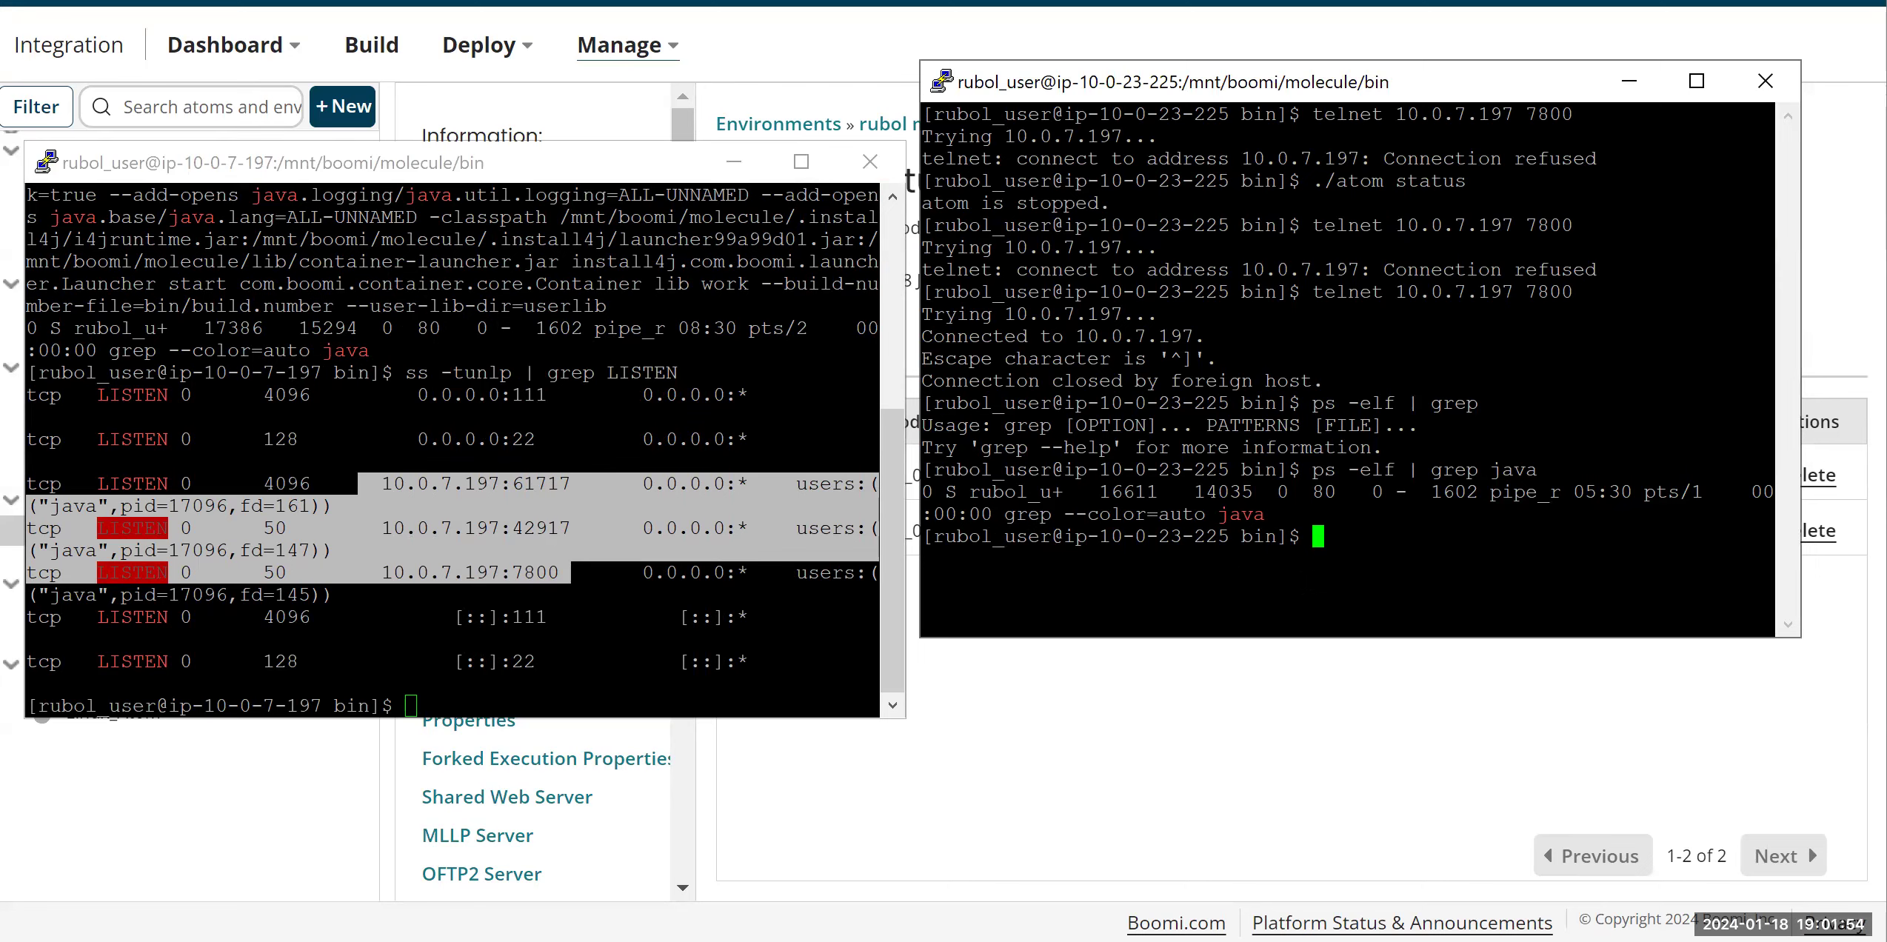
Step: Run ss -tunlp | grep LISTEN on 10.0.23.225, showing only ports 111 and 22, no Java listener
text(ss)
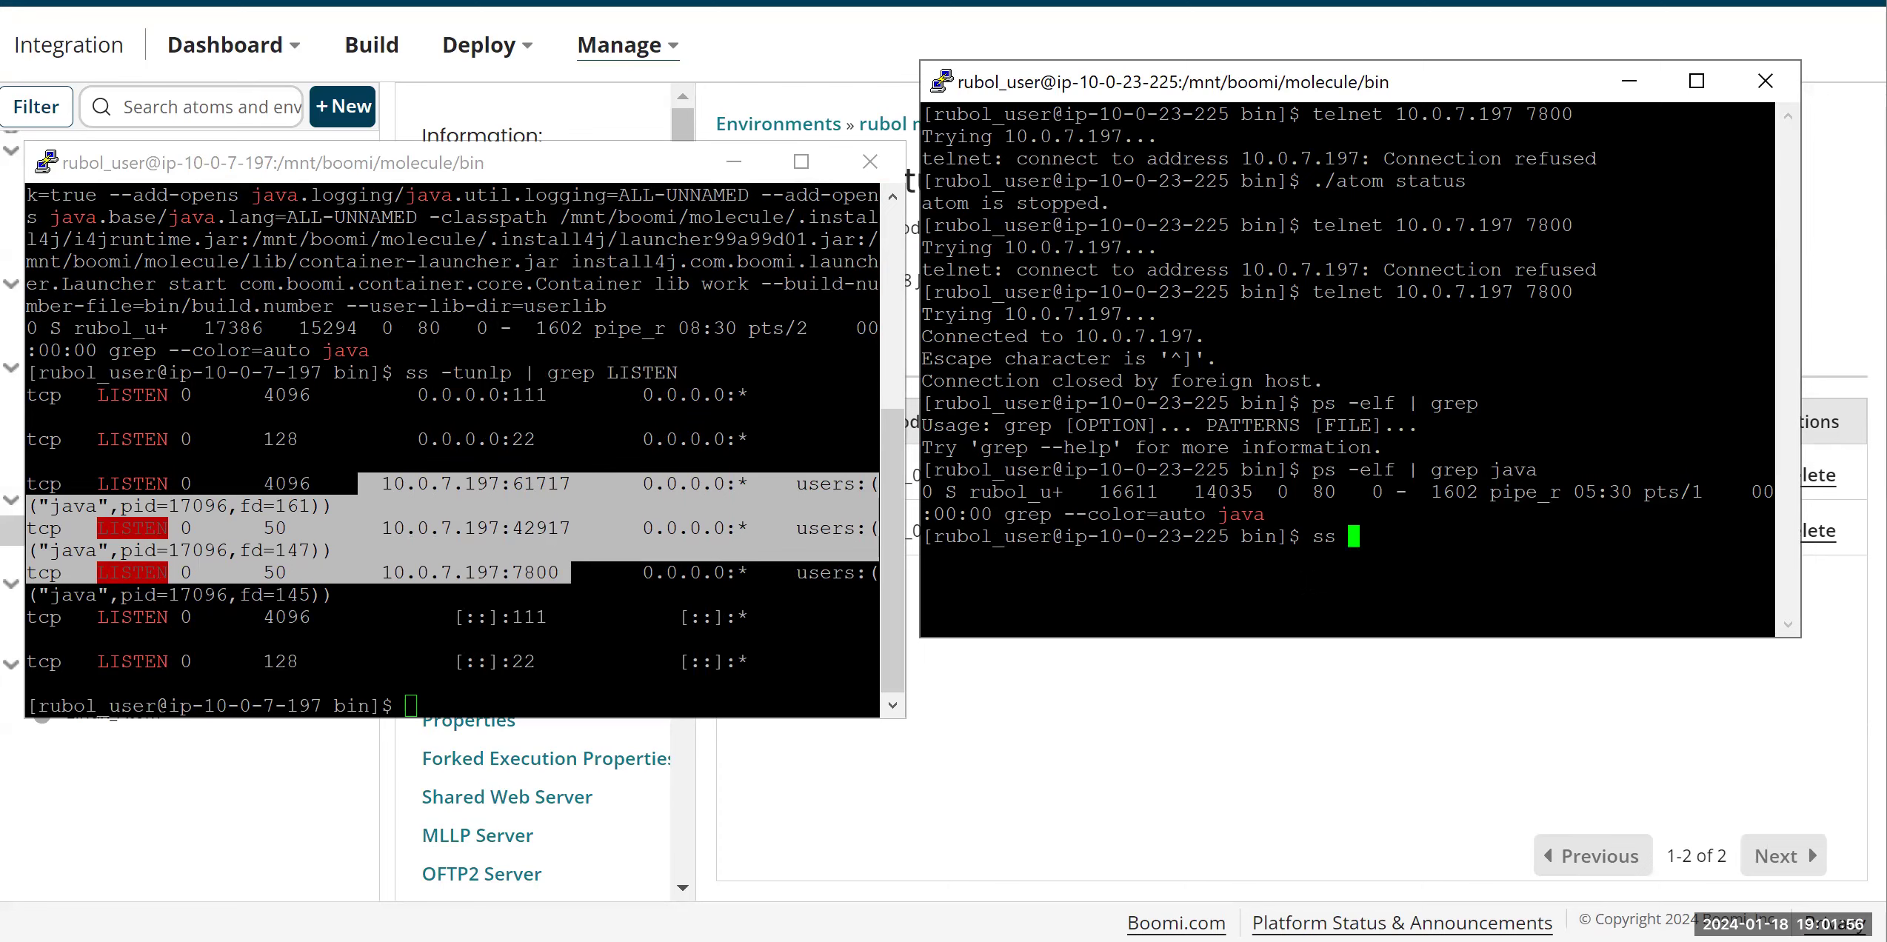
text(-)
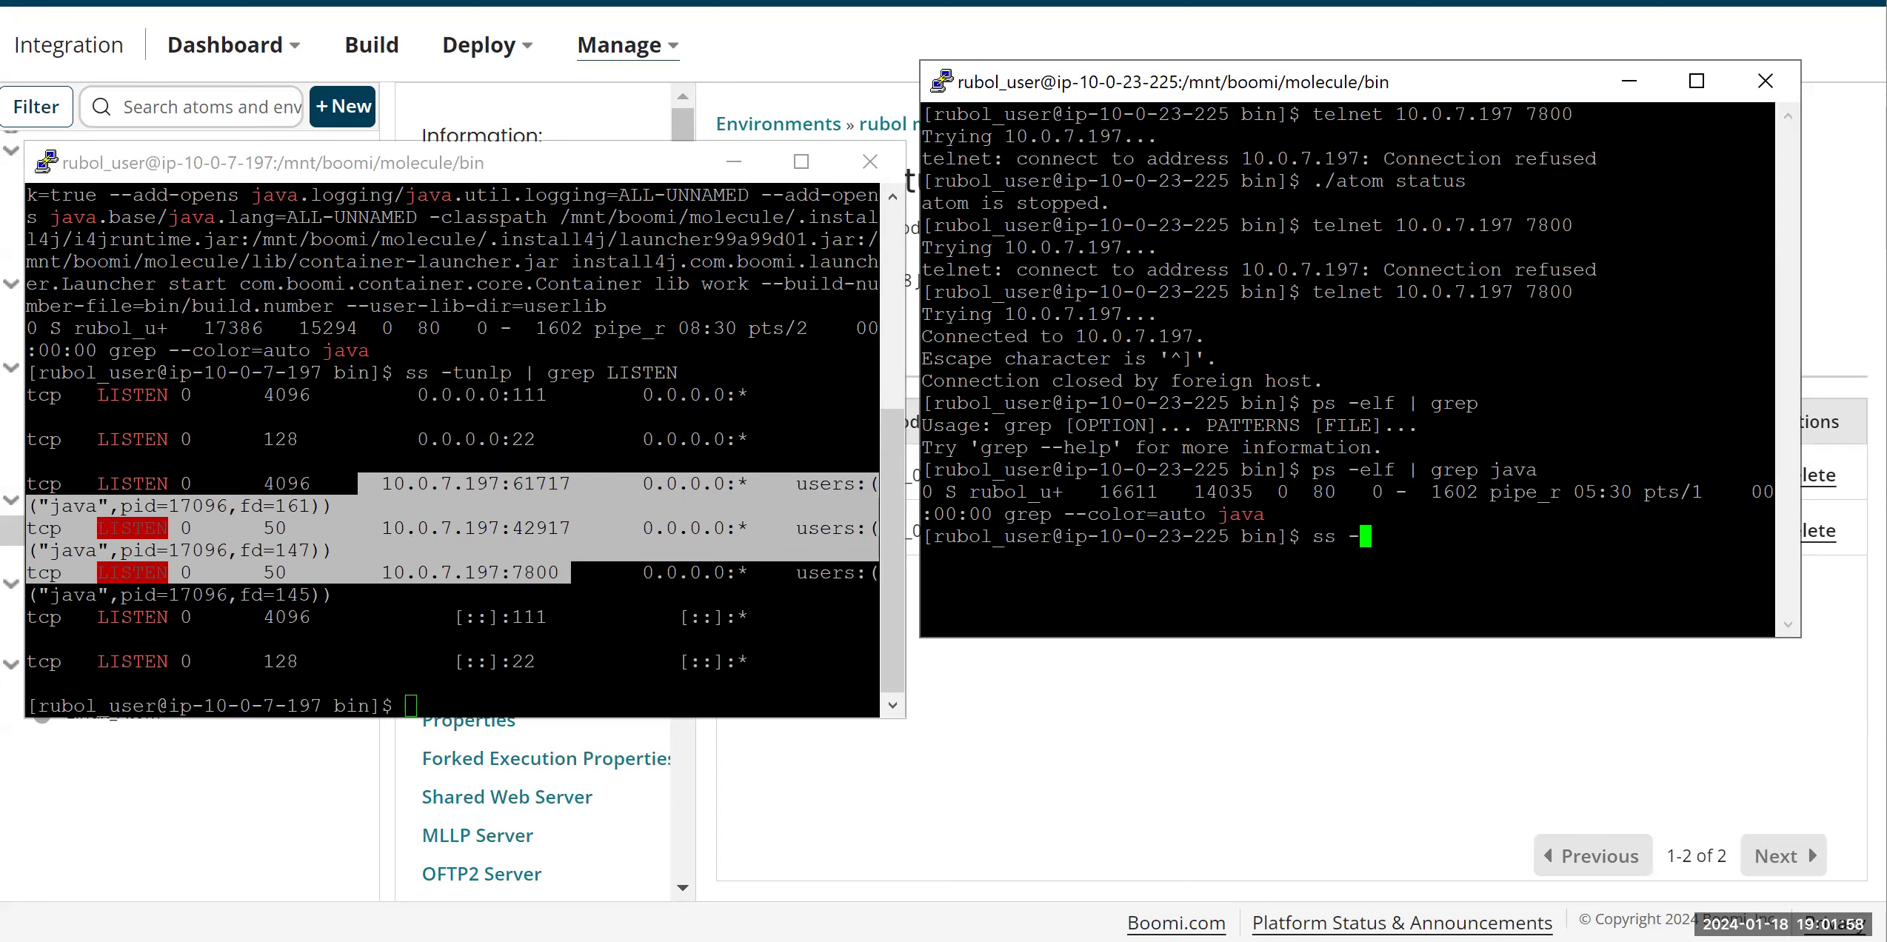
text(tunlp |)
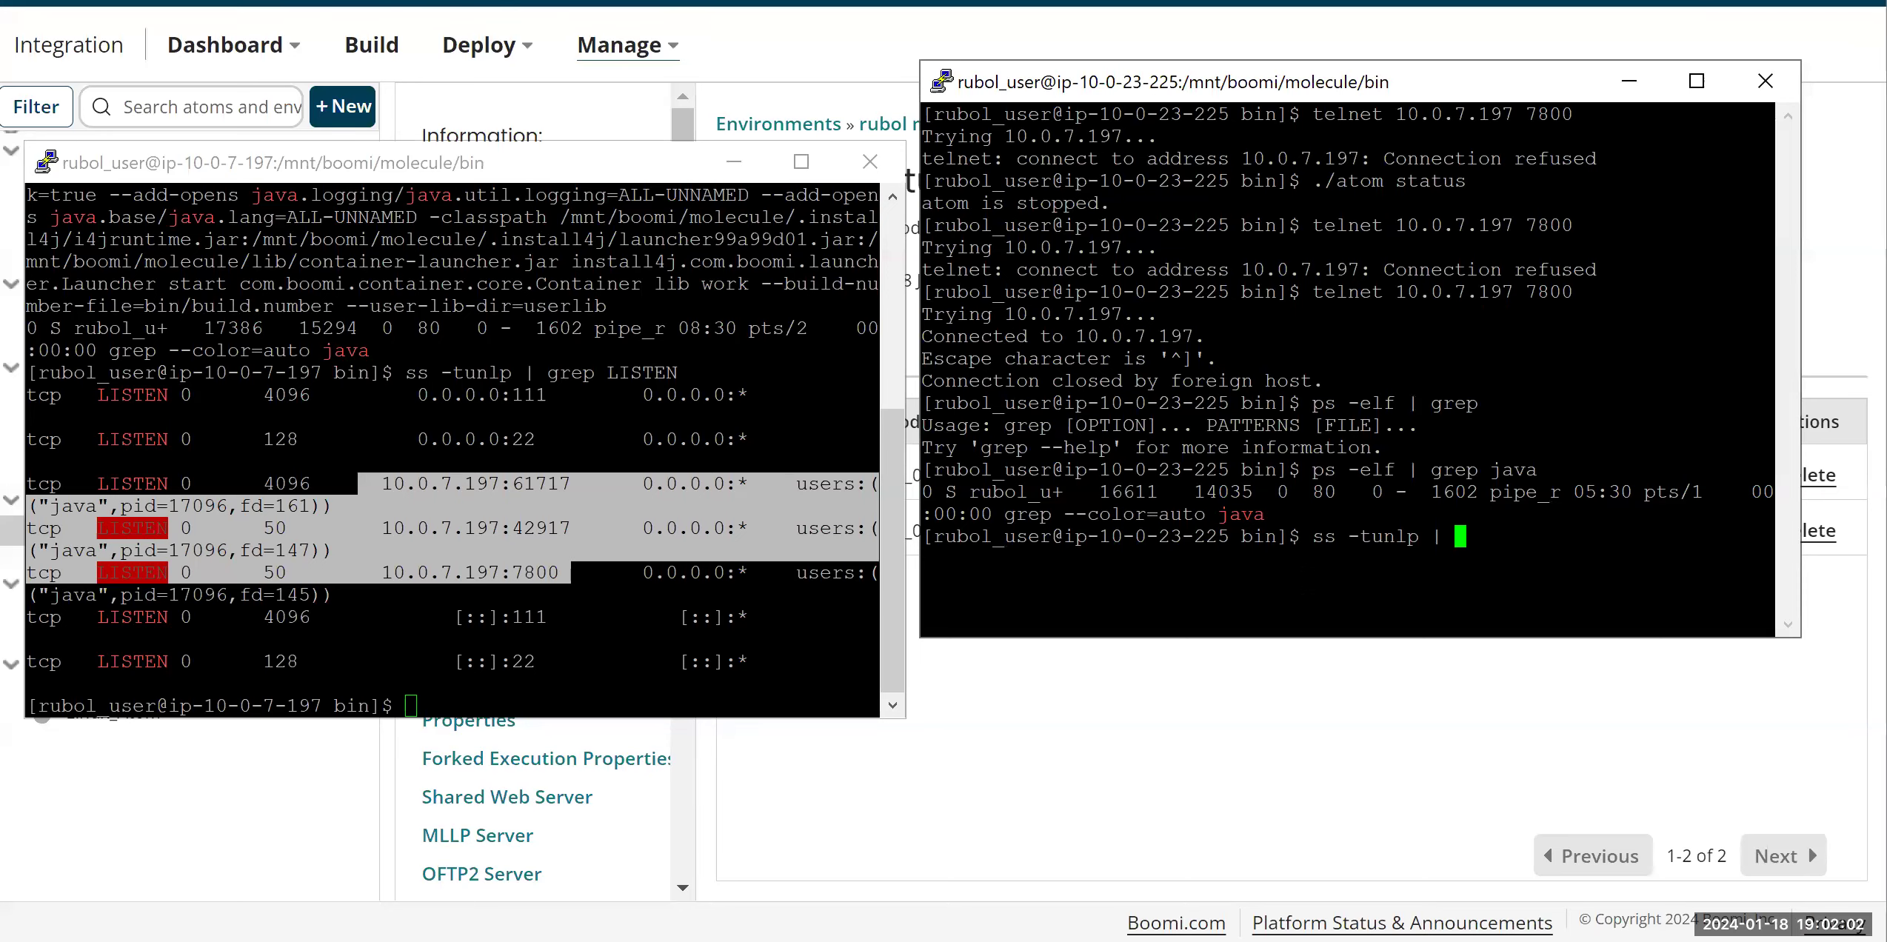
text(grep LIS)
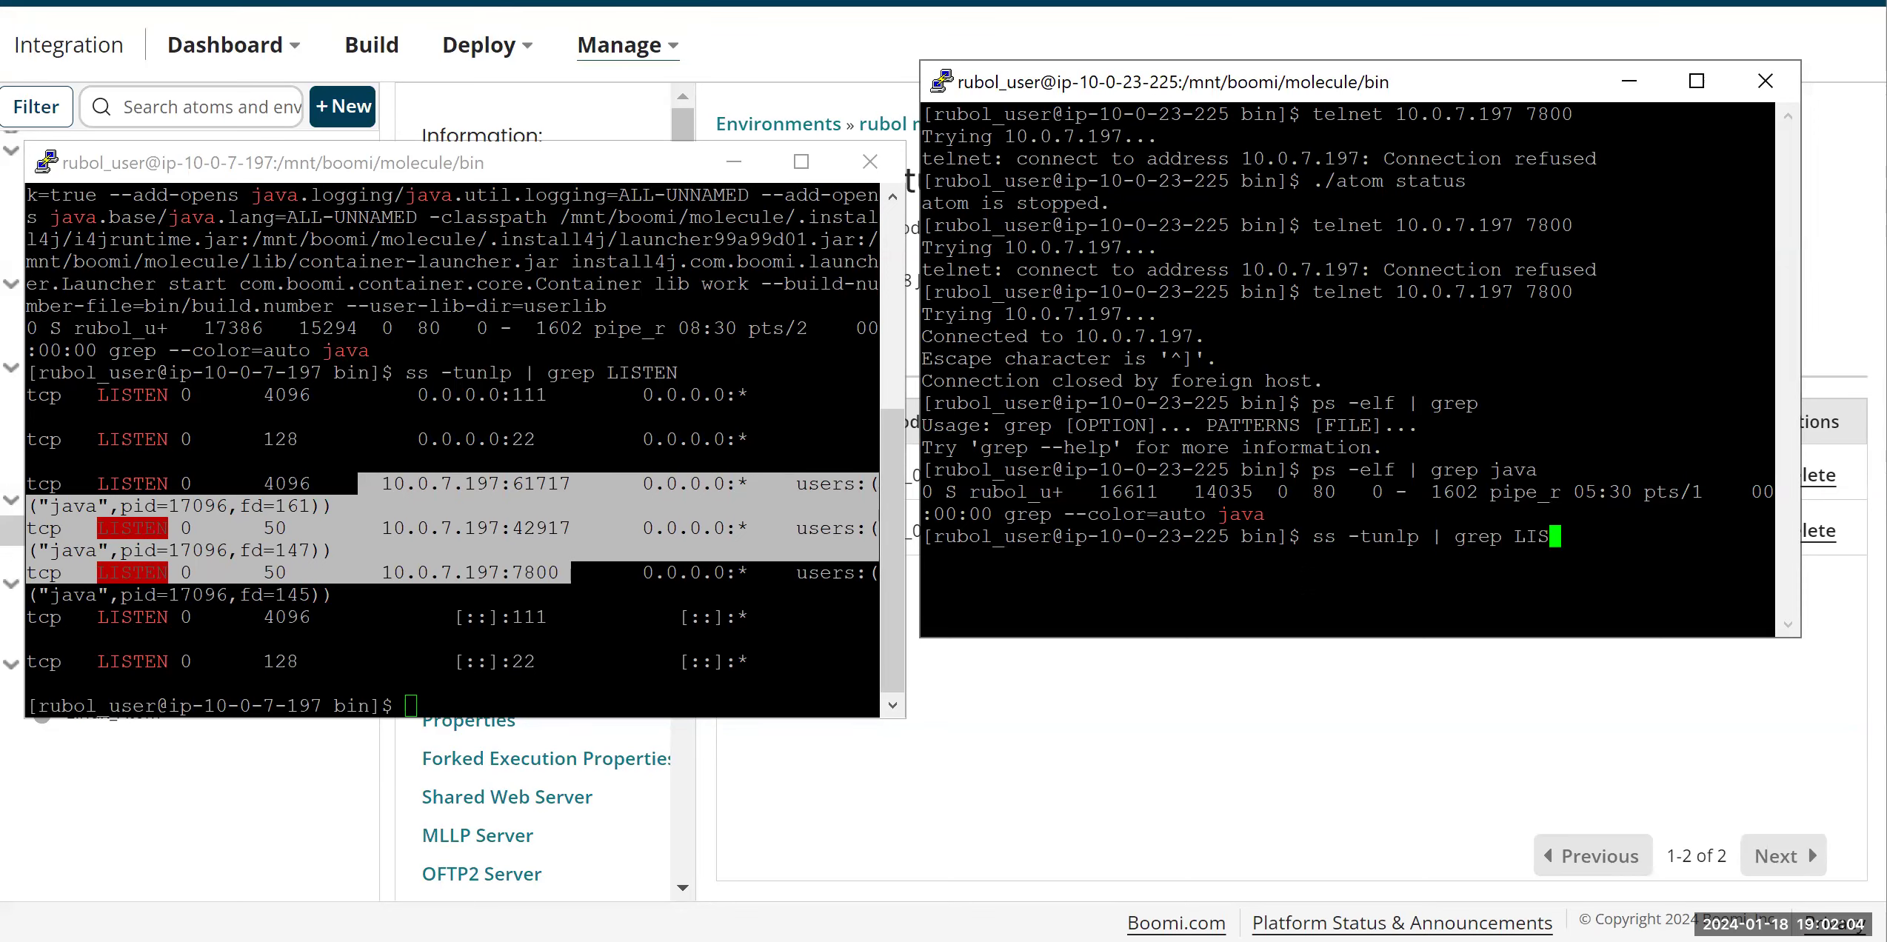
key(Return)
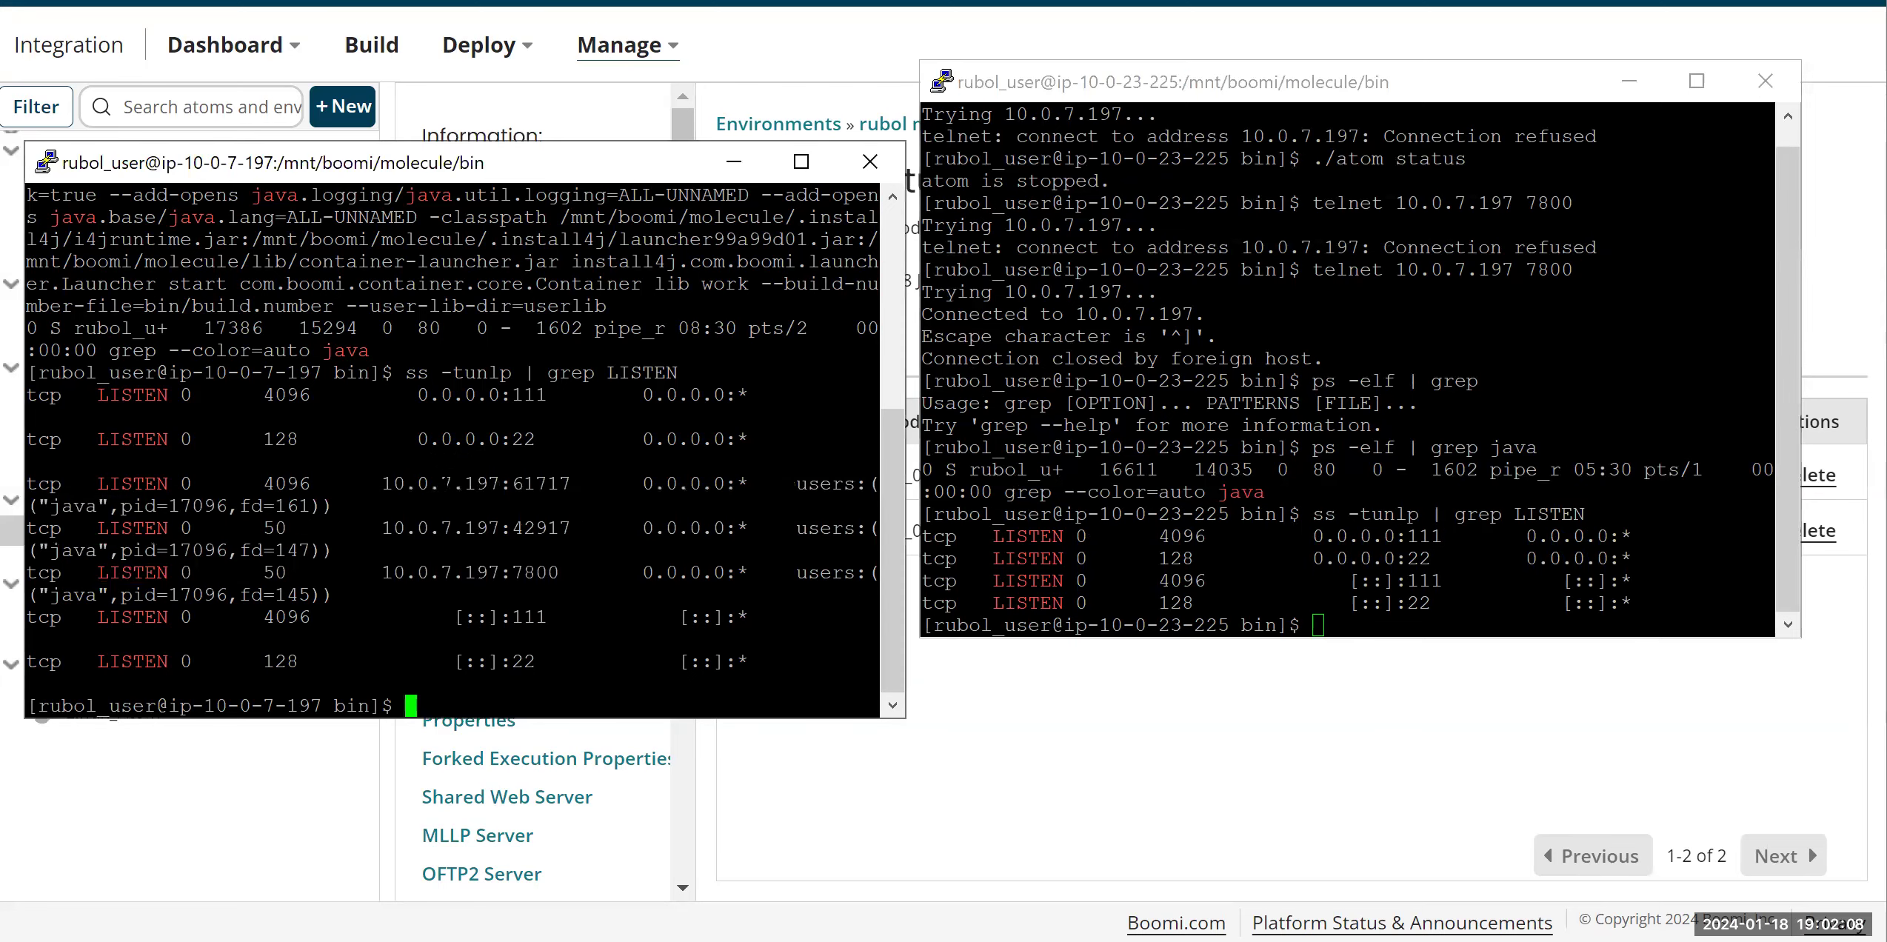
double_click(469, 483)
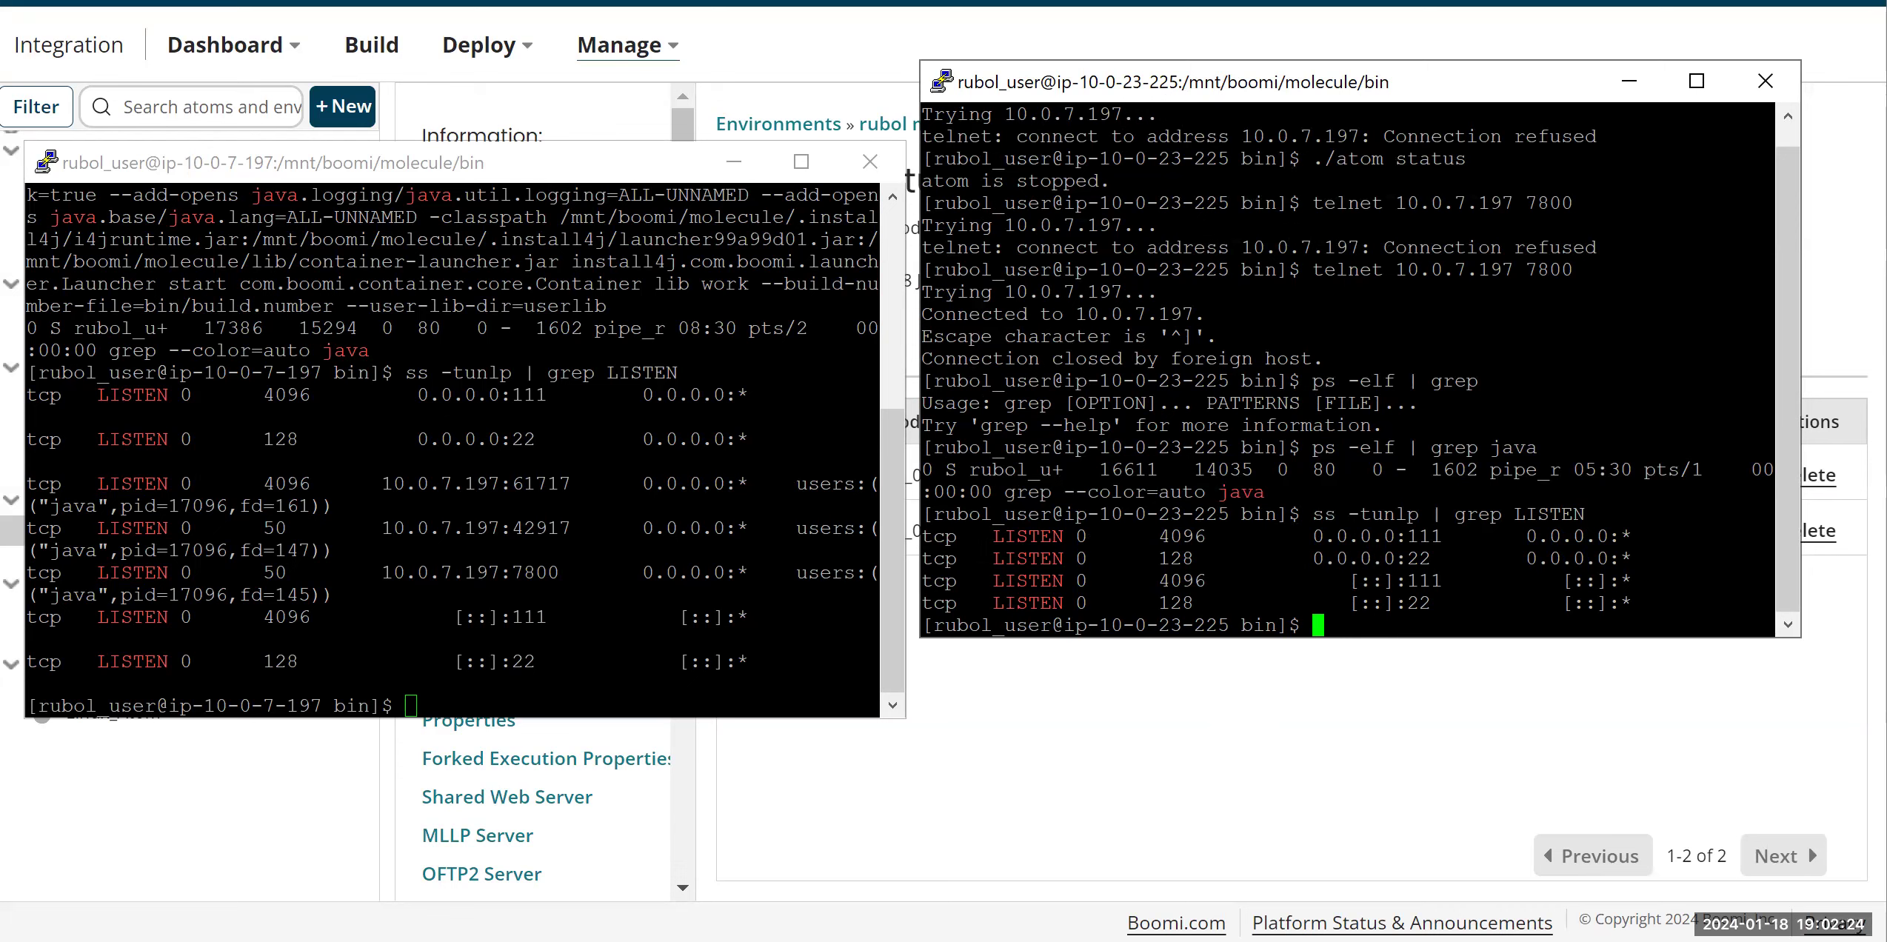
mouse_move(1189, 708)
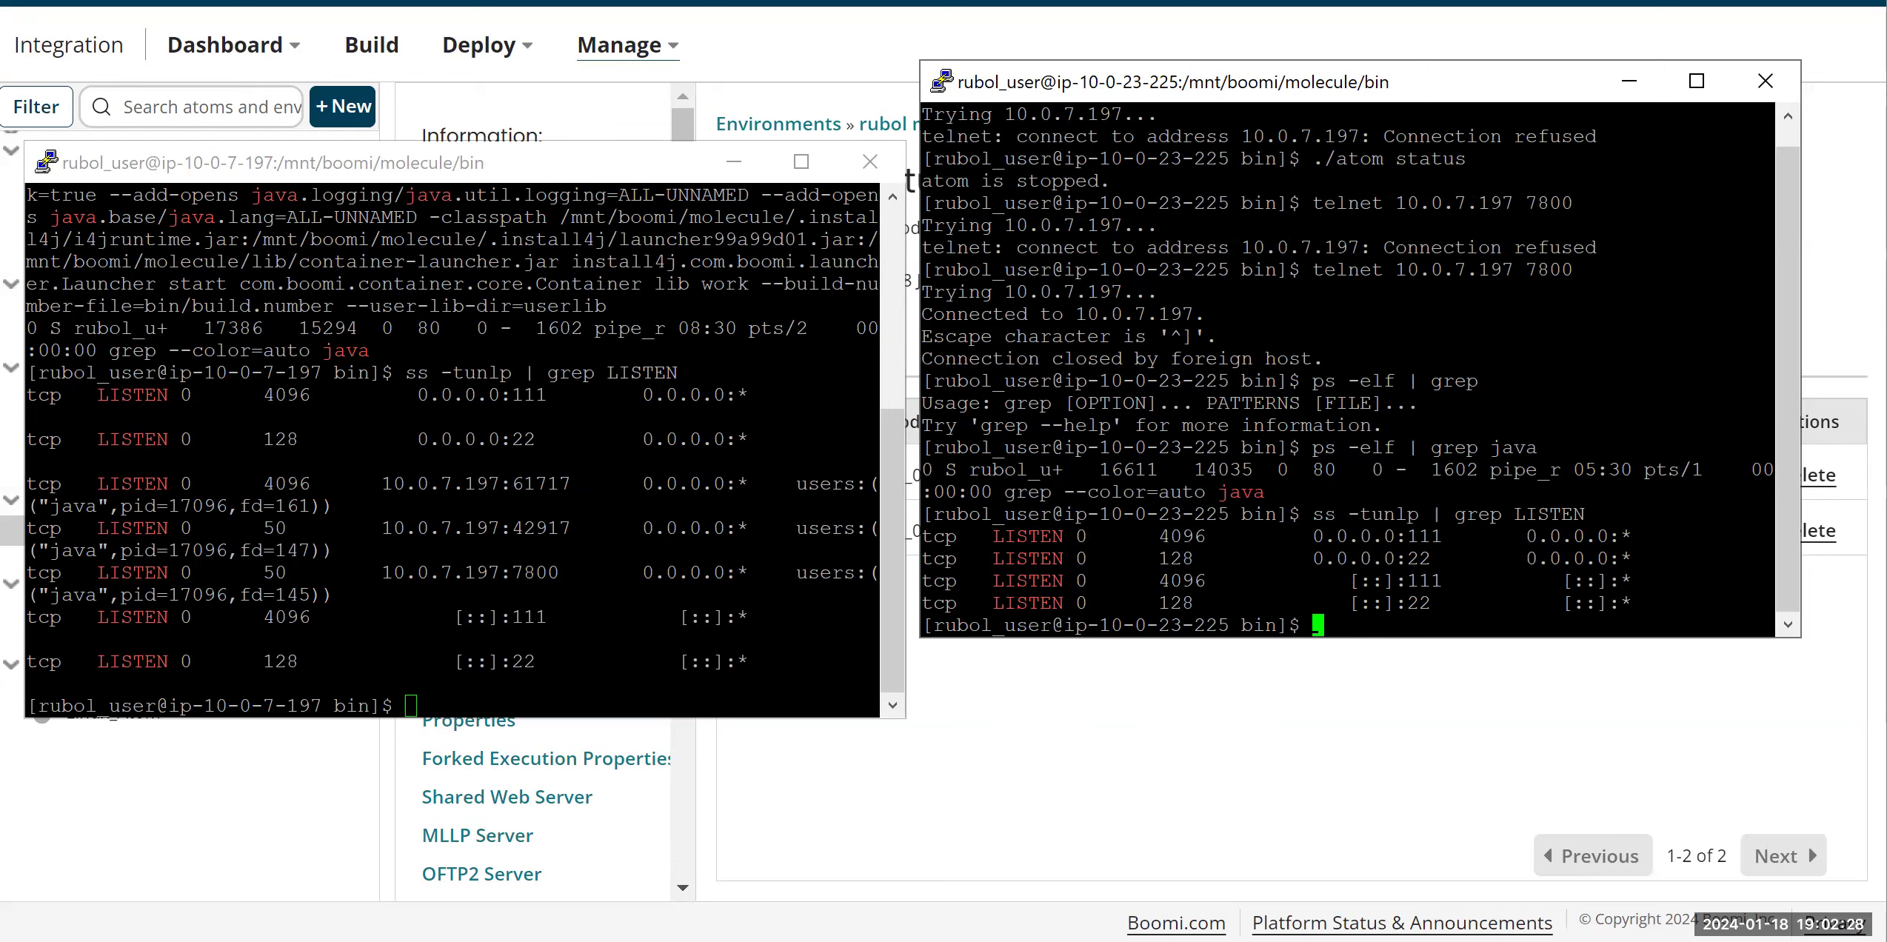
Step: Run ./atom start on the 10.0.23.225 node
text(./atom)
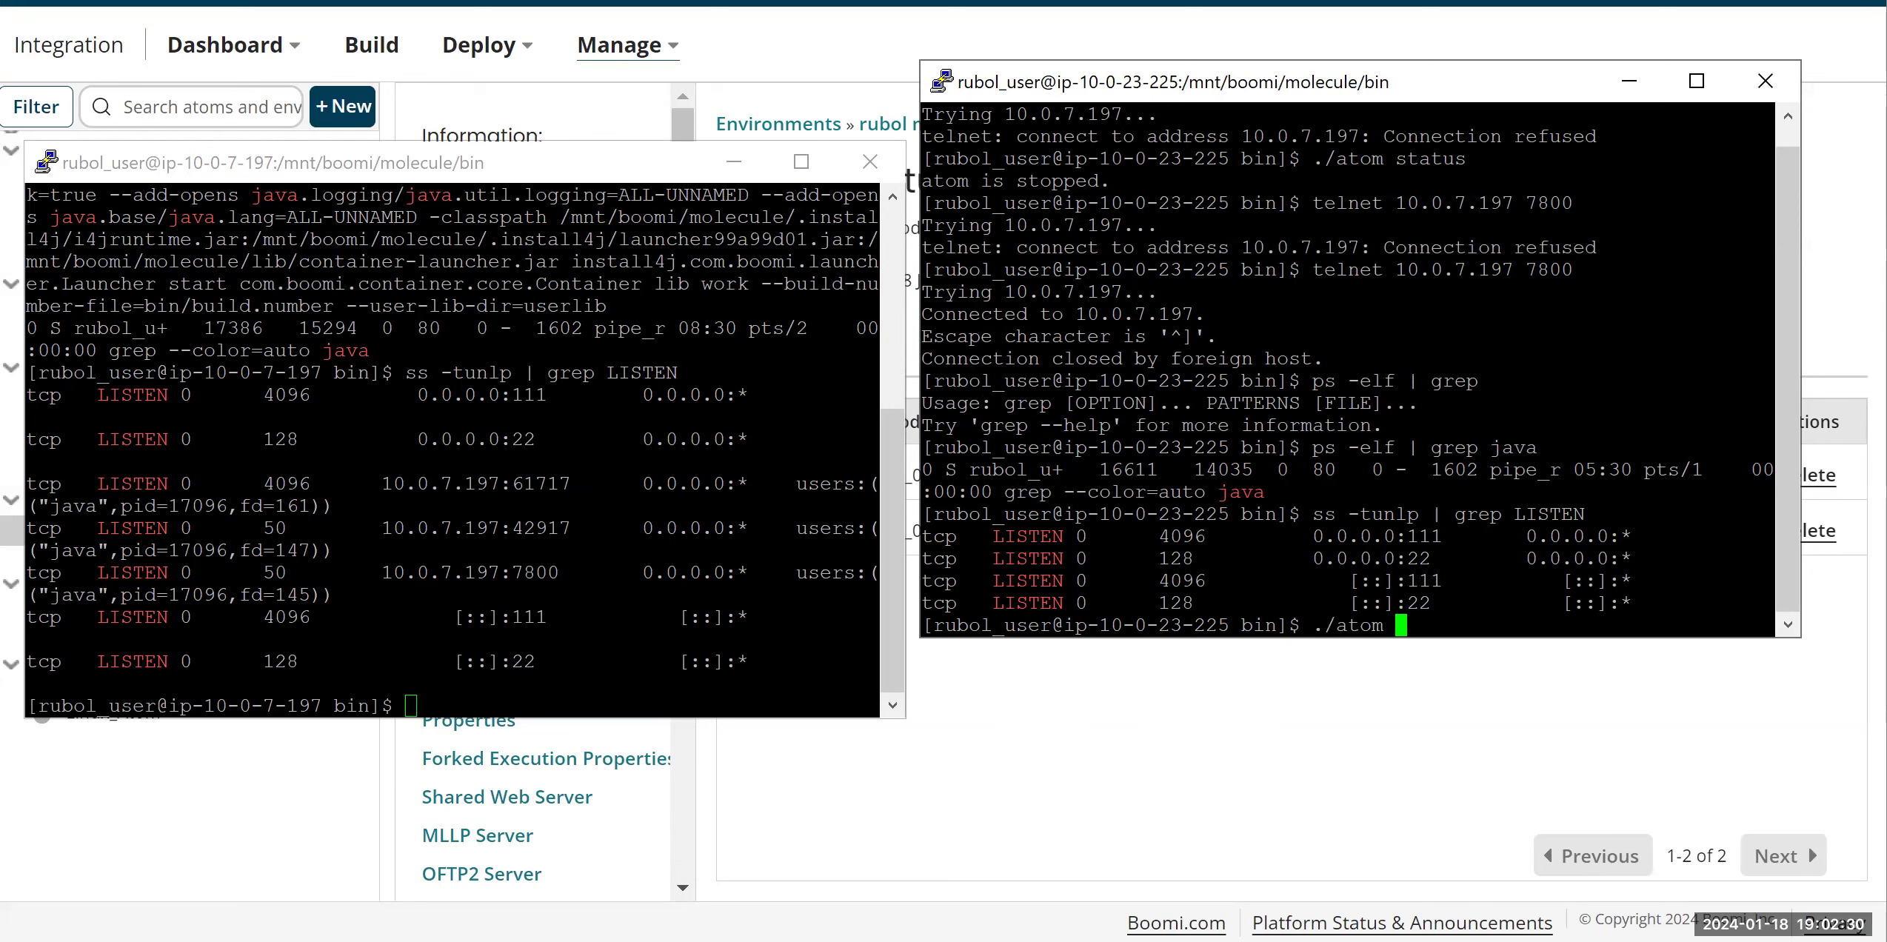
text(start)
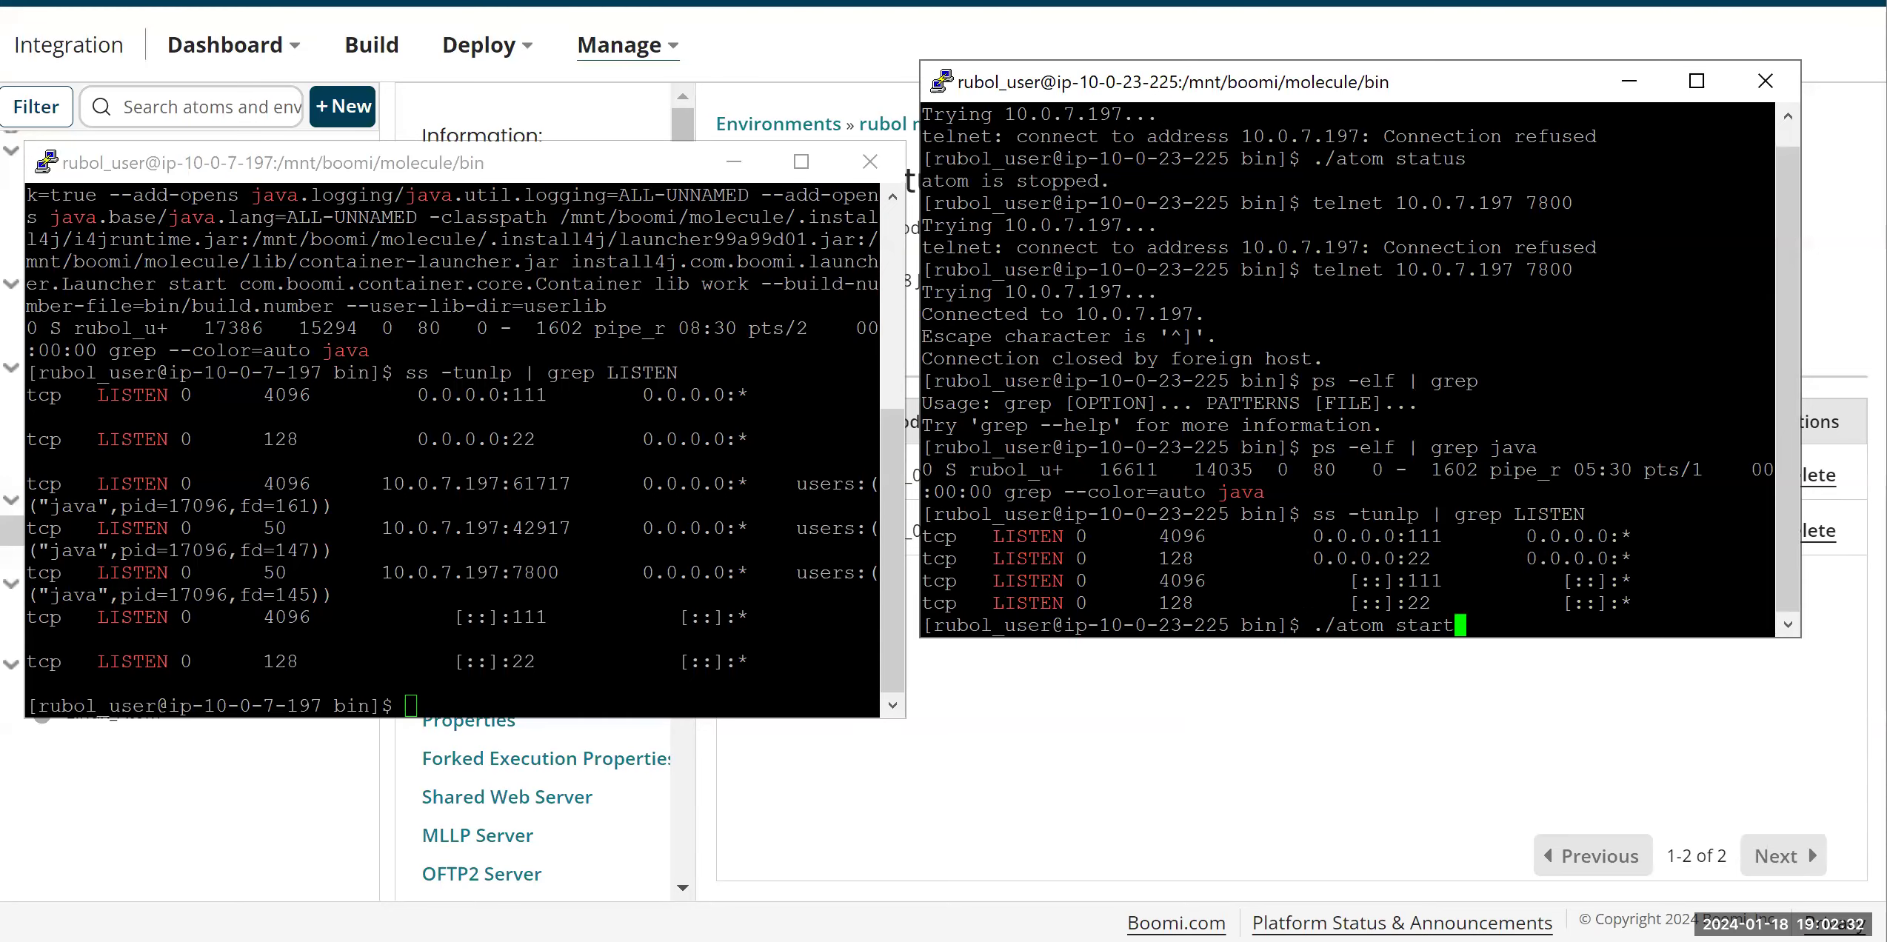
key(Return)
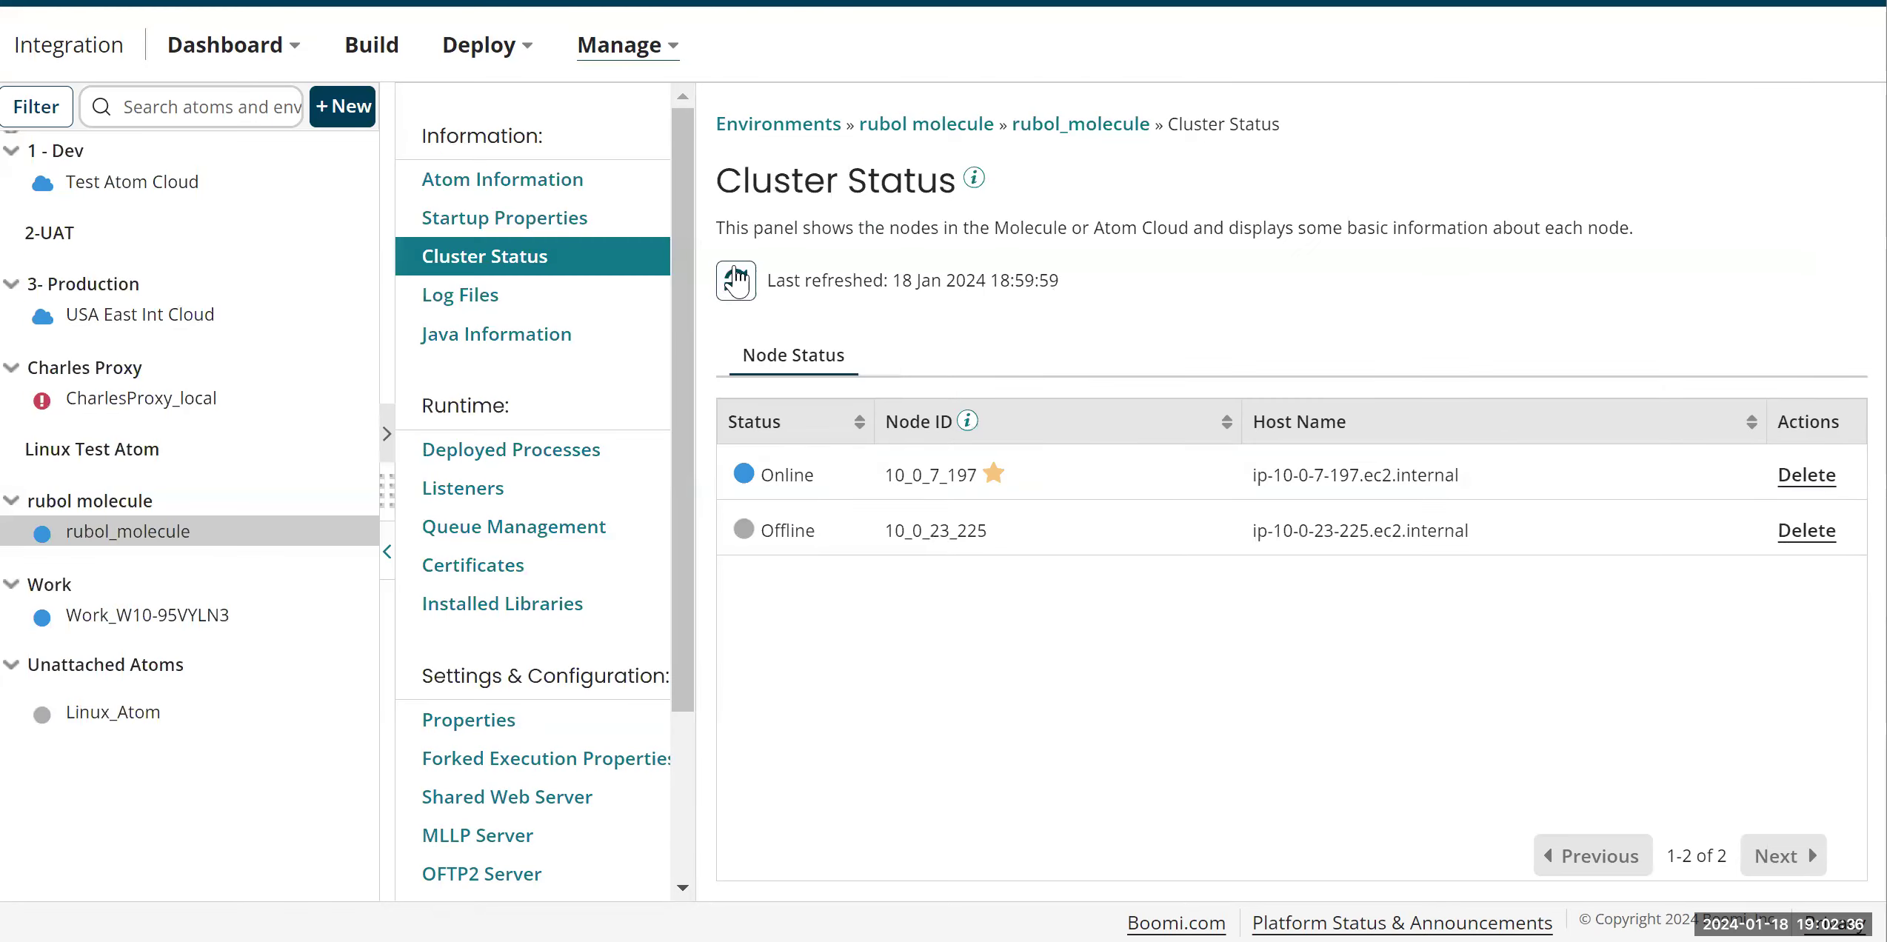
Step: Refresh Cluster Status until nodes 10_0_23_225 and 10_0_7_197 both show Online
click(734, 280)
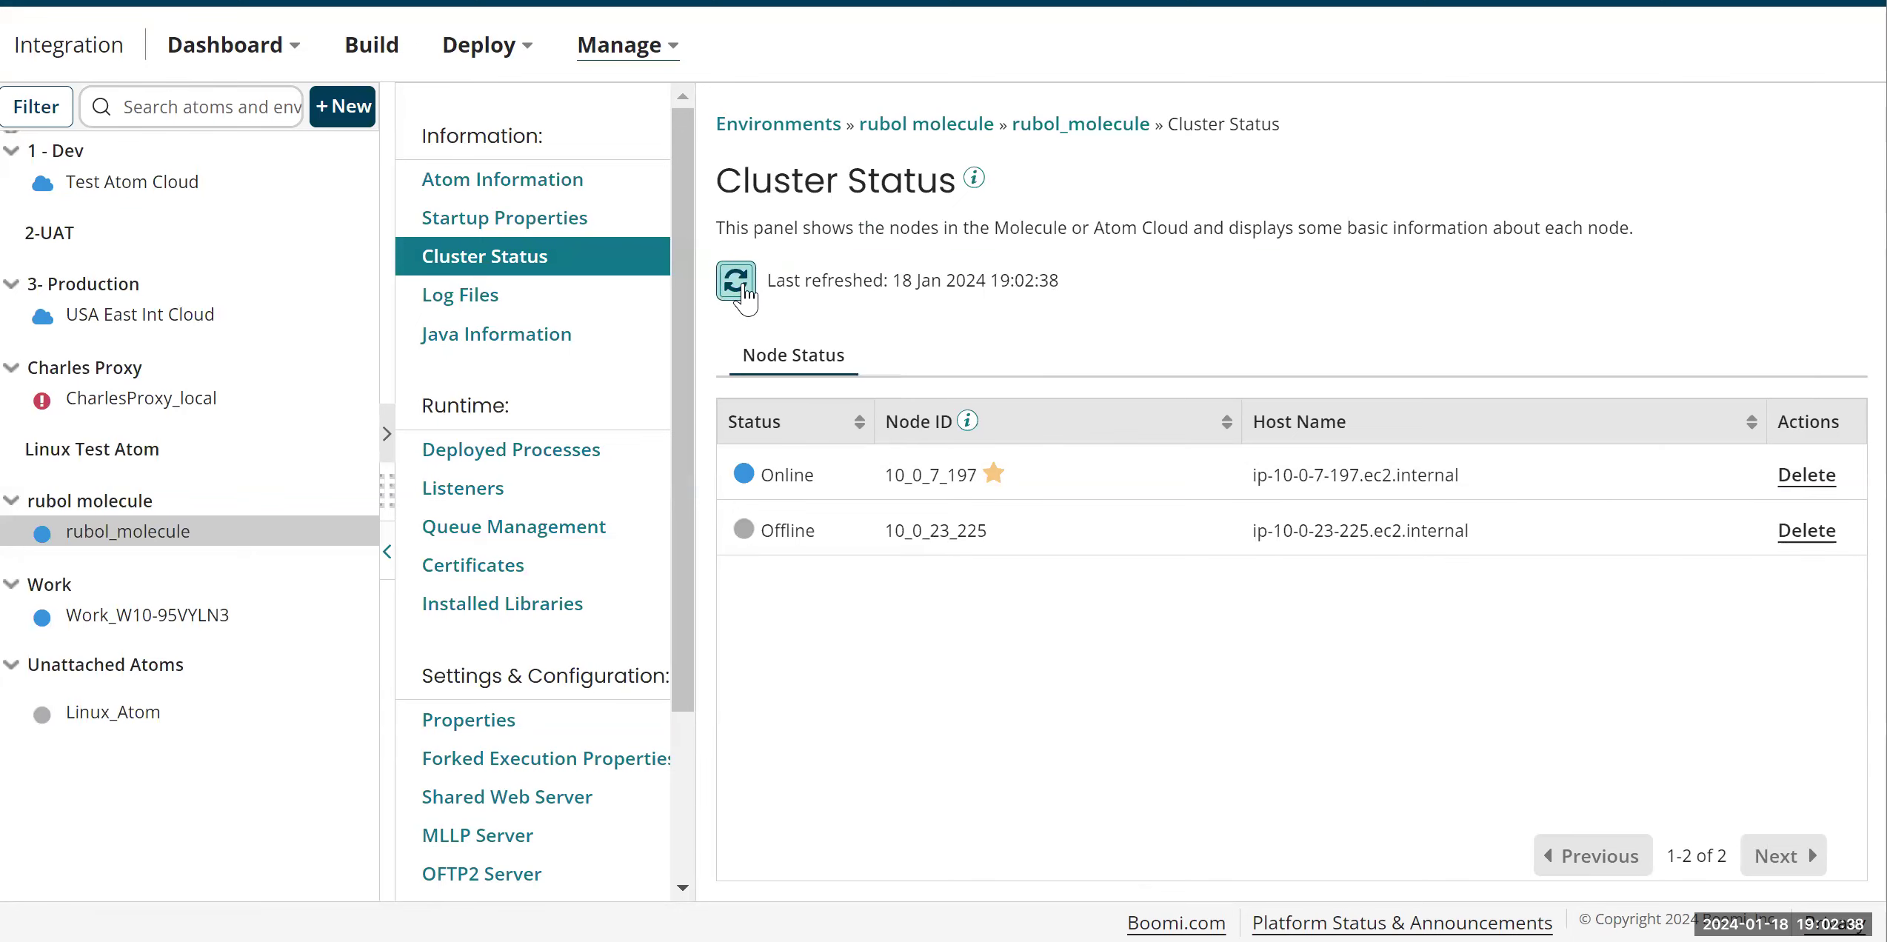
click(734, 278)
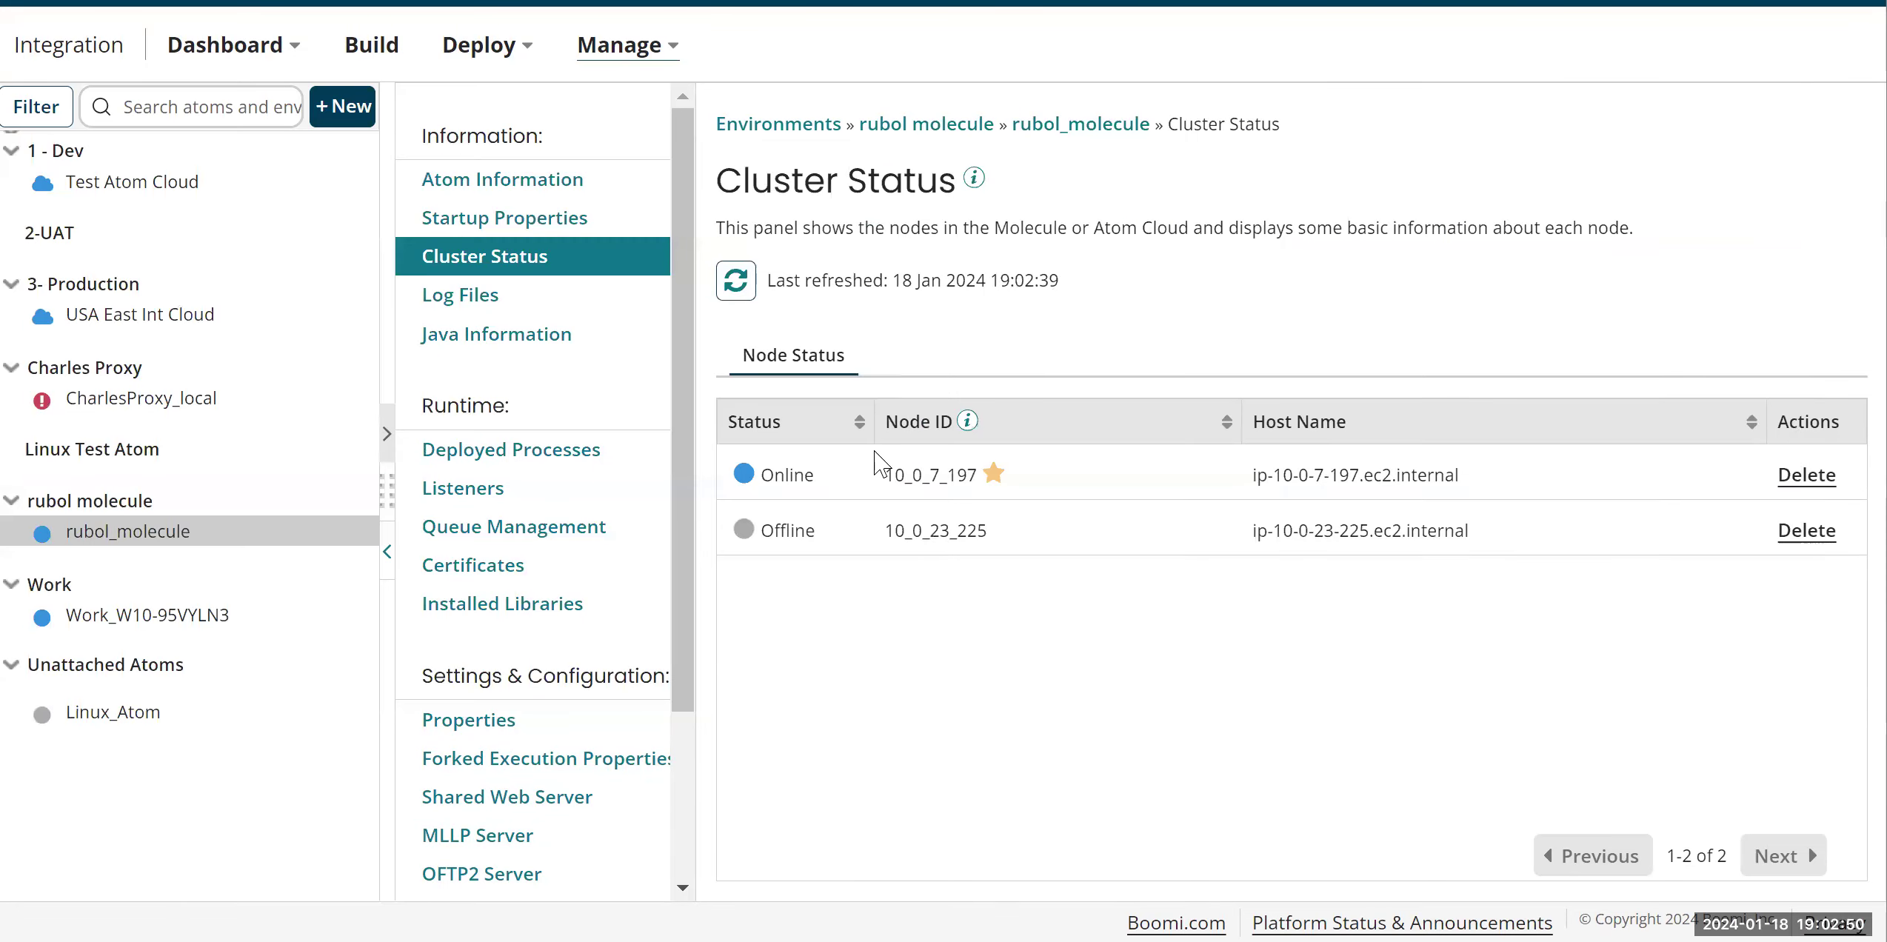
click(734, 280)
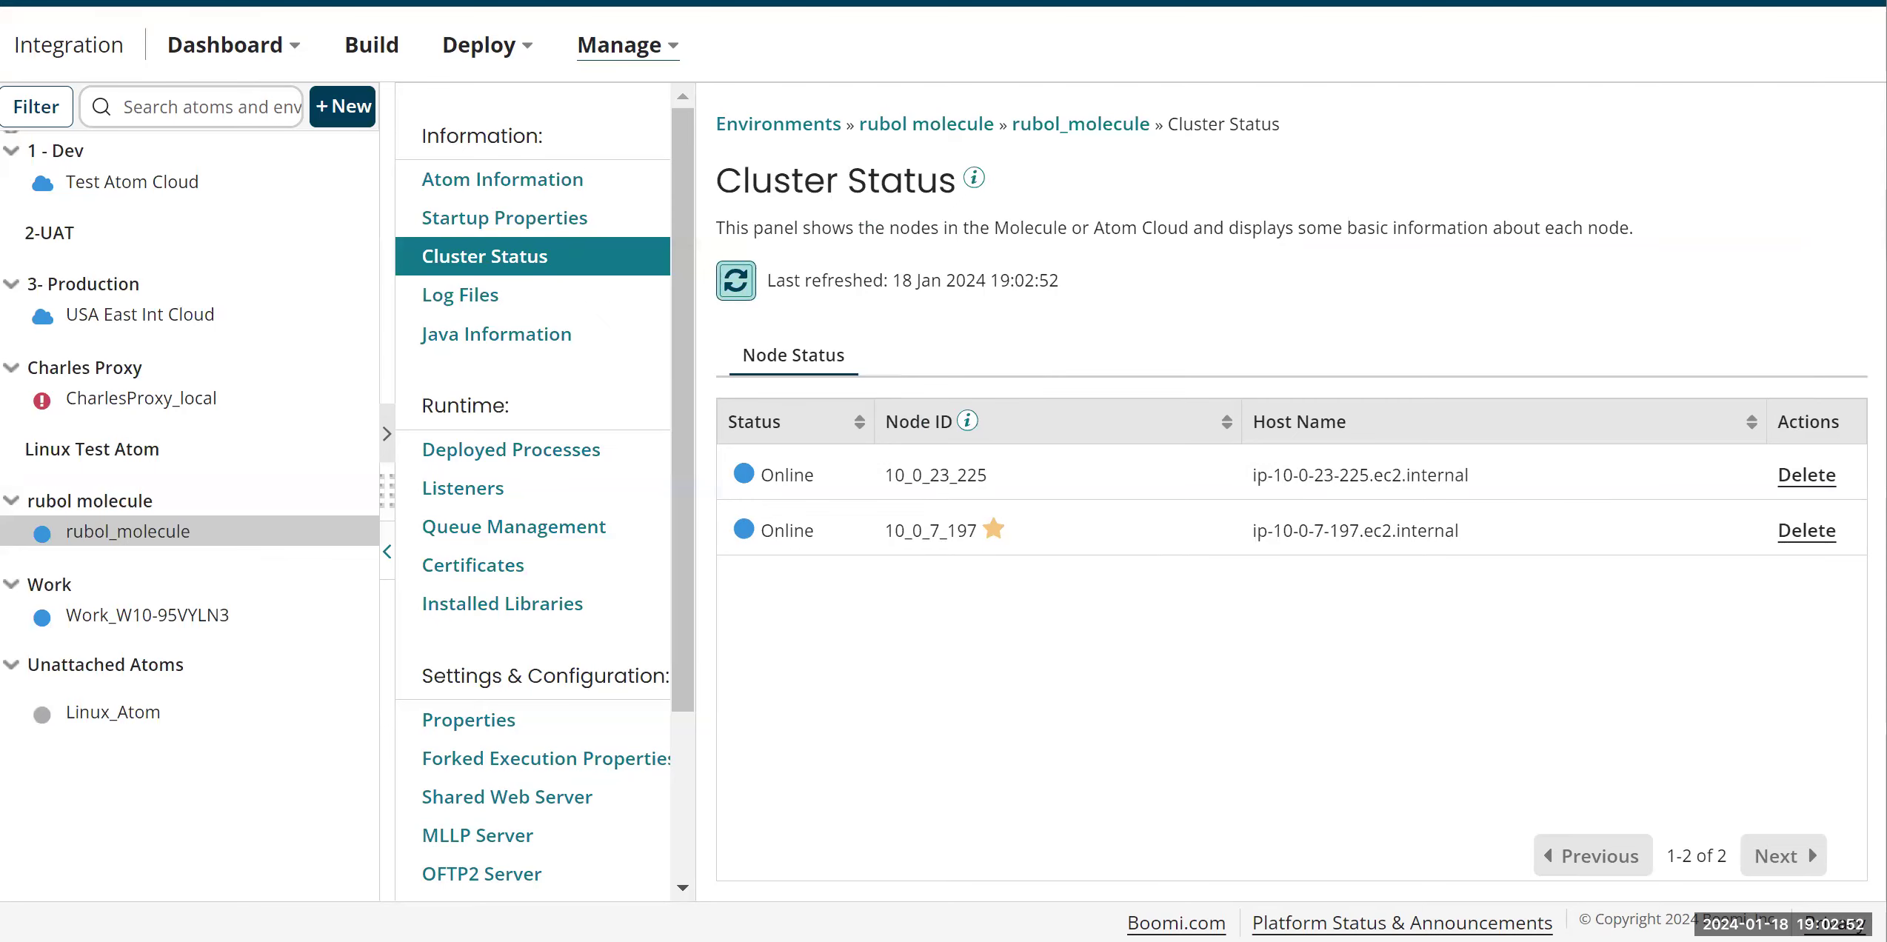